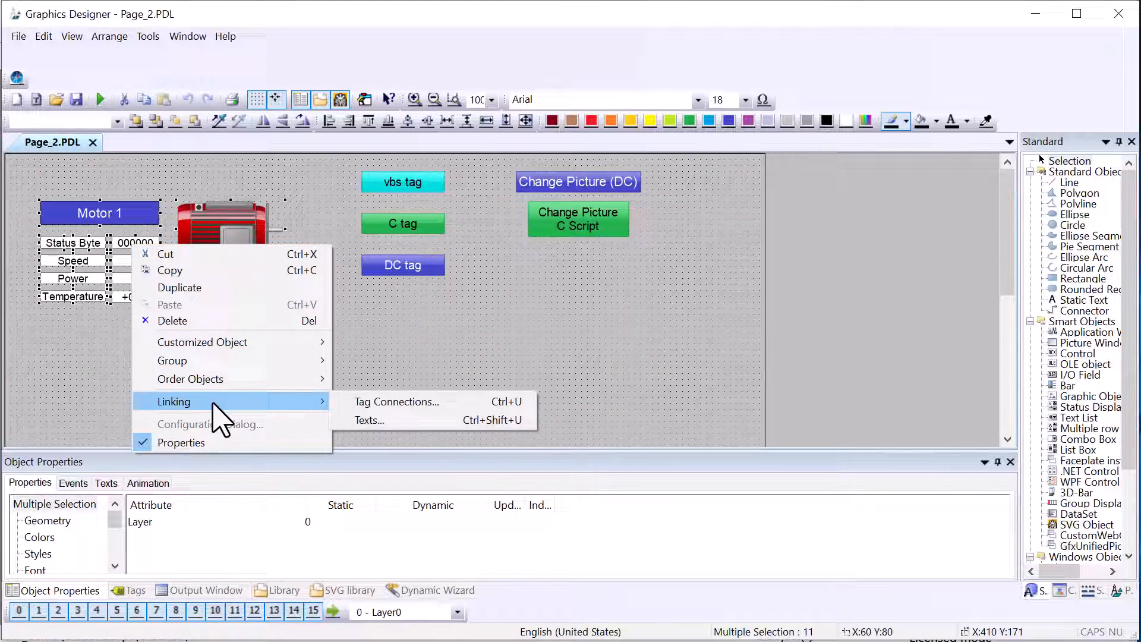
Step: Relink the selected Motor 1 fields from Motor_1 to Motor_3 tags via Find and Replace (1 → 3)
click(396, 401)
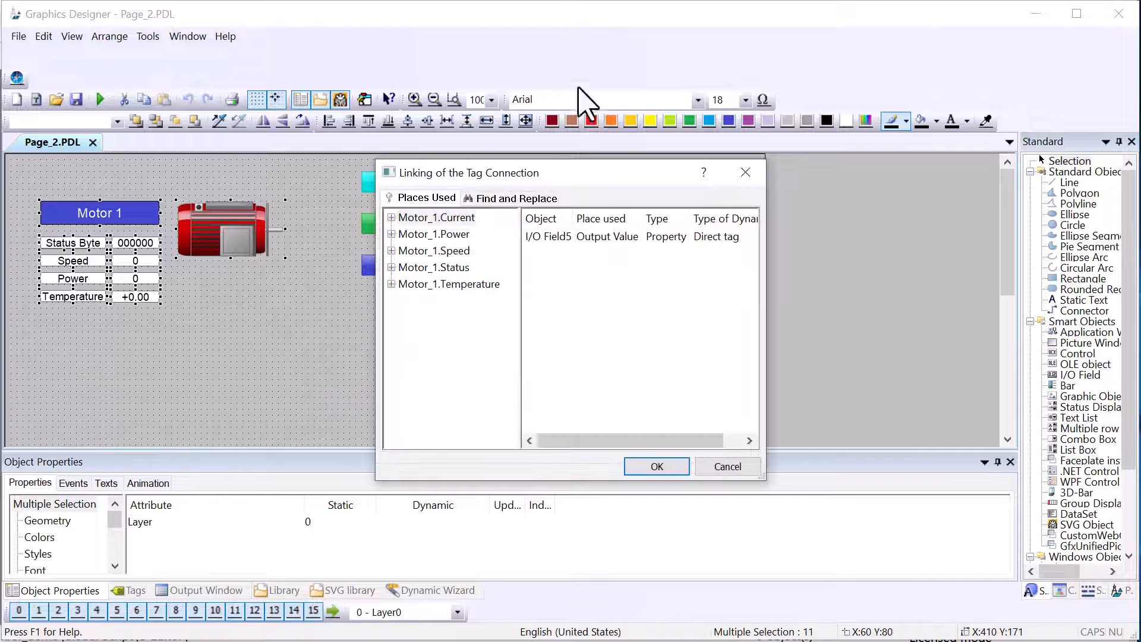
mouse_move(211, 216)
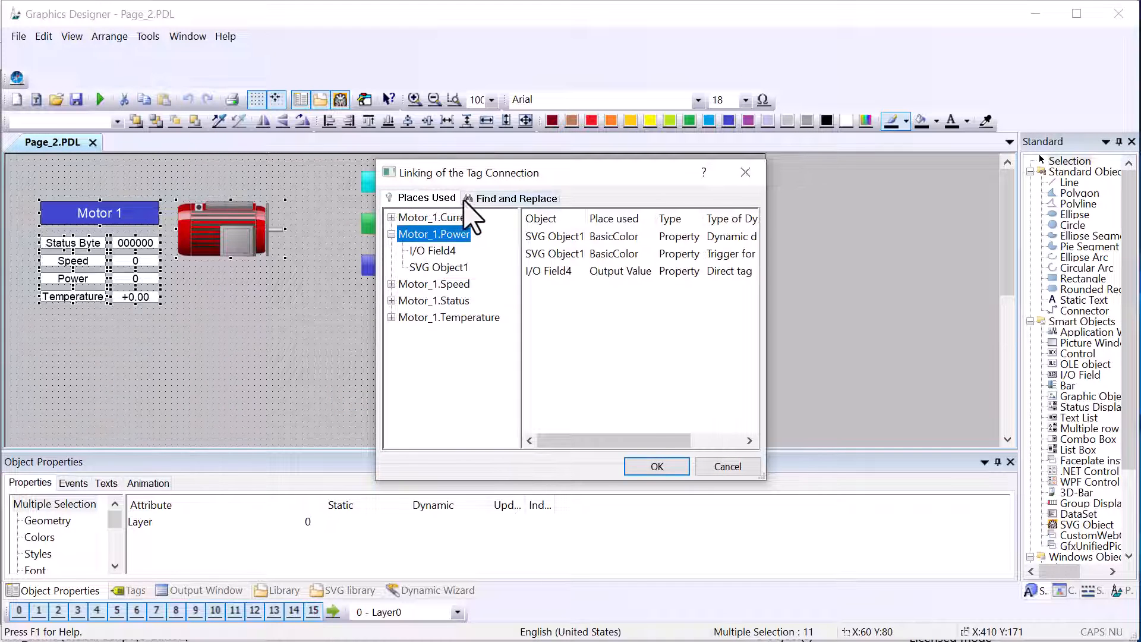
click(515, 199)
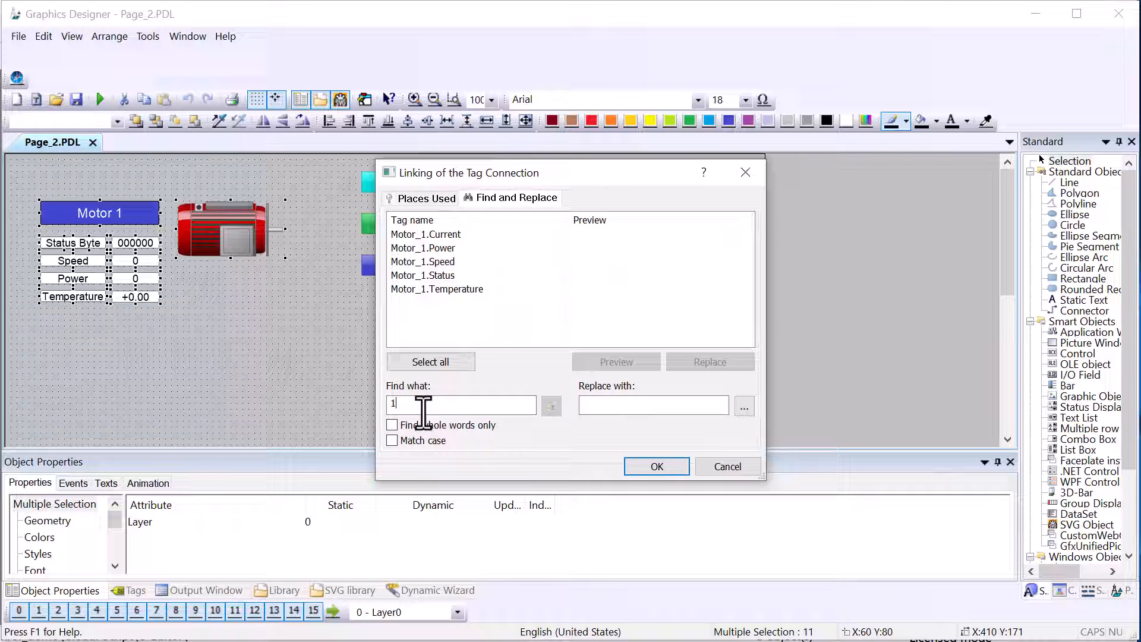
text(3)
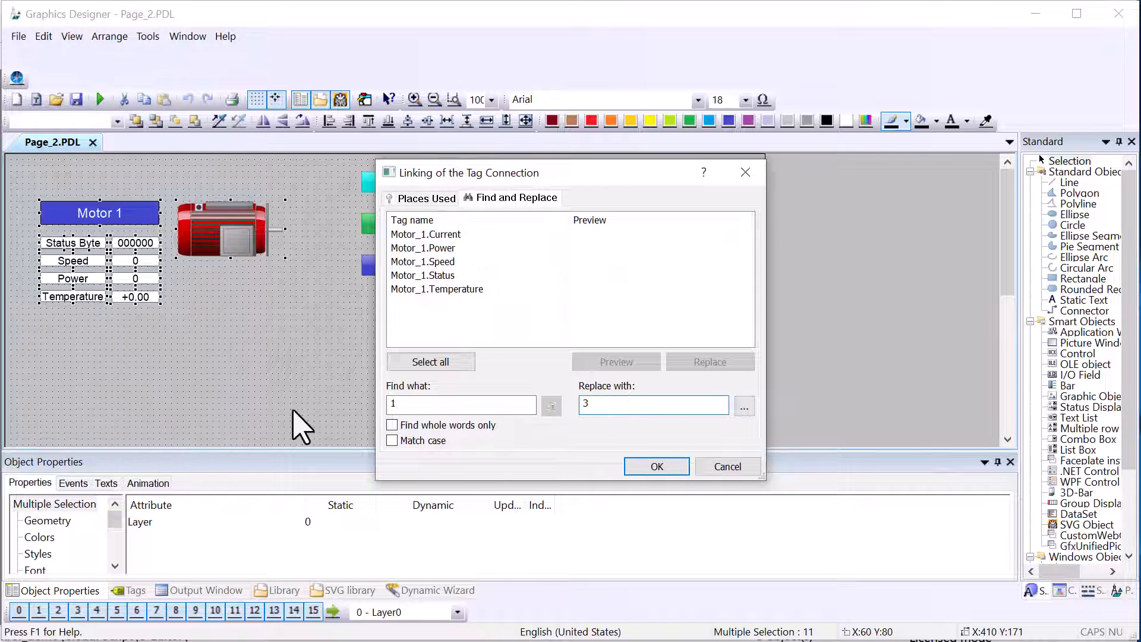
click(616, 362)
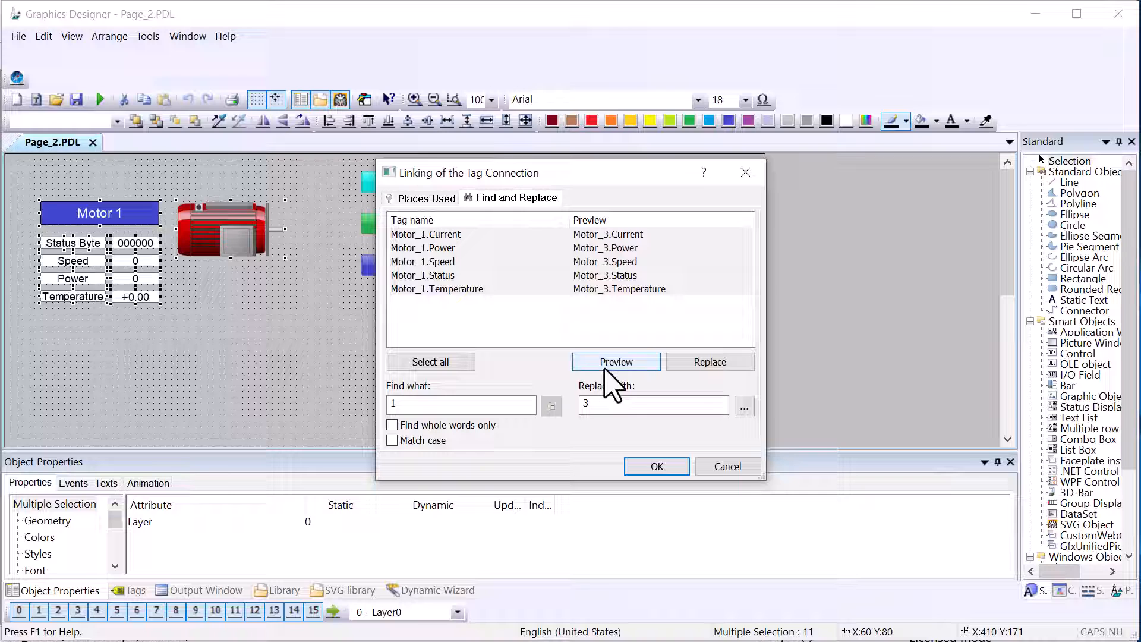
click(709, 361)
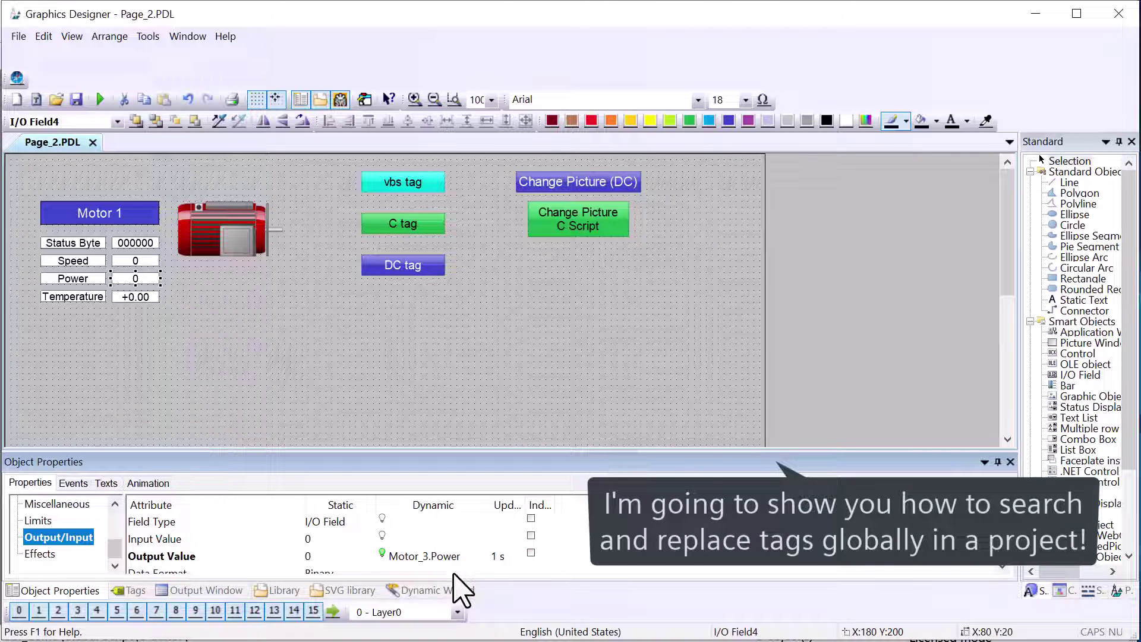
mouse_move(436, 568)
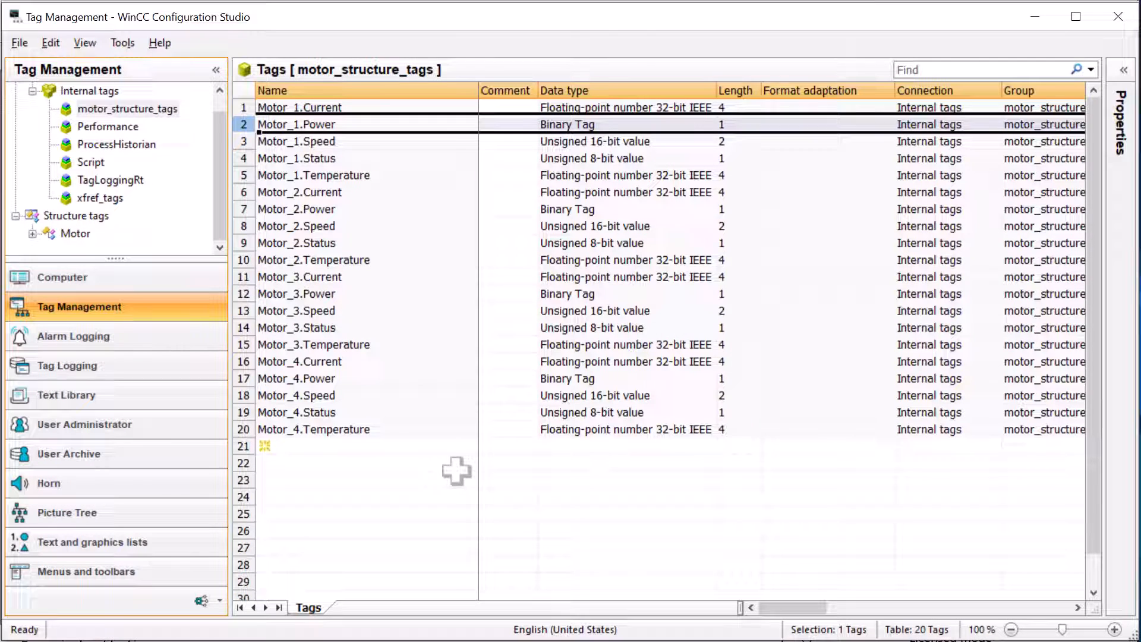
mouse_move(399, 235)
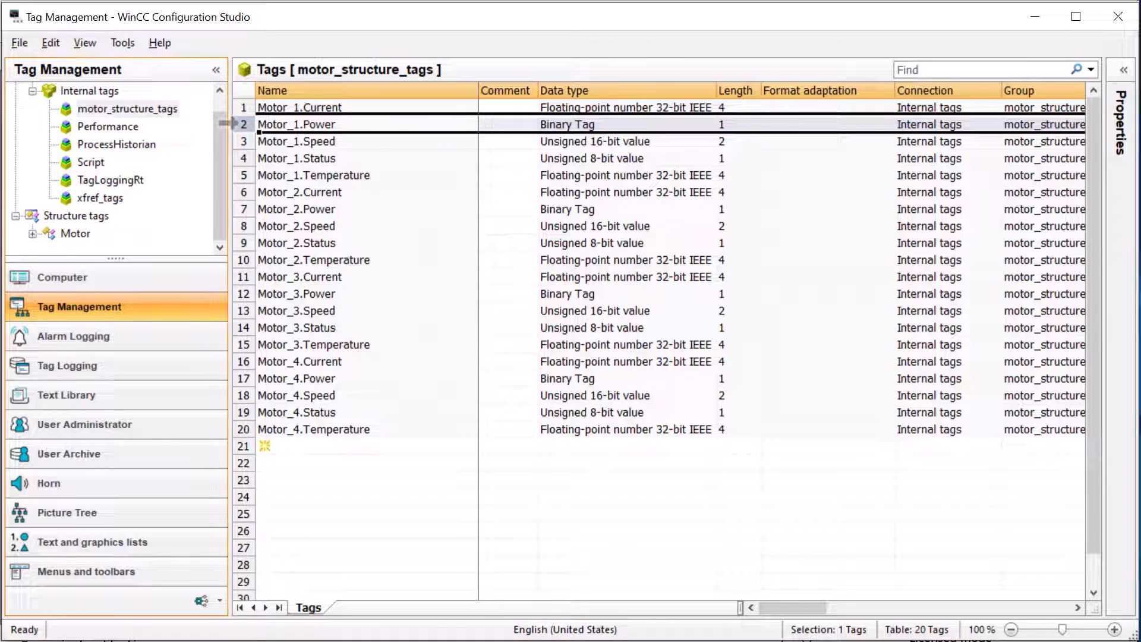
Step: Bring up the context commands for the Motor_1.Power tag in Tag Management
right_click(296, 124)
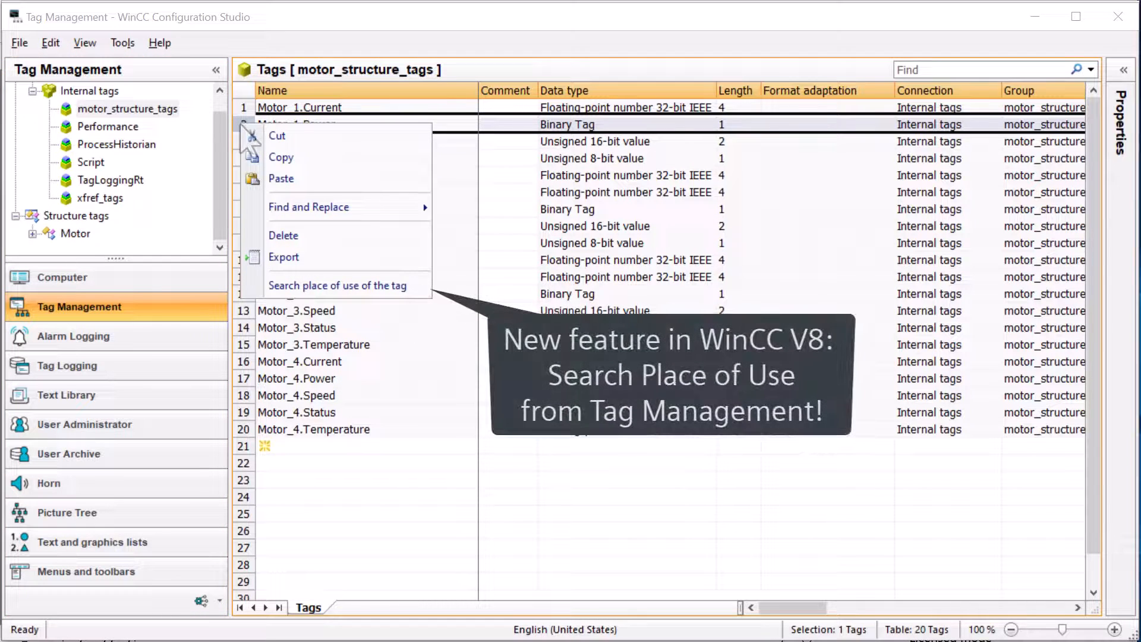
mouse_move(335, 285)
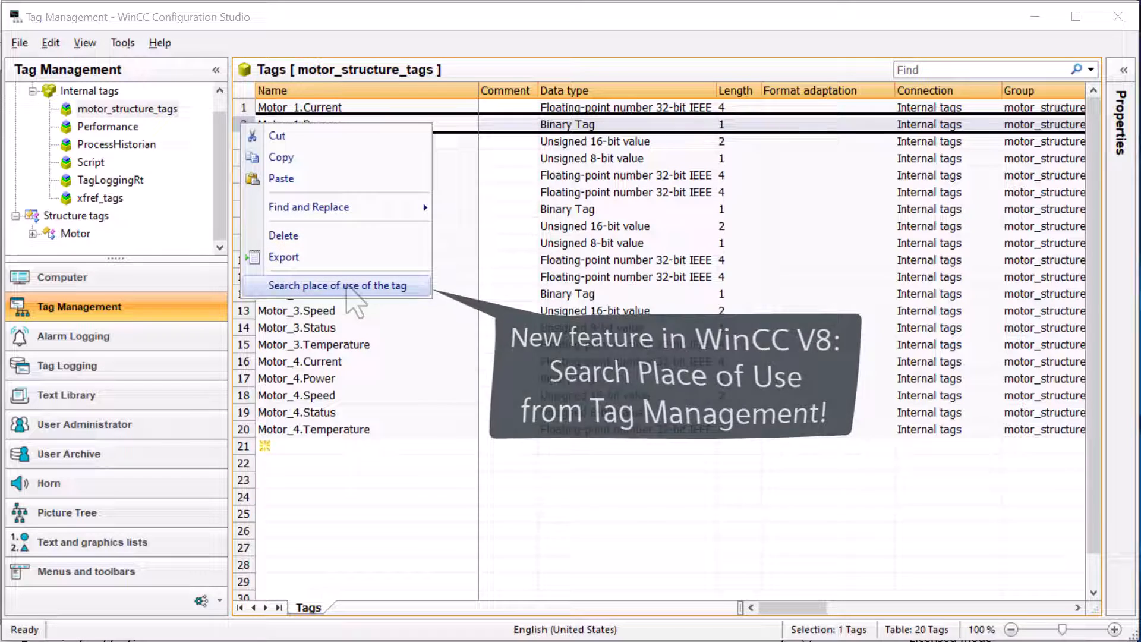
Step: List Motor_1.Power's places of use, then show the Motor structure tags and Motor_1's commands
click(335, 285)
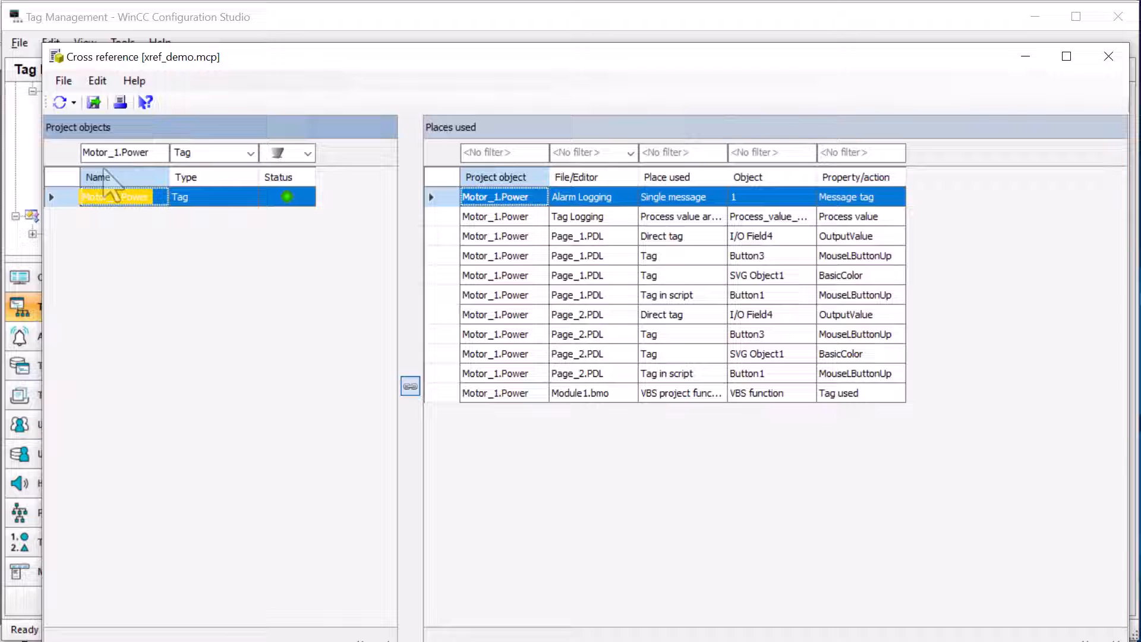
mouse_move(185, 177)
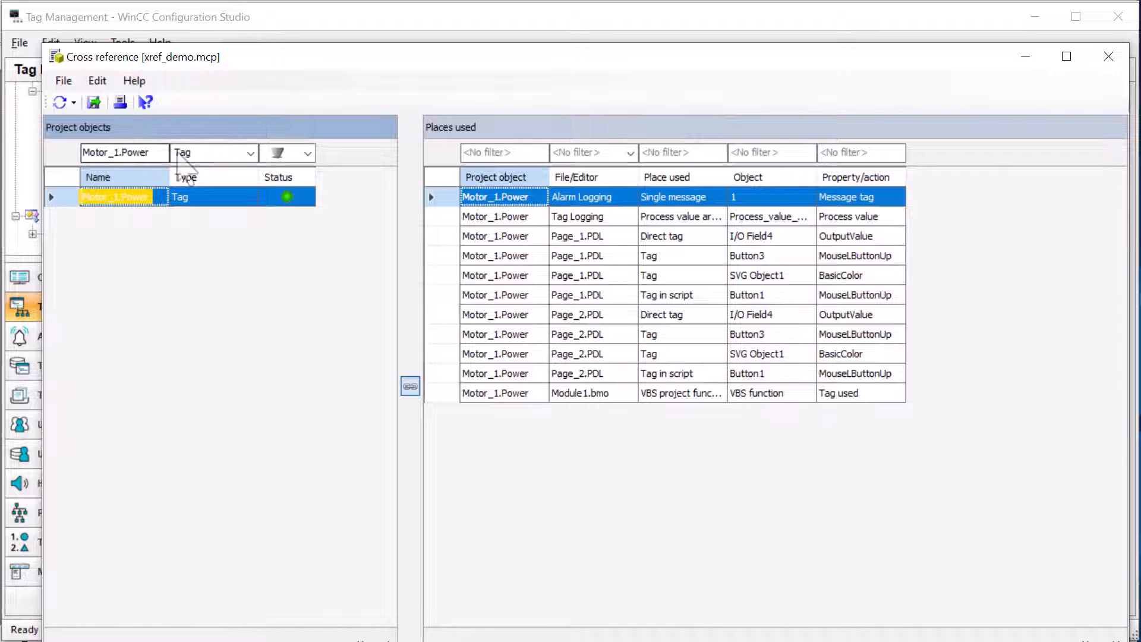
mouse_move(637, 350)
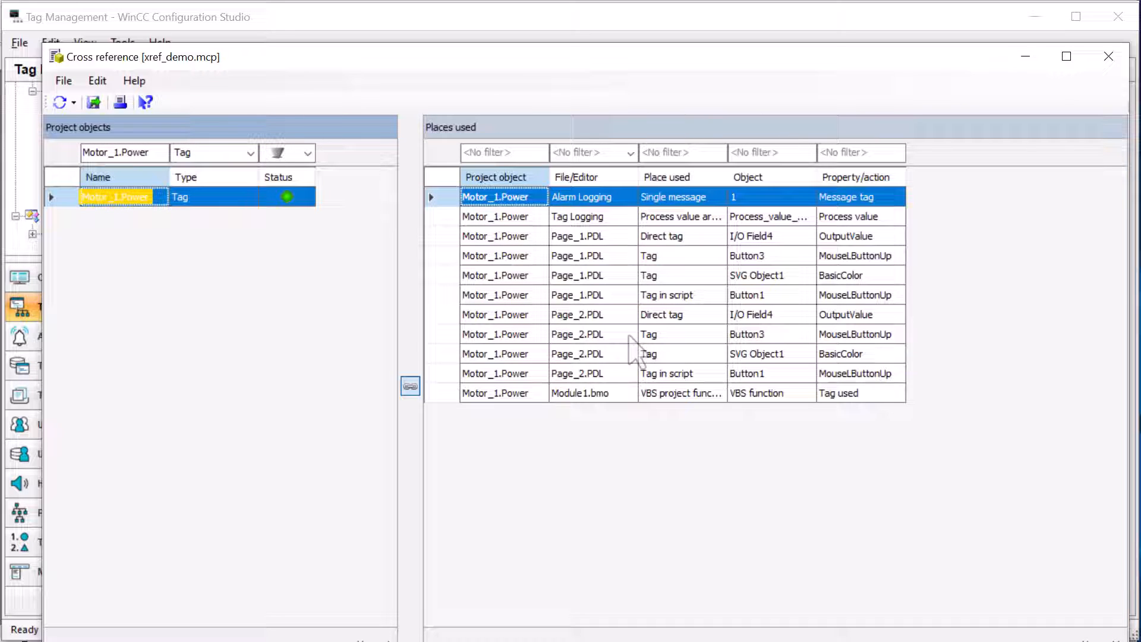
mouse_move(575, 243)
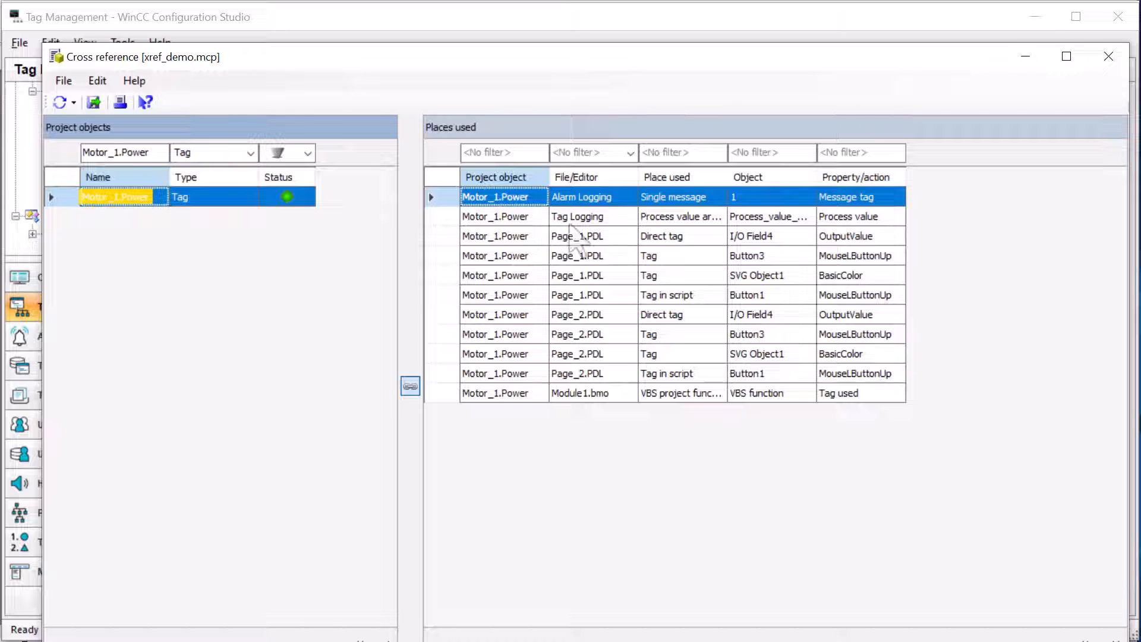
mouse_move(608, 357)
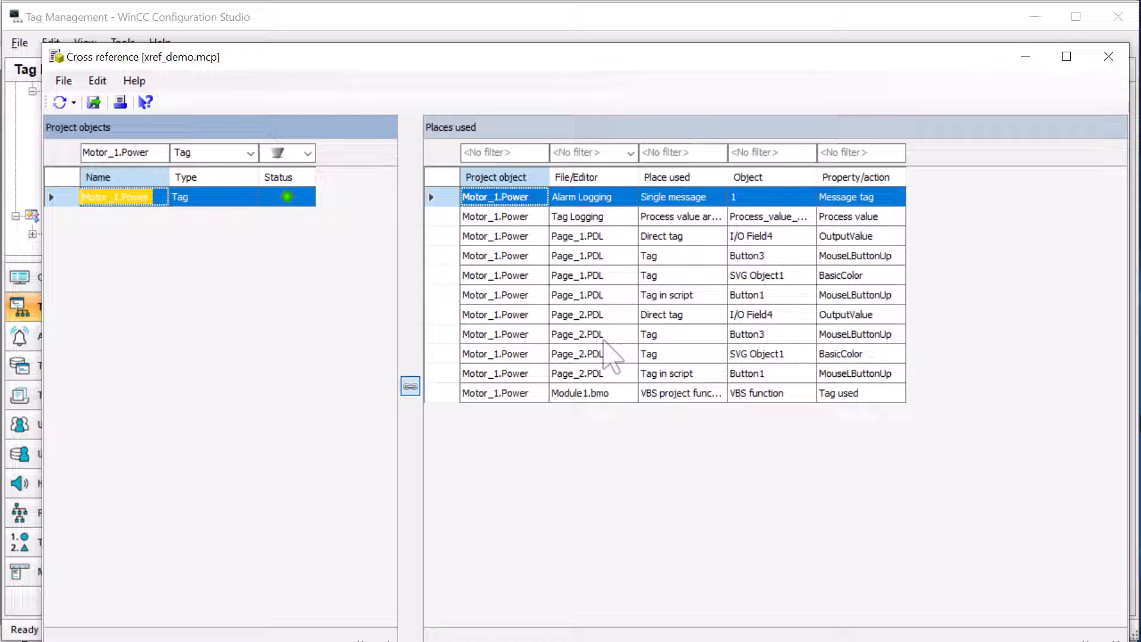
mouse_move(688, 397)
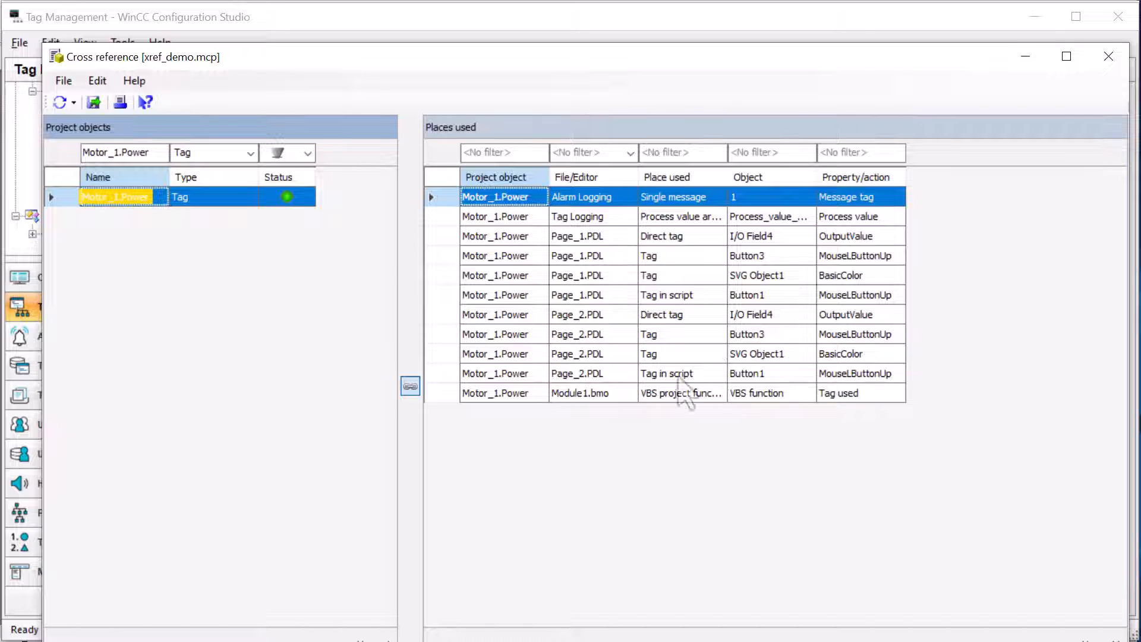
mouse_move(507, 240)
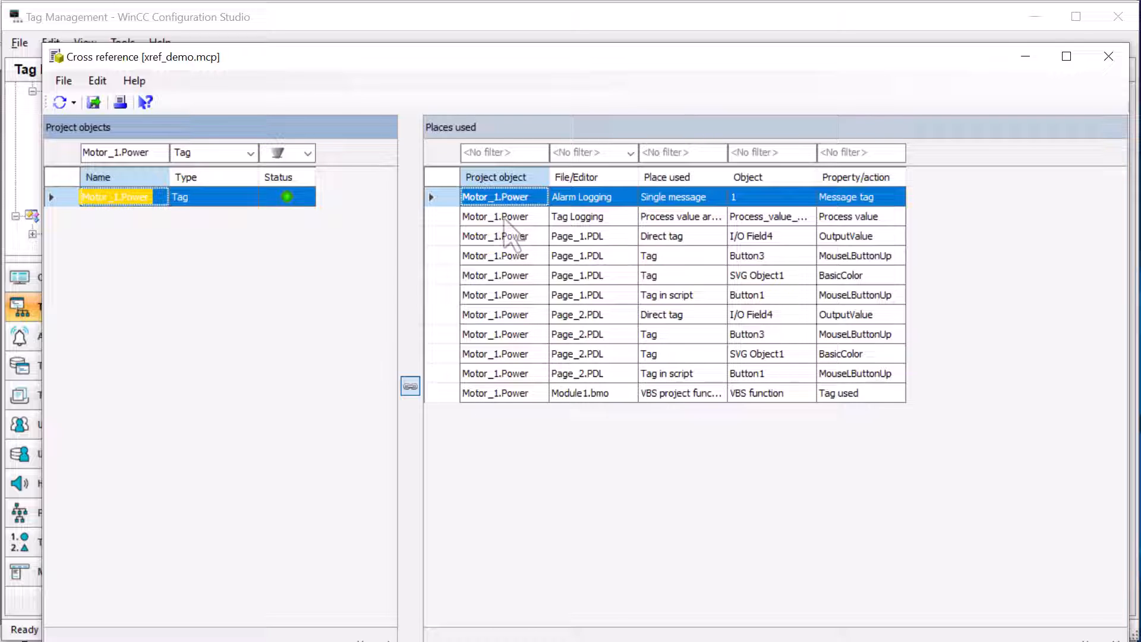
mouse_move(647, 328)
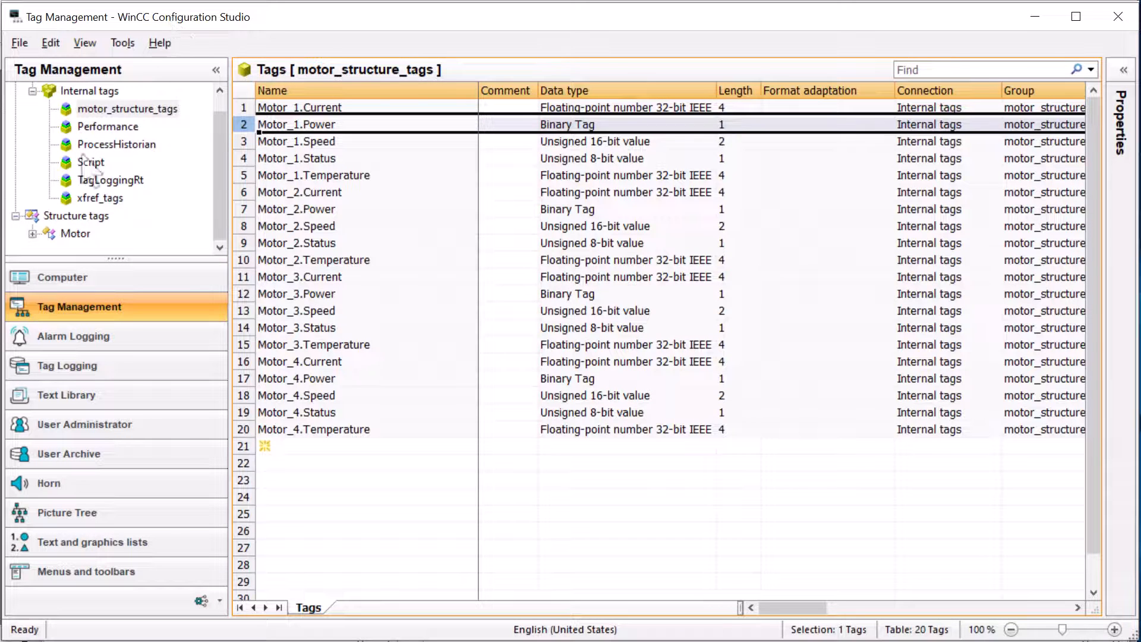
click(75, 234)
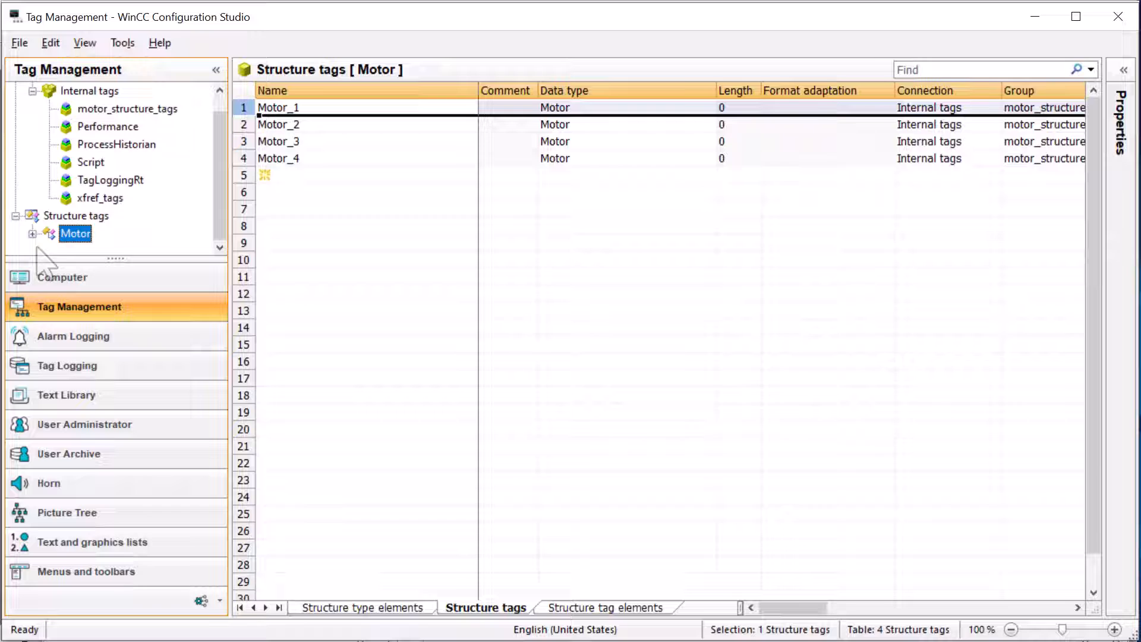
click(32, 234)
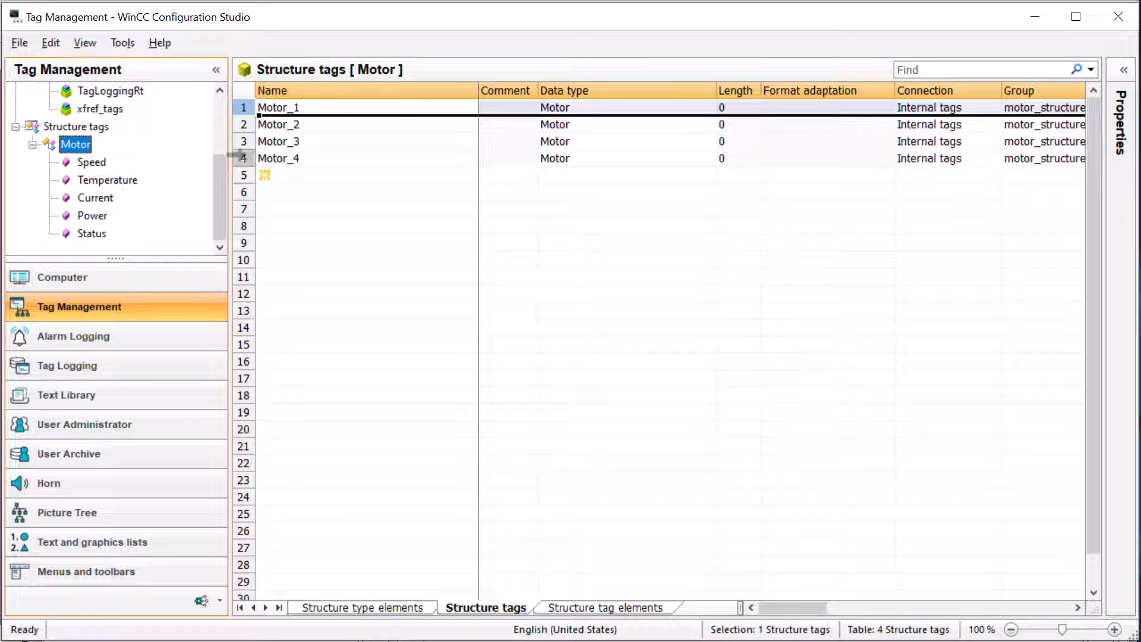
right_click(279, 107)
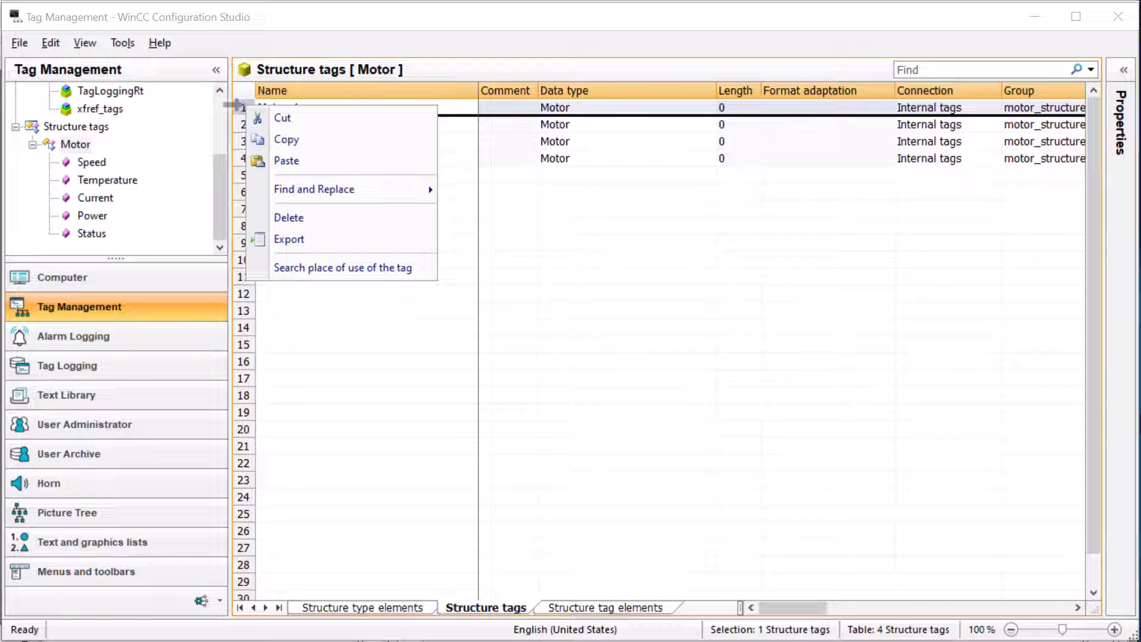
Step: List places of use for all Motor_1 elements and select the Page_2.PDL usage rows
click(343, 268)
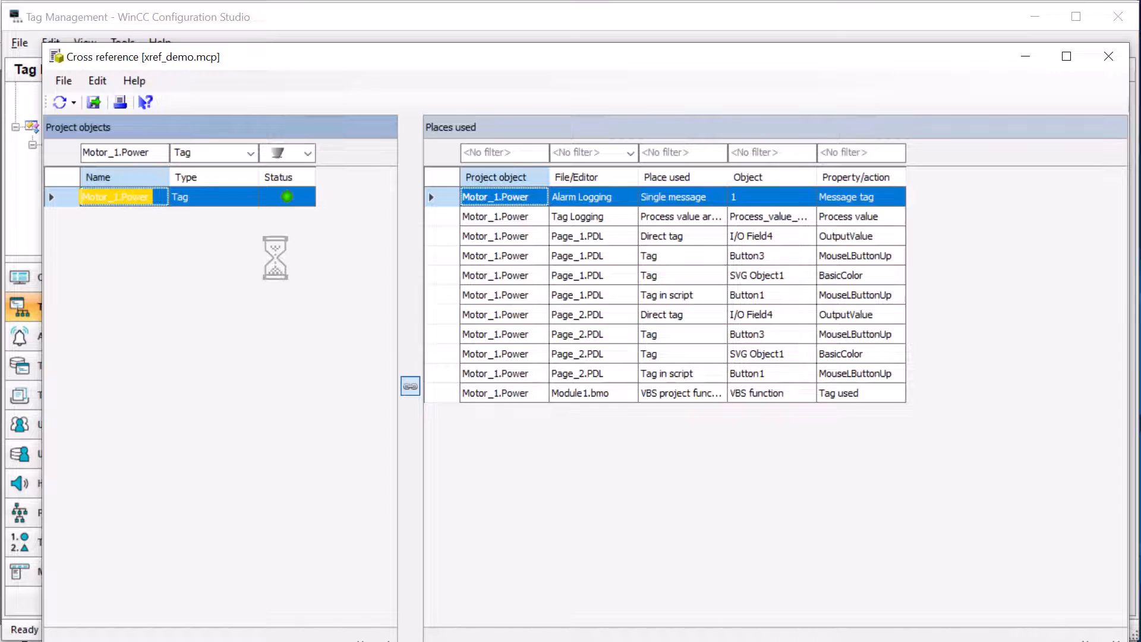
click(59, 102)
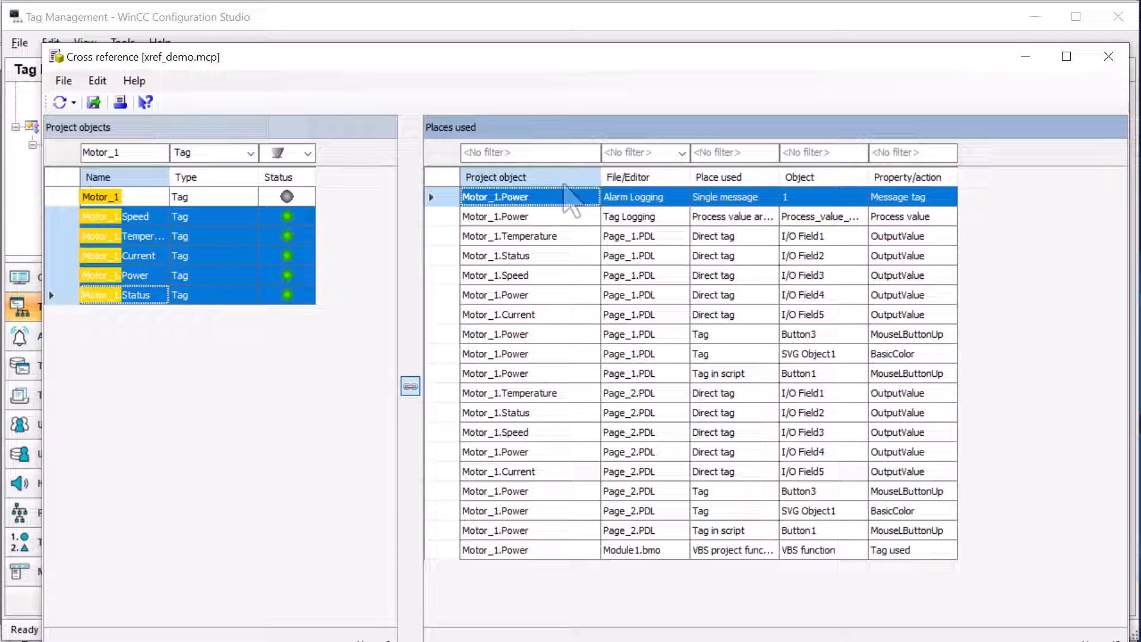
mouse_move(497, 339)
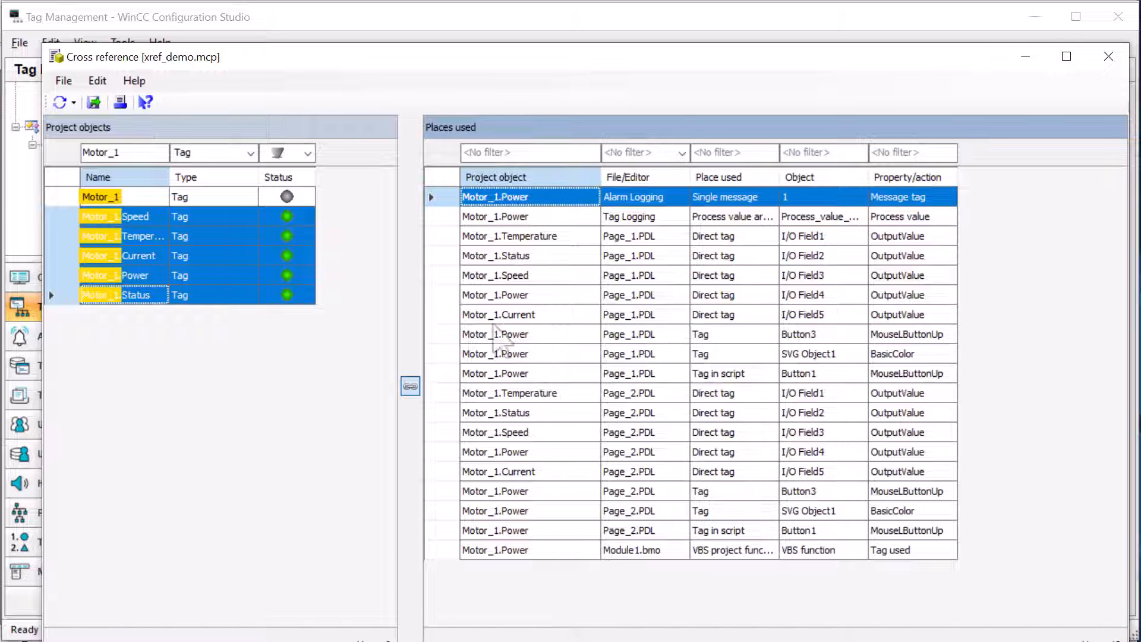
mouse_move(618, 211)
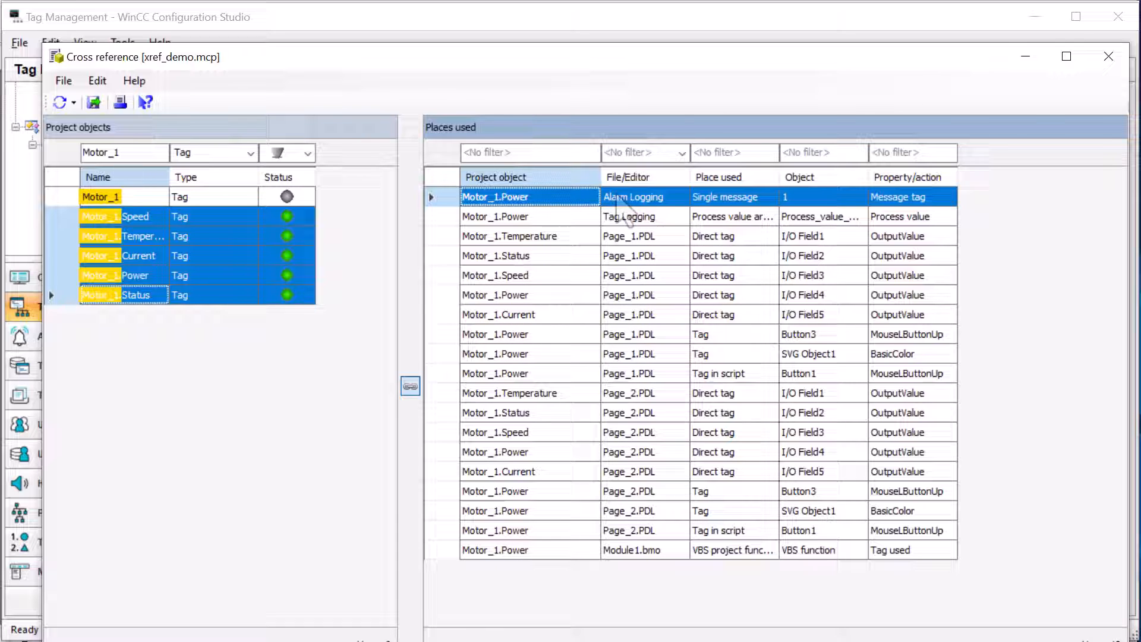
mouse_move(658, 316)
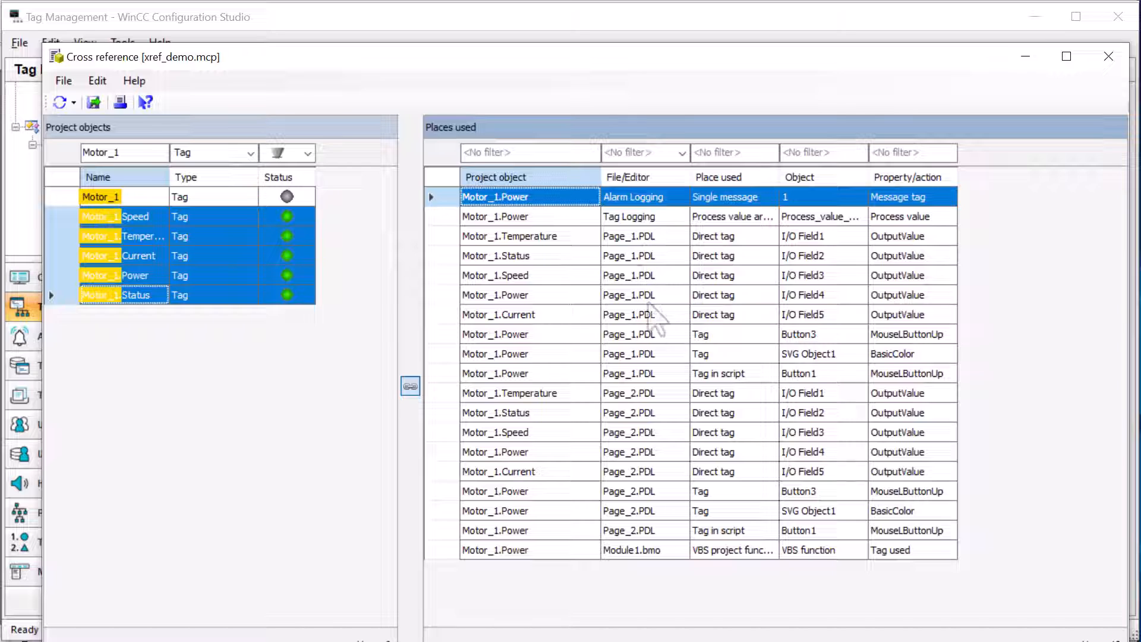
mouse_move(673, 527)
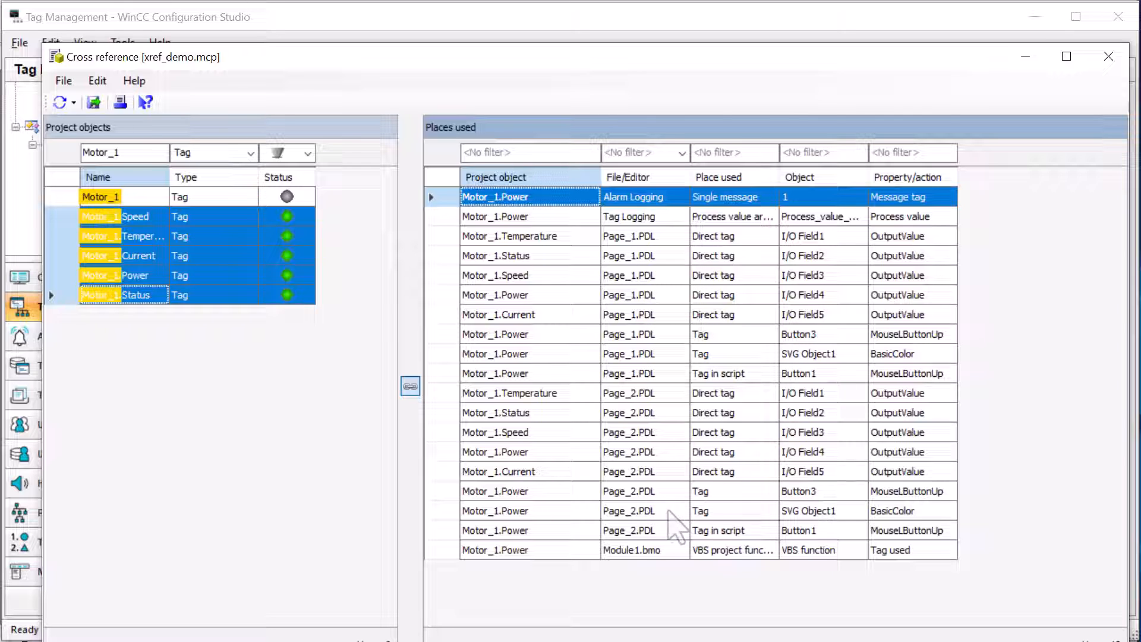
mouse_move(378, 360)
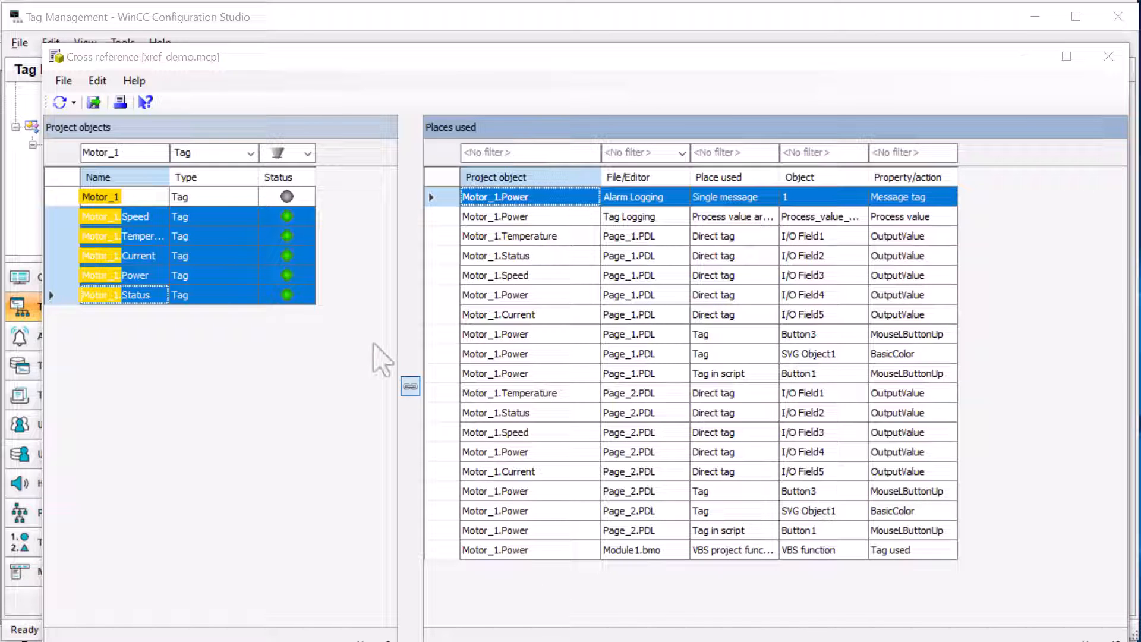
click(496, 413)
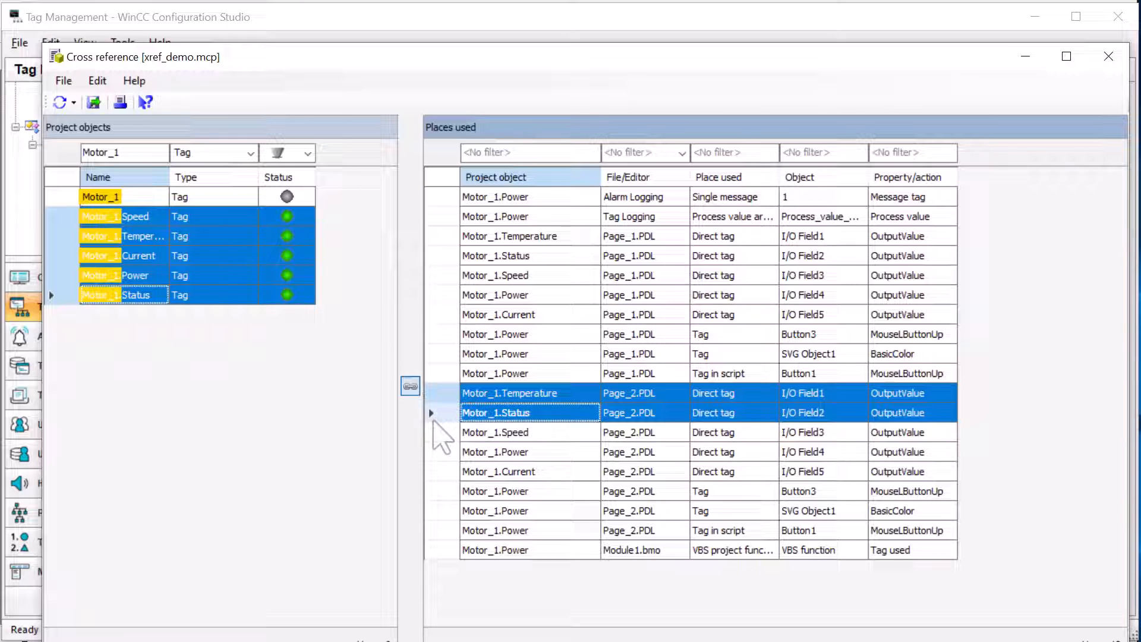
click(494, 530)
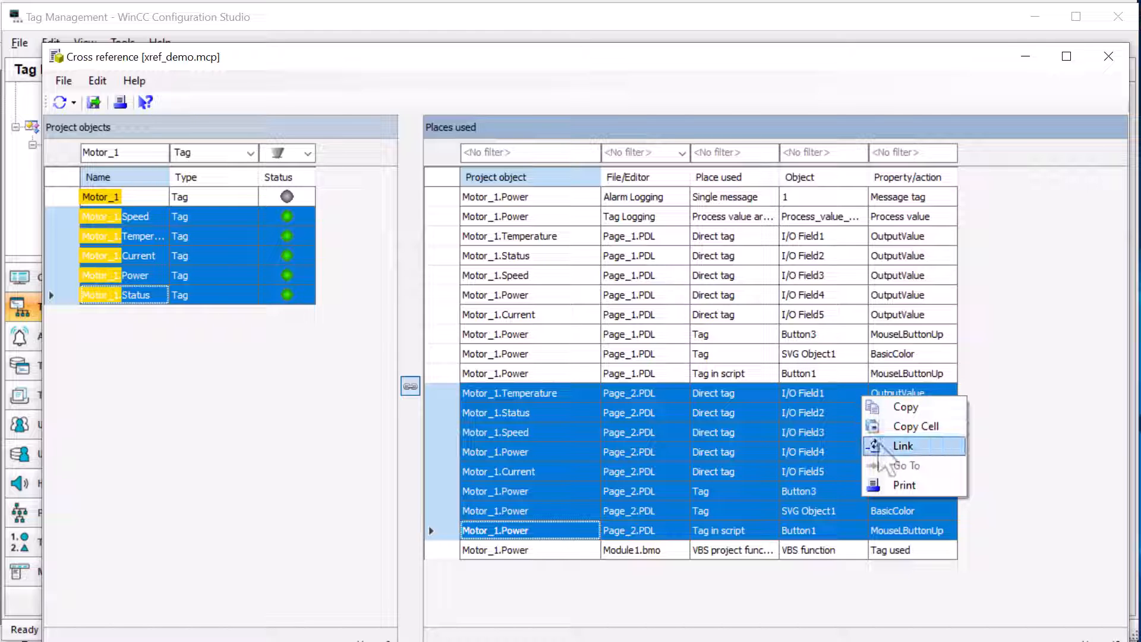
Step: Relink the Page_2 usages by replacing _1 with _2, renaming Motor_1 tags to Motor_2
click(903, 445)
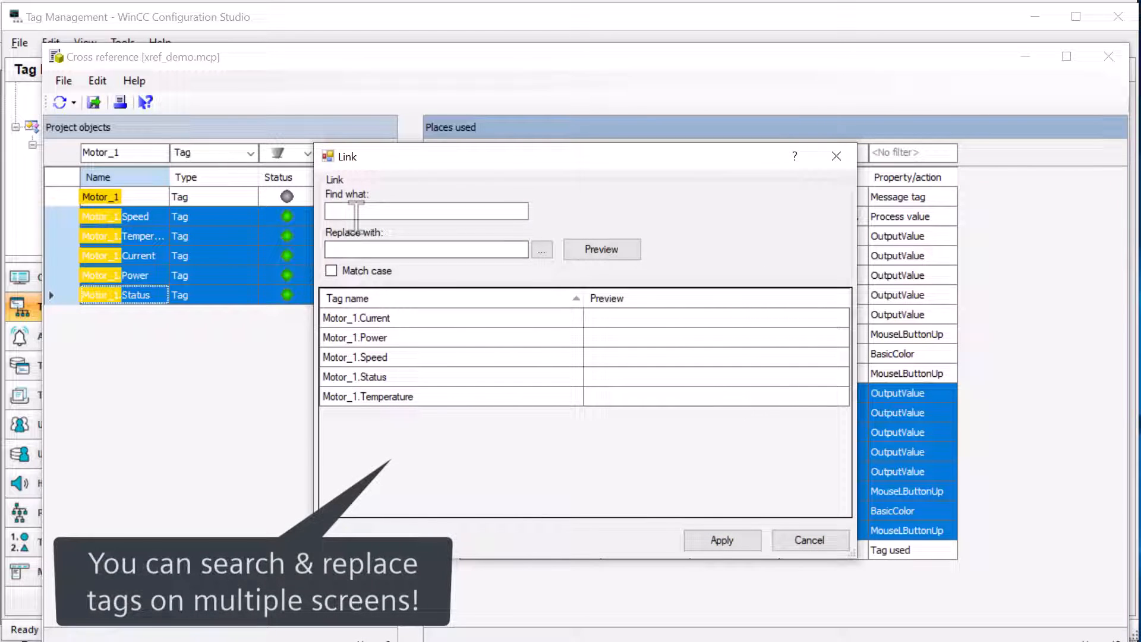
click(425, 211)
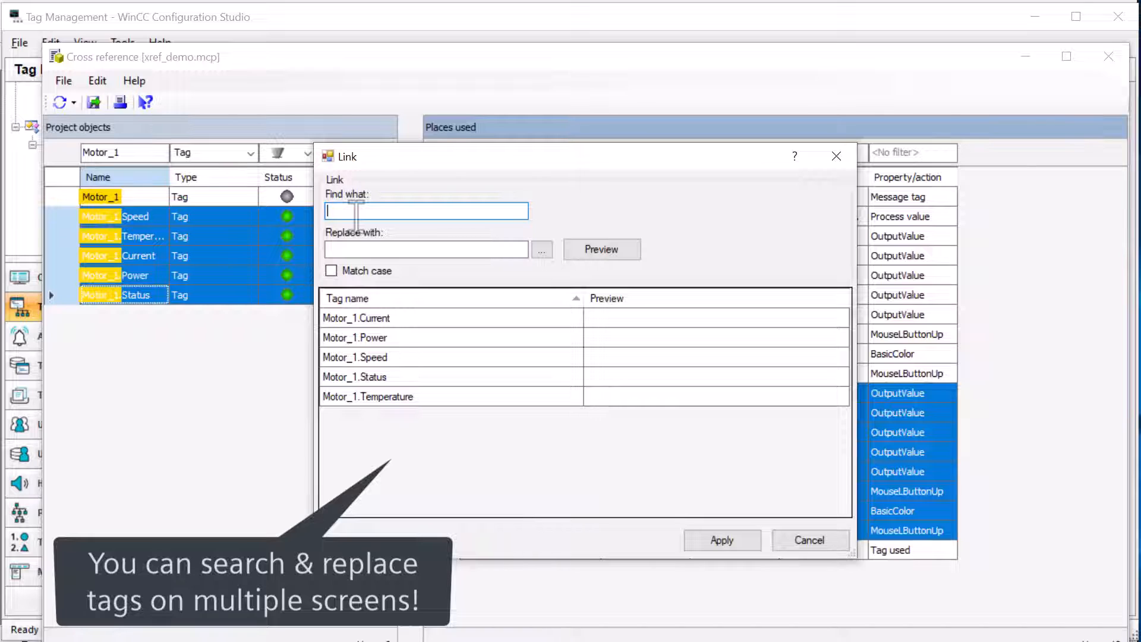
text(_1)
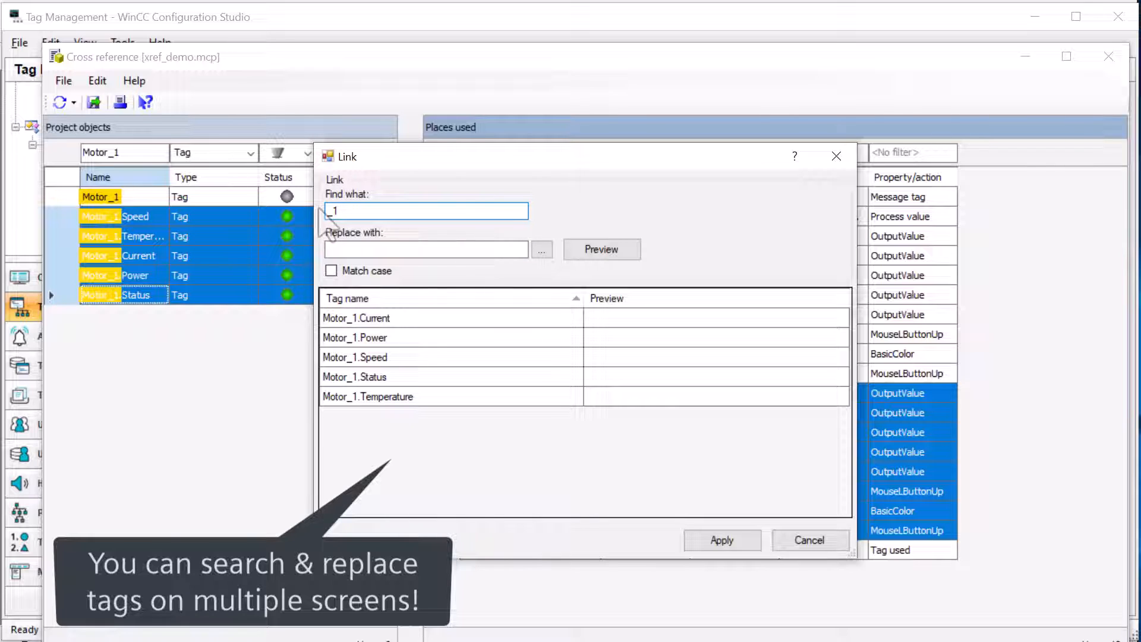
click(426, 248)
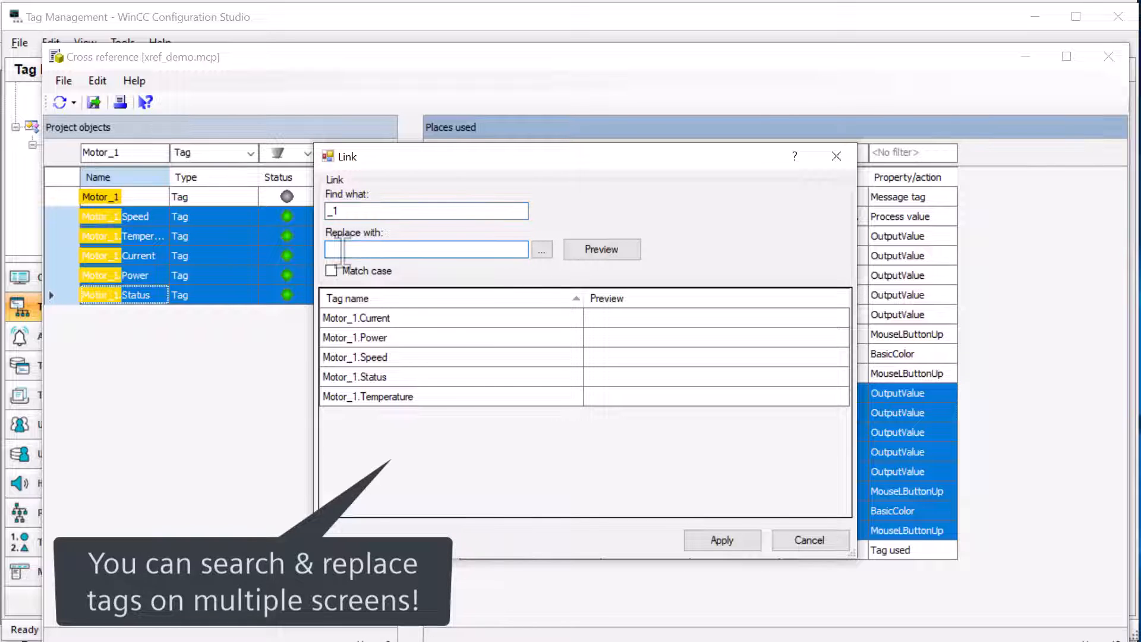
text(_2)
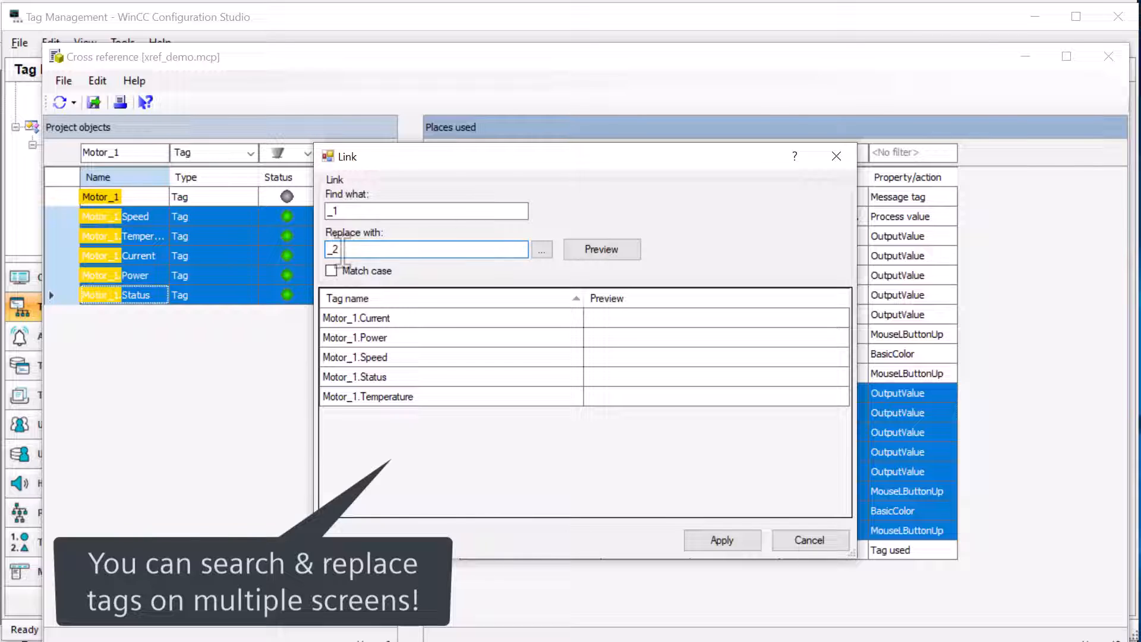
click(602, 248)
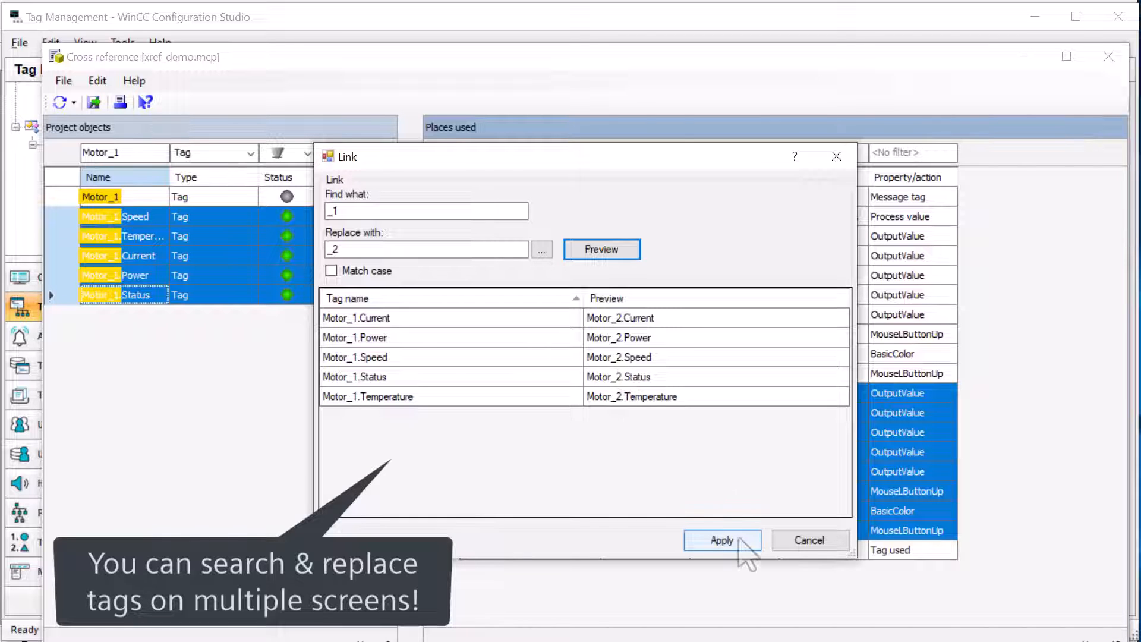
click(722, 540)
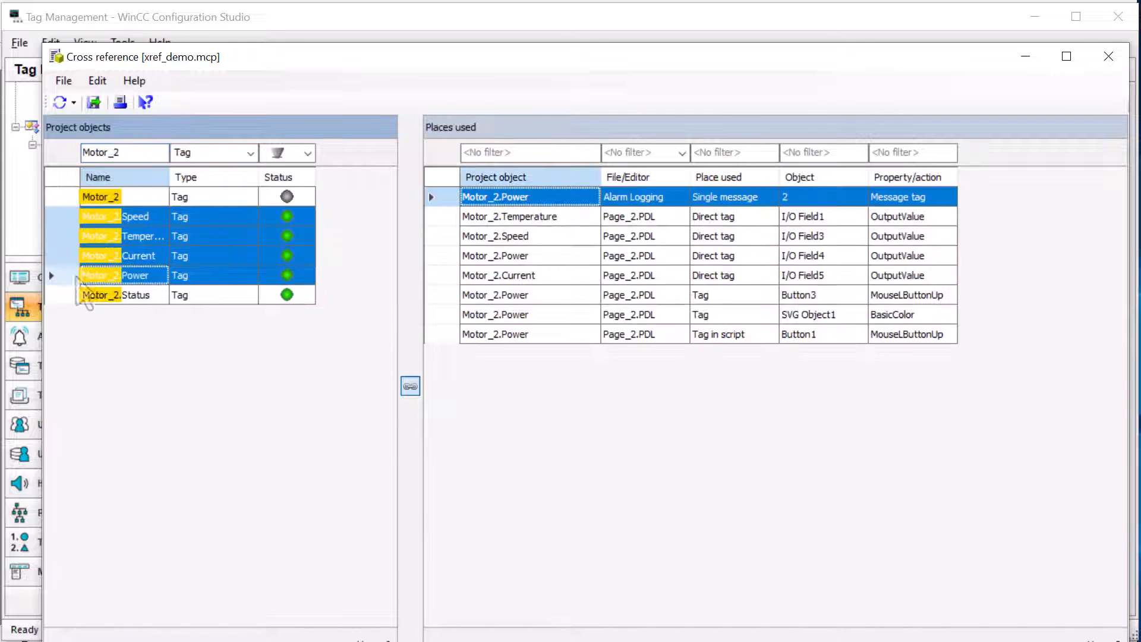
Step: Switch to Graphics Designer and show the recent pictures list
click(136, 295)
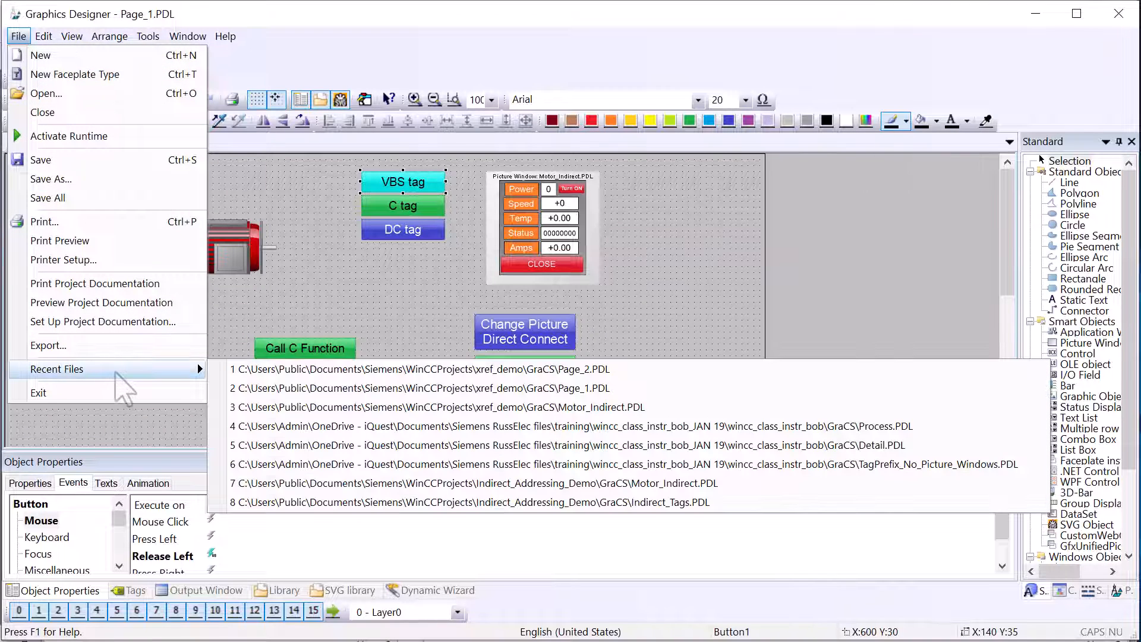
Step: Open Page_2.PDL and confirm its objects' tag connections now read Motor_2
click(429, 369)
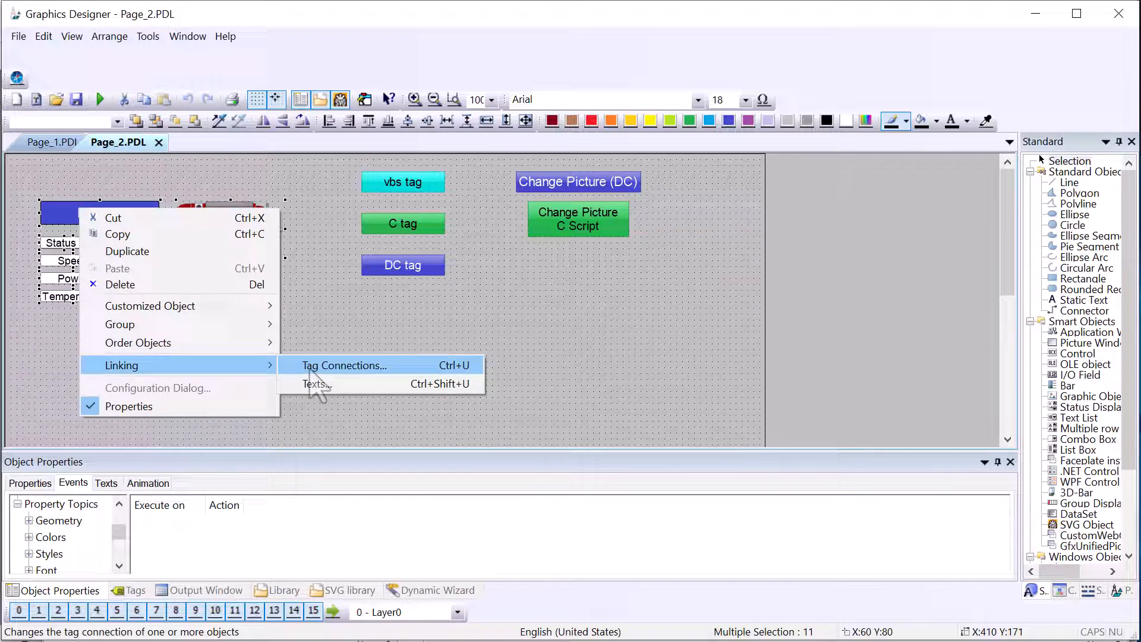
click(343, 365)
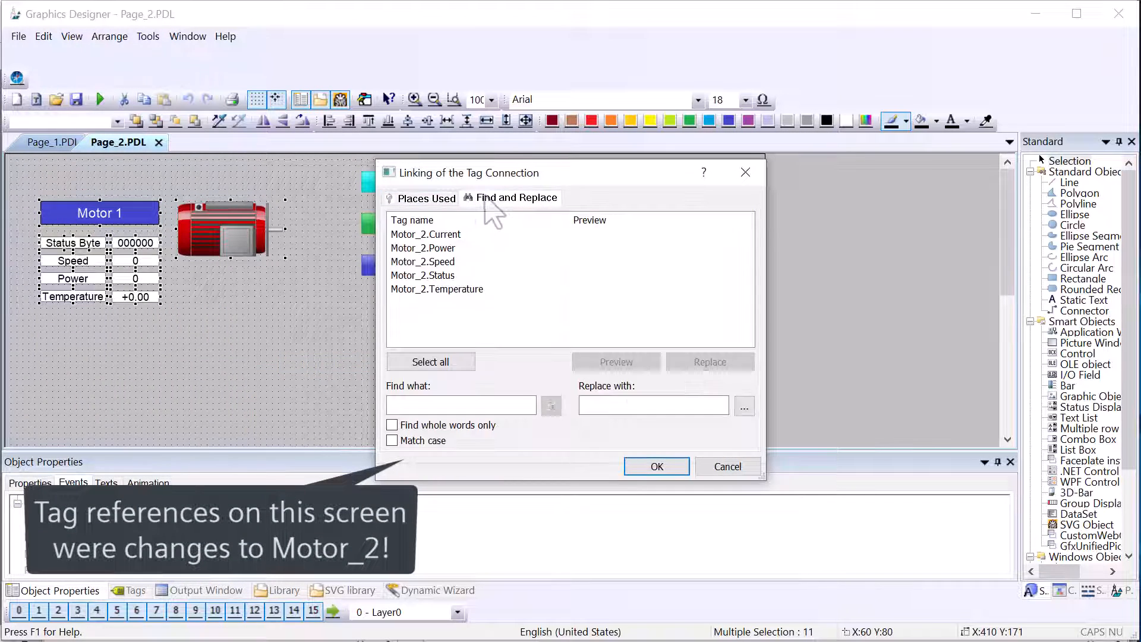
mouse_move(652, 476)
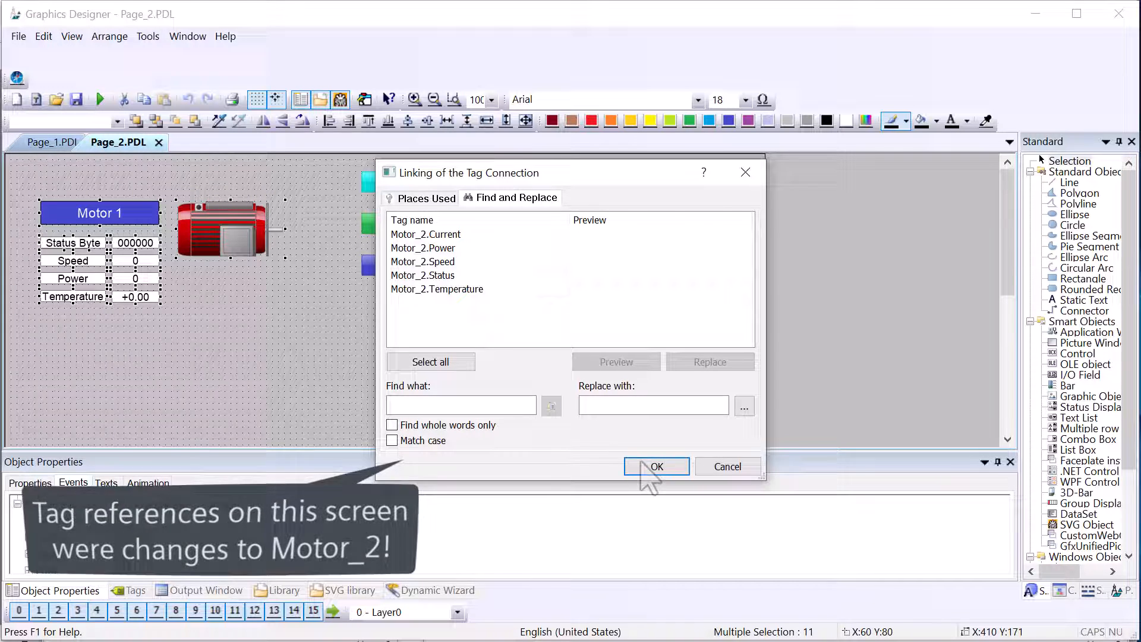
click(654, 466)
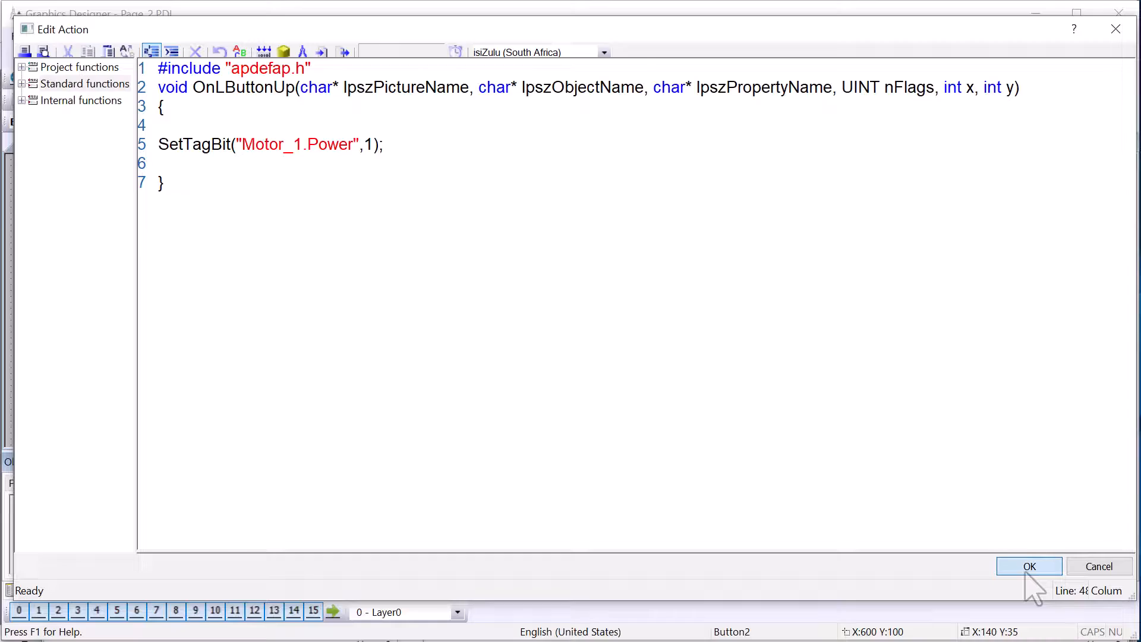
Step: Copy the TAGNAME section comment template from the other button's action
click(1028, 566)
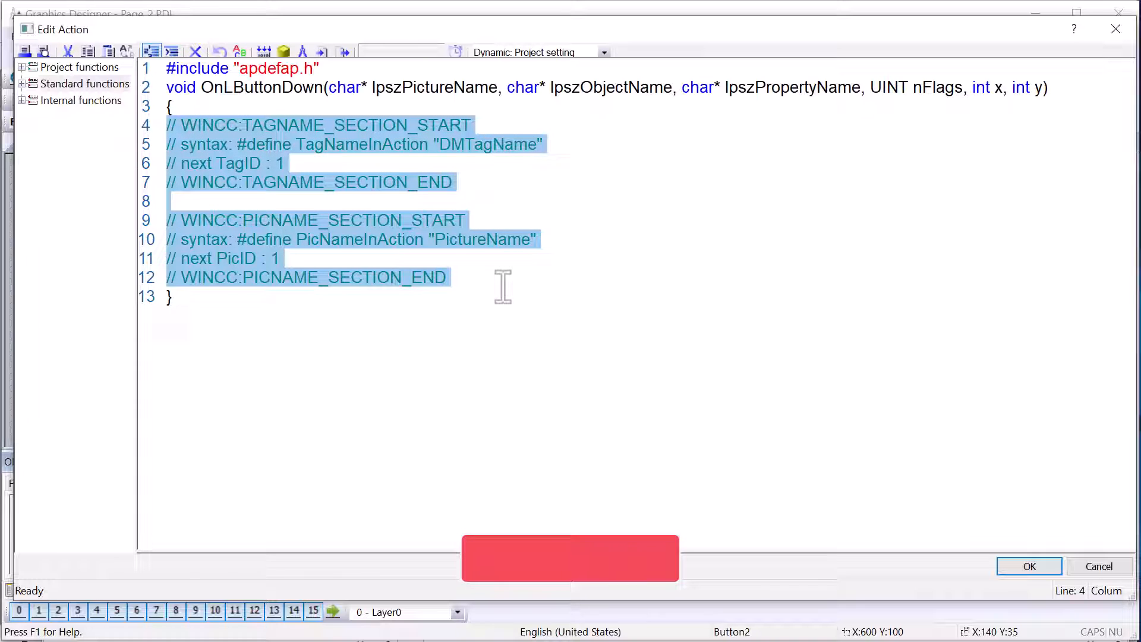
click(203, 201)
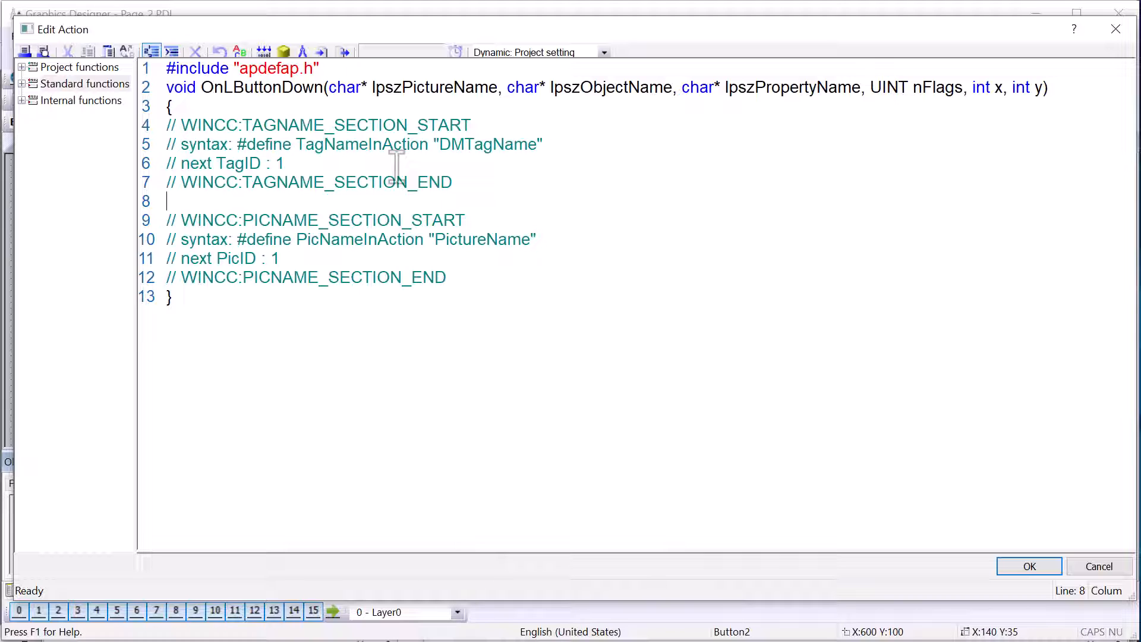
mouse_move(404, 204)
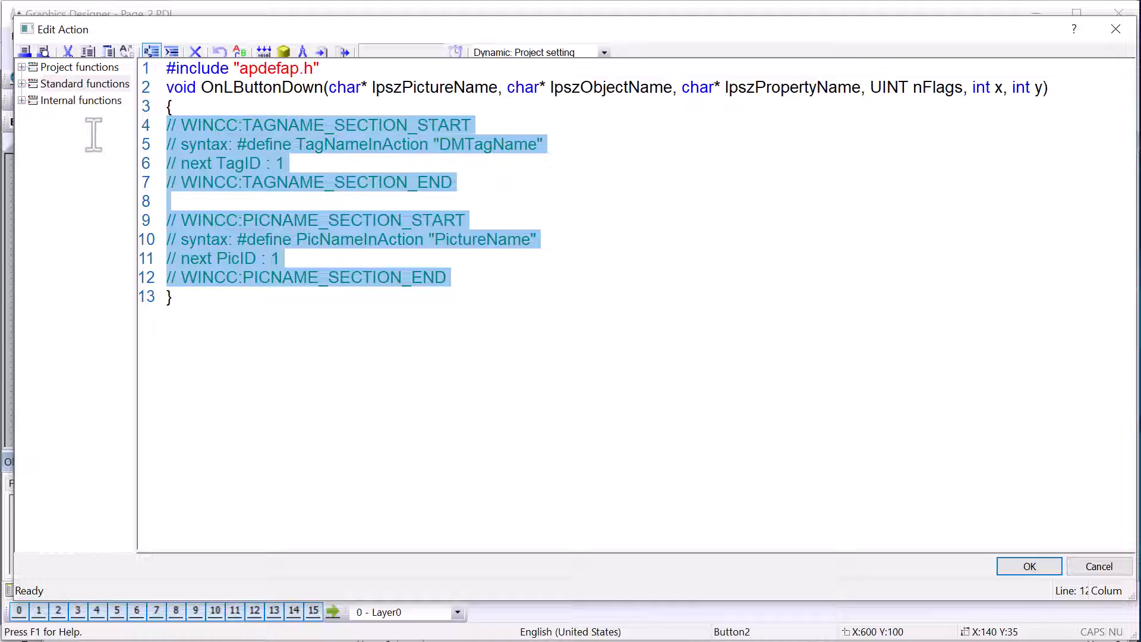
mouse_move(1098, 566)
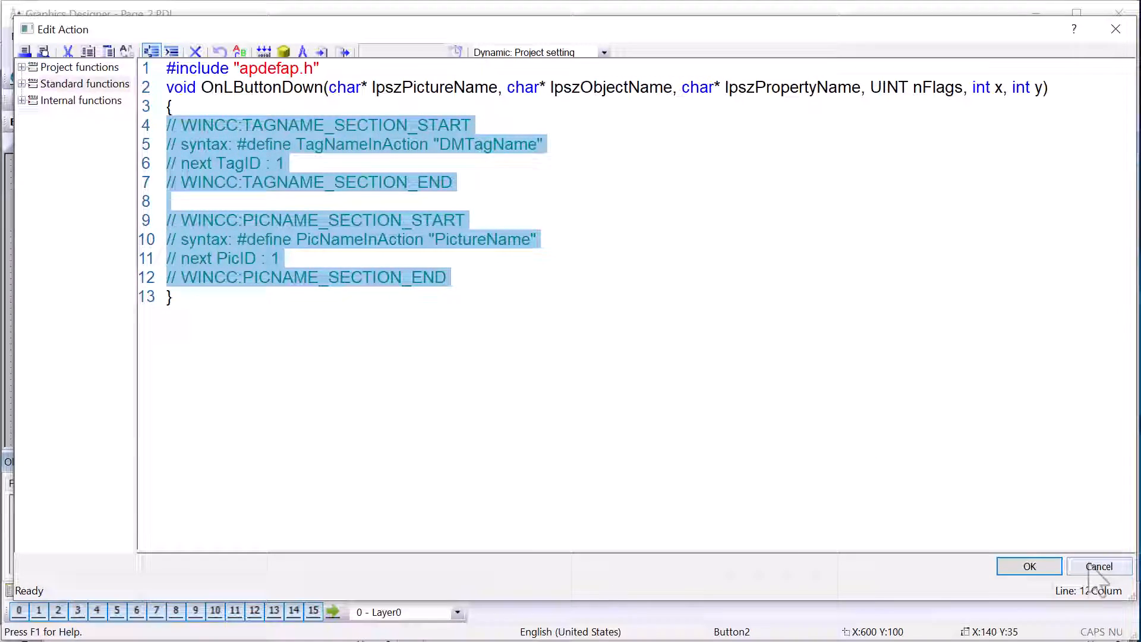
click(1099, 566)
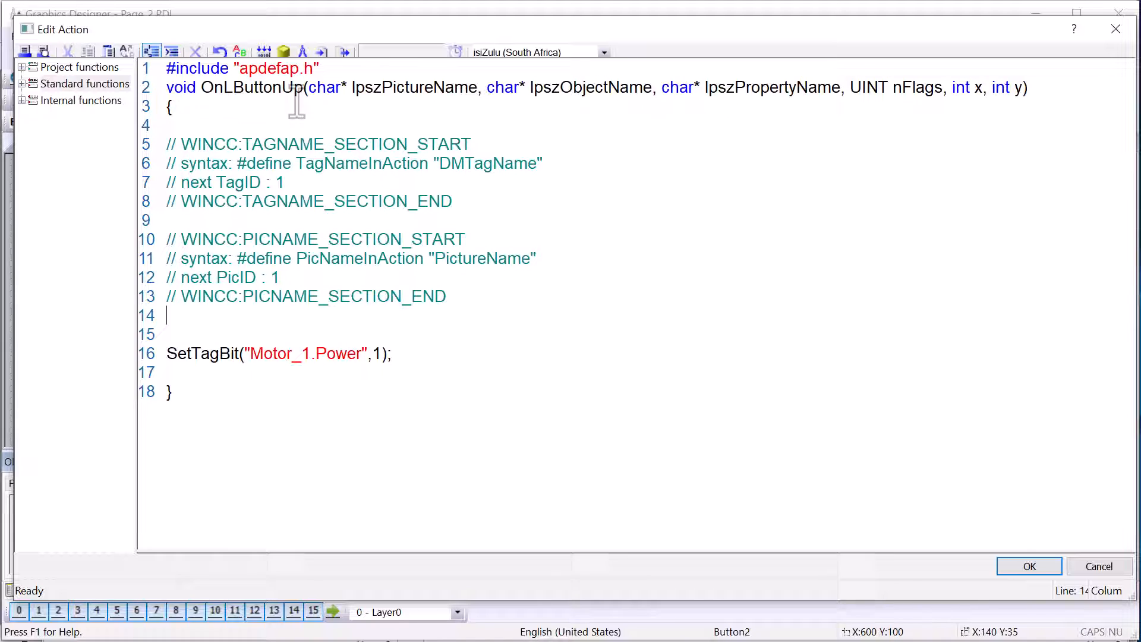
mouse_move(166, 144)
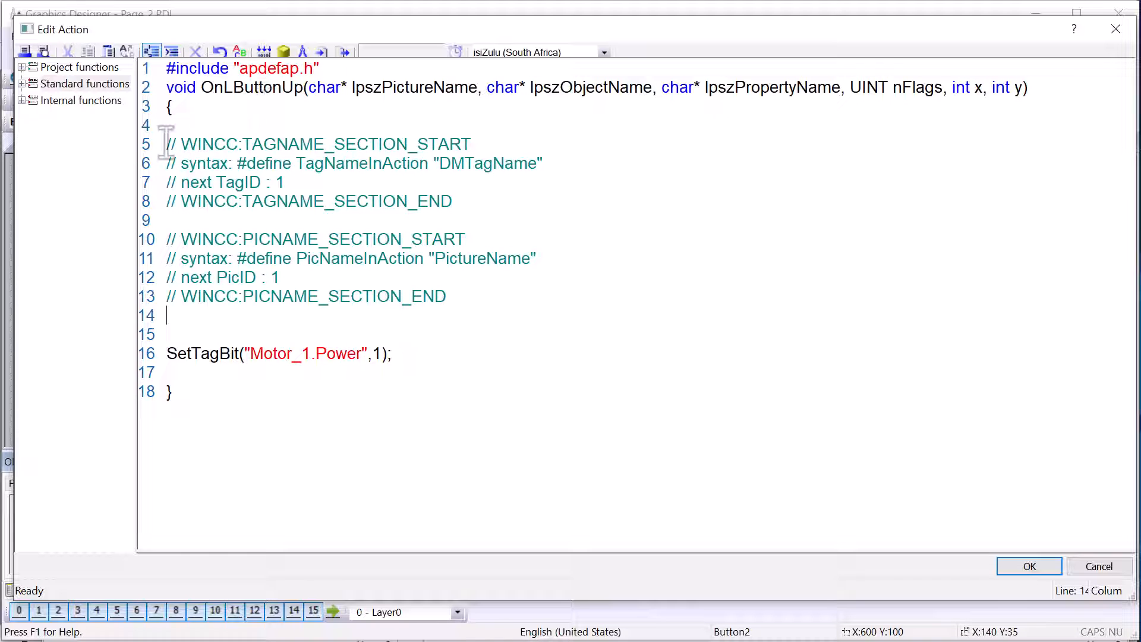
drag(167, 143, 452, 201)
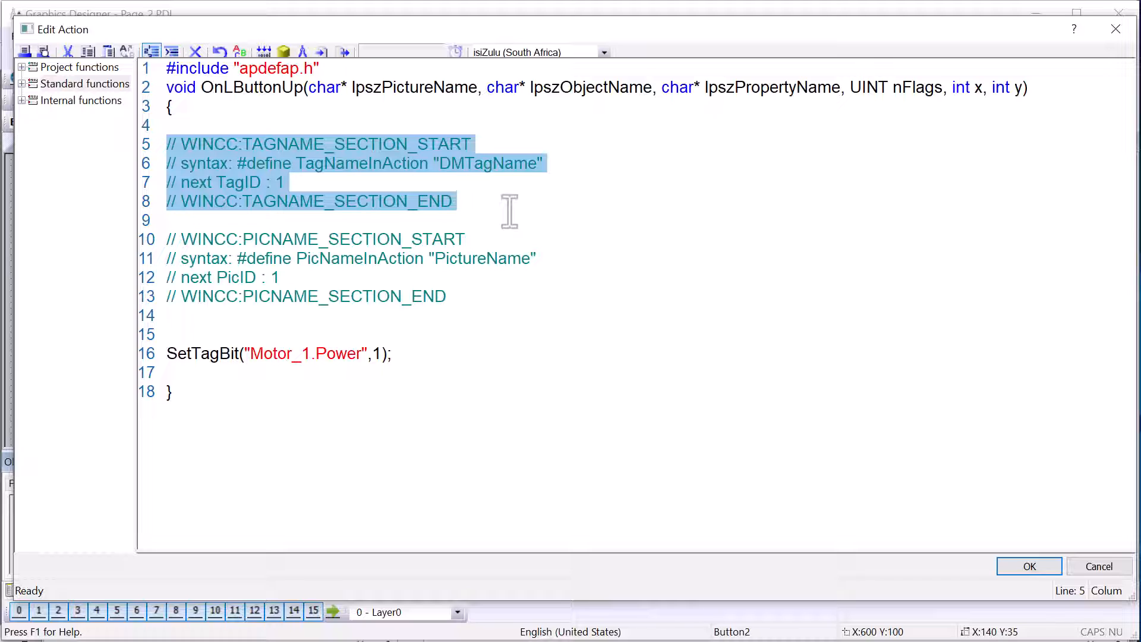
mouse_move(530, 222)
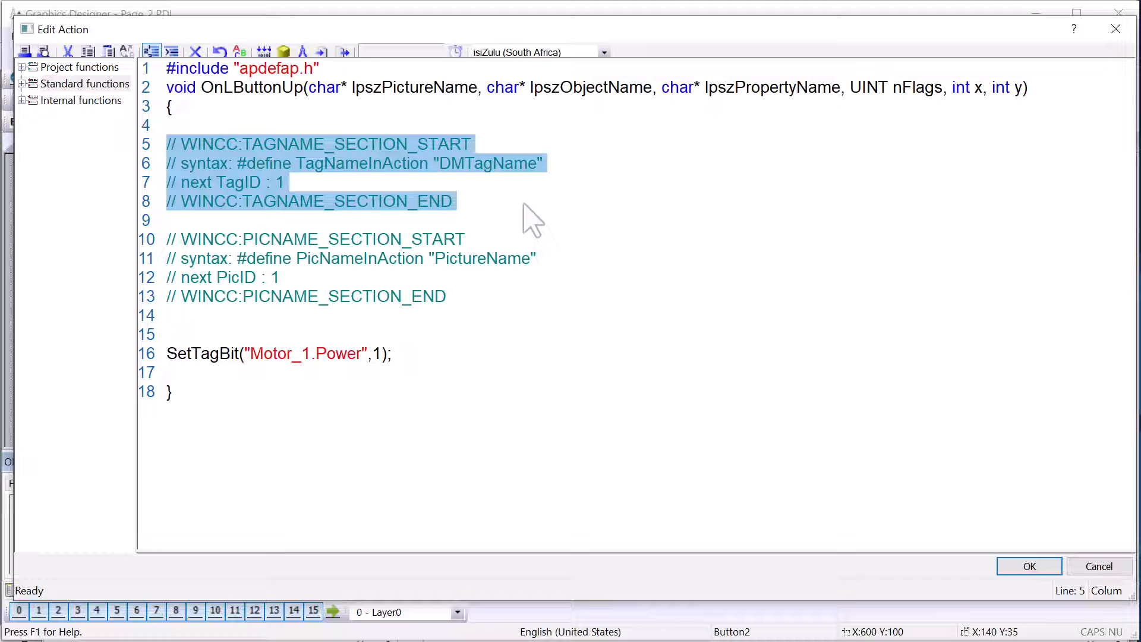
Step: Define M2Power as "Motor_2.Power" and use M2Power in the SetTagBit call
click(543, 163)
text(#define TagNameInAction "Motor_1.Power)
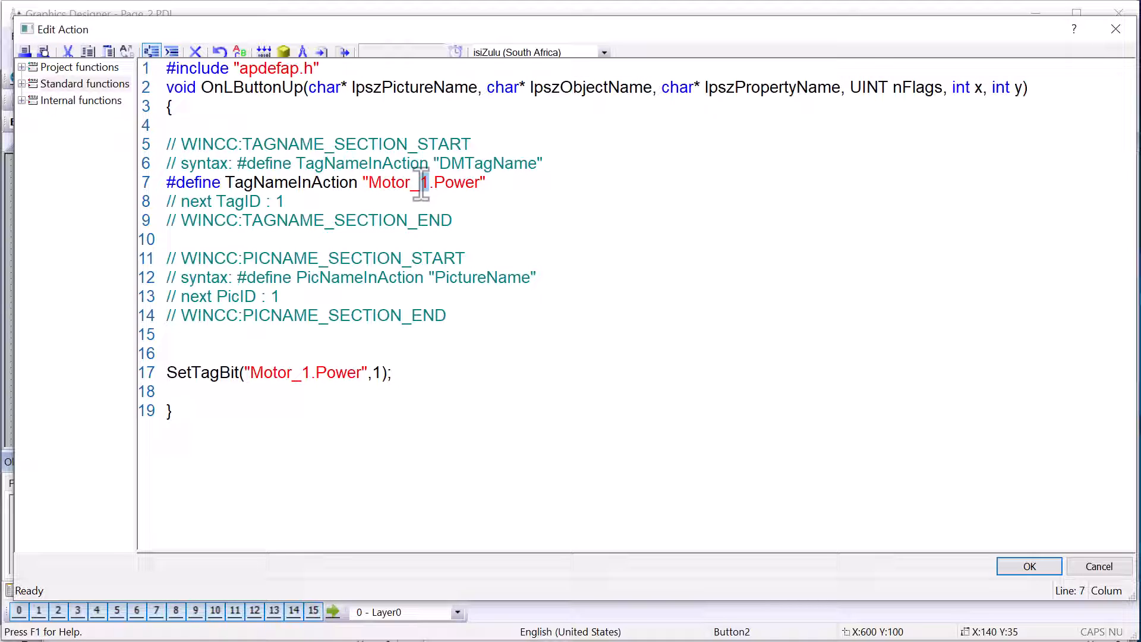
text(2)
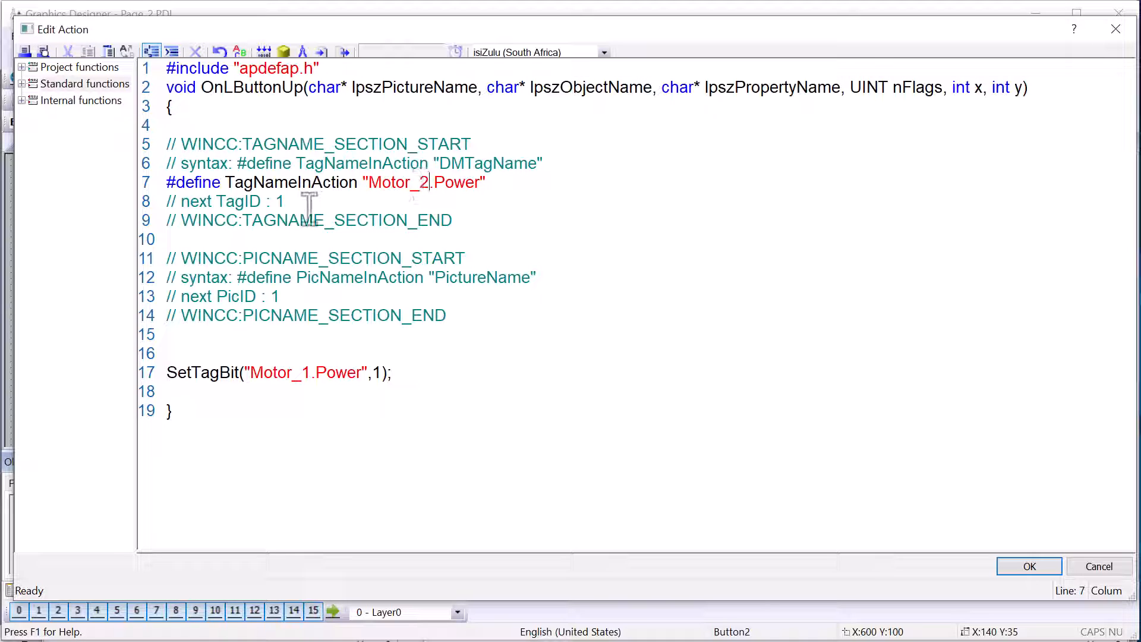
double_click(290, 182)
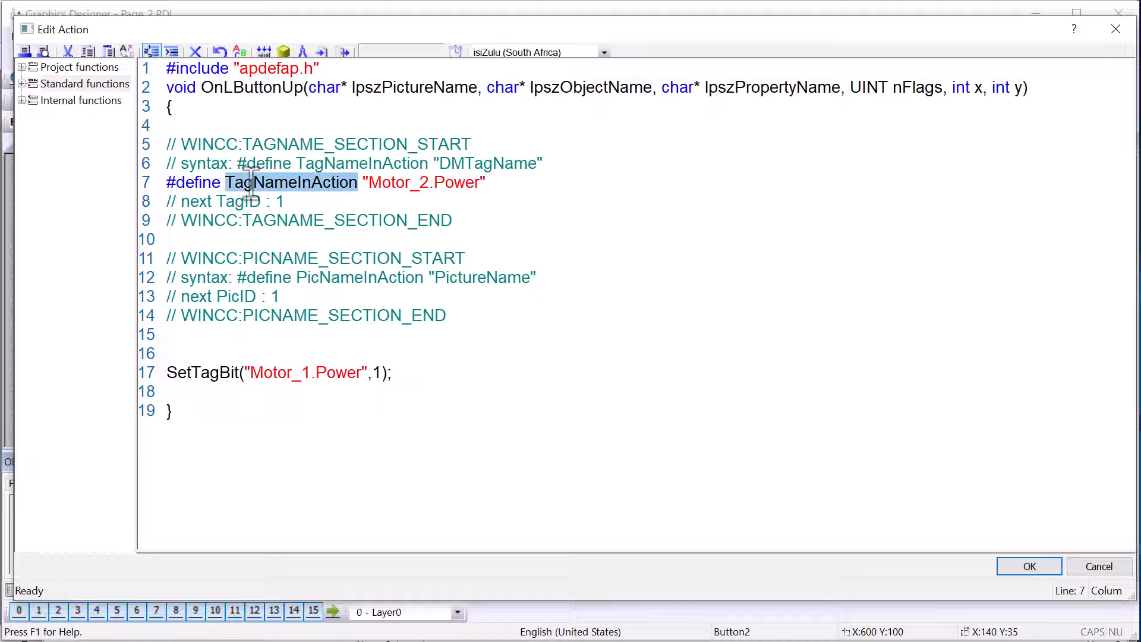
text(M2)
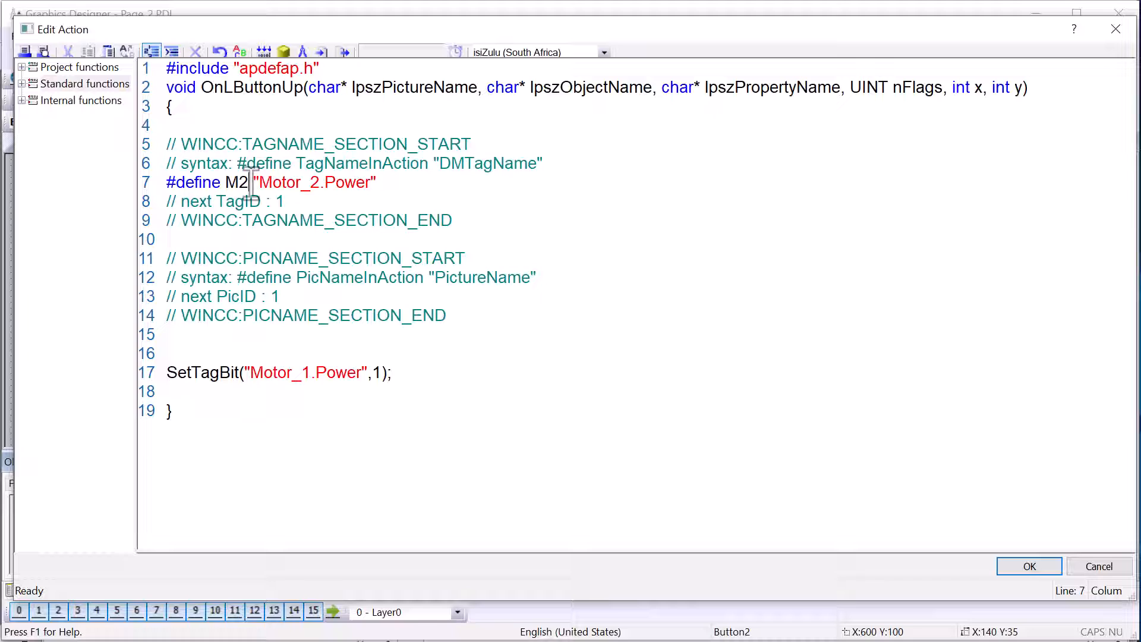
text(Power)
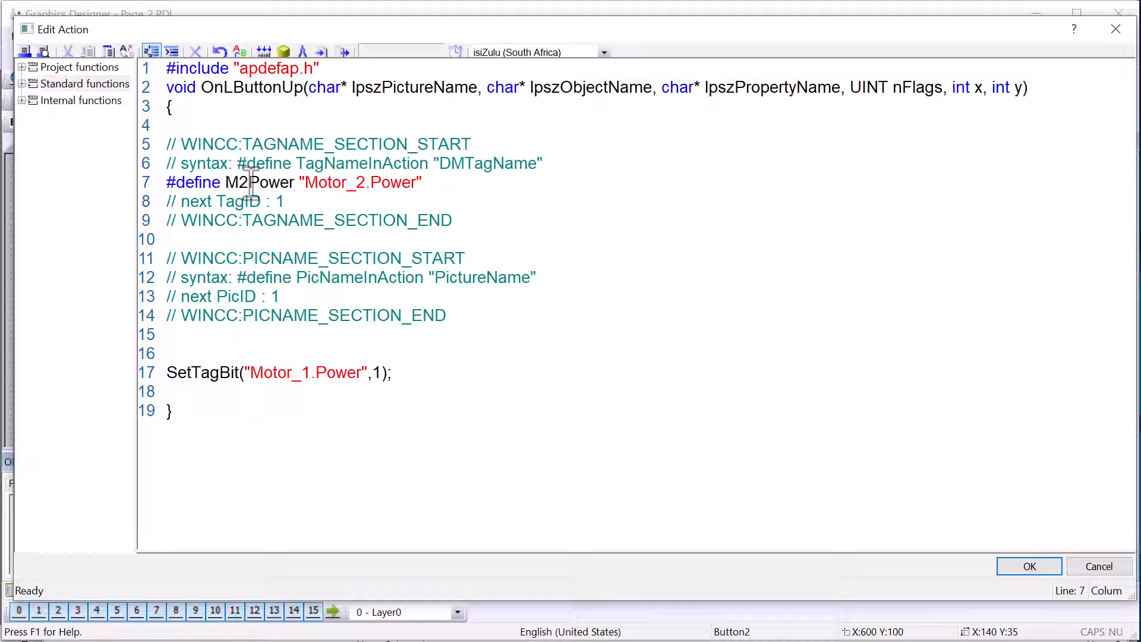
double_click(259, 182)
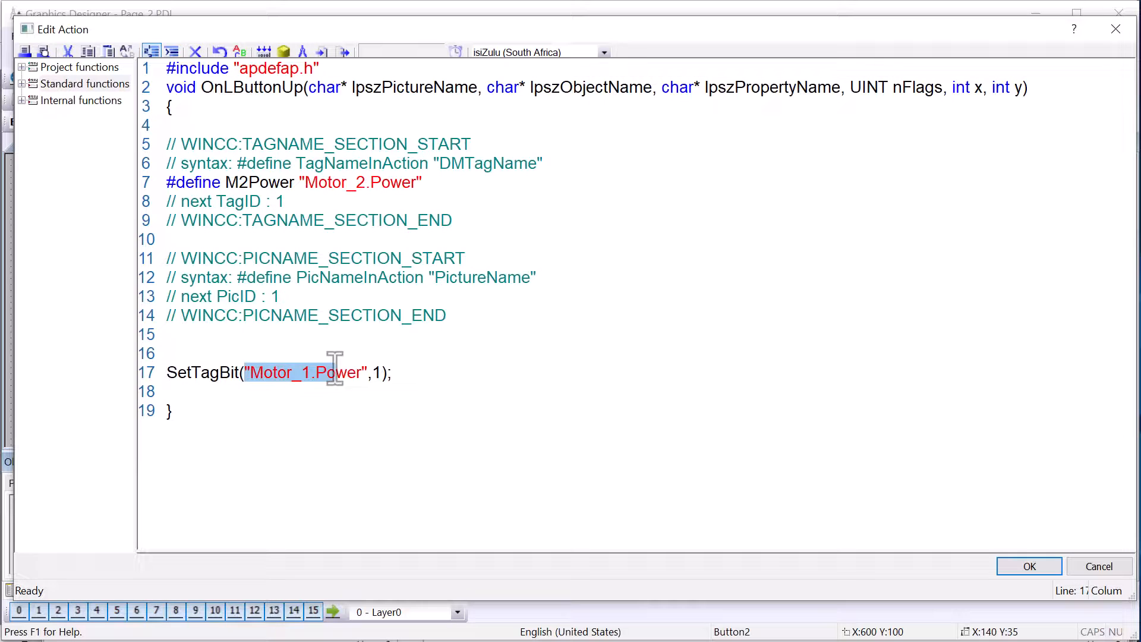
text(M2Power)
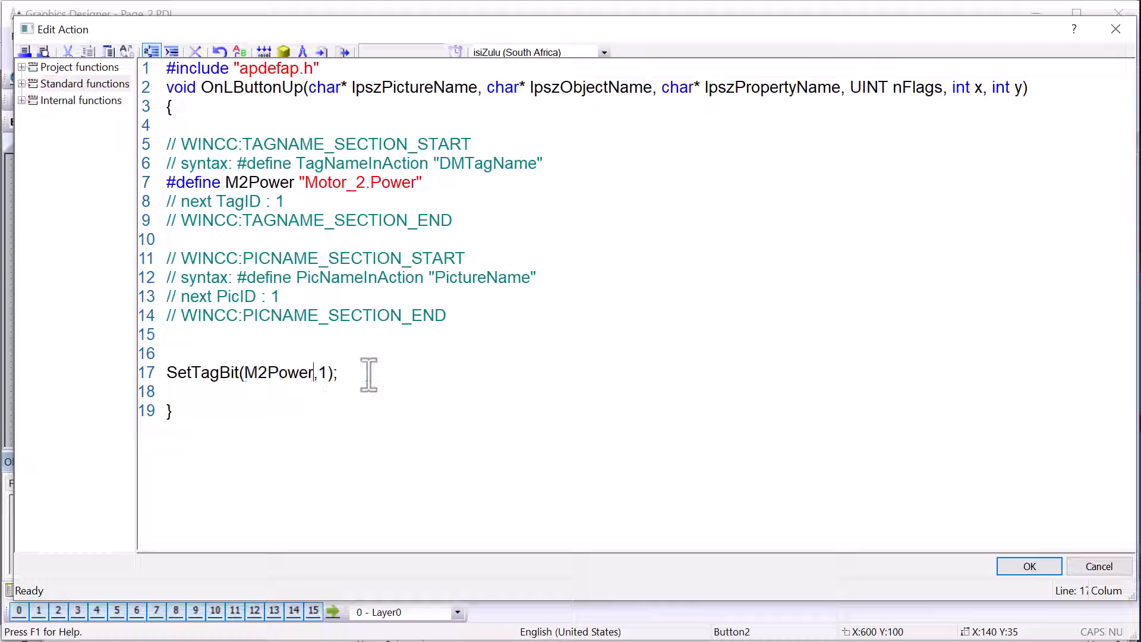
mouse_move(428, 182)
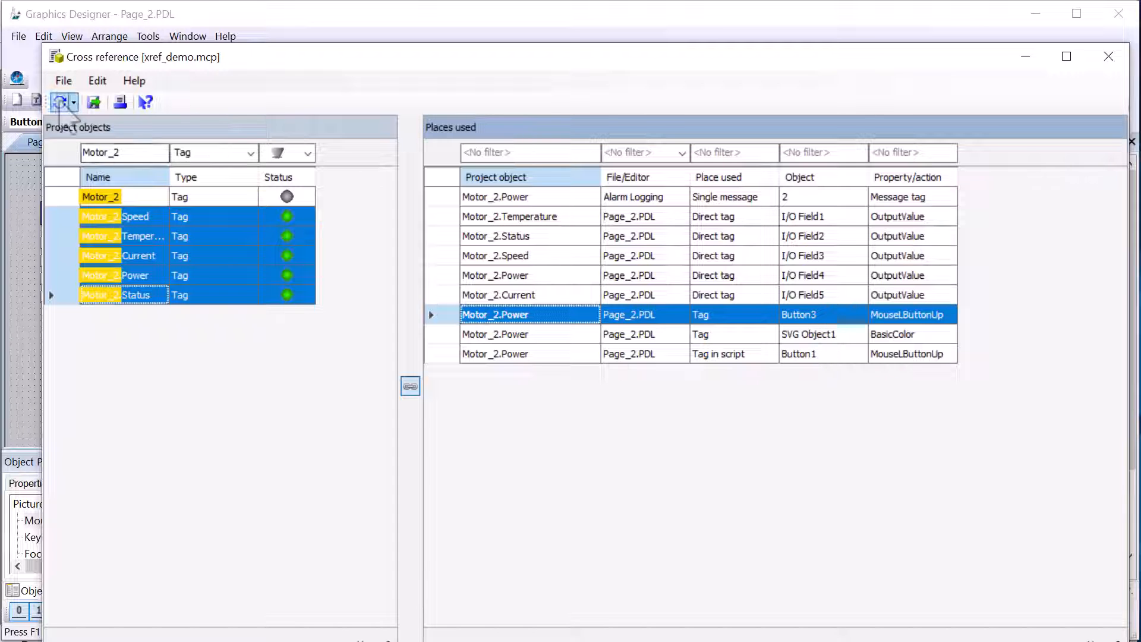
Step: Refresh Cross Reference, filter to Motor_2.Power, open Button2's action from the list and cancel it
click(59, 101)
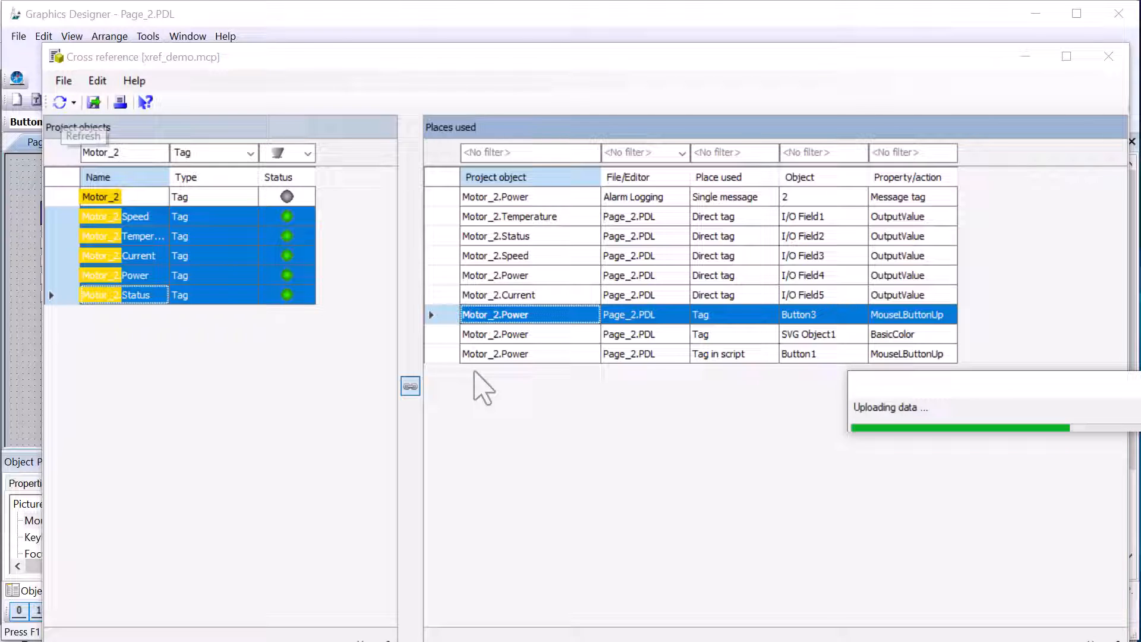
click(135, 274)
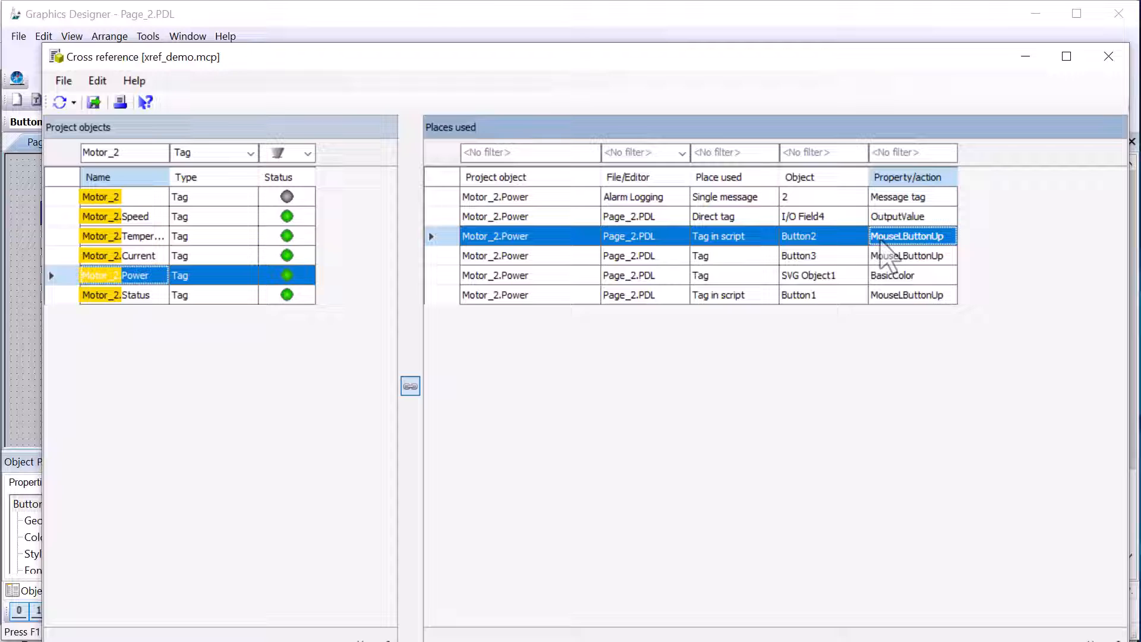
right_click(907, 236)
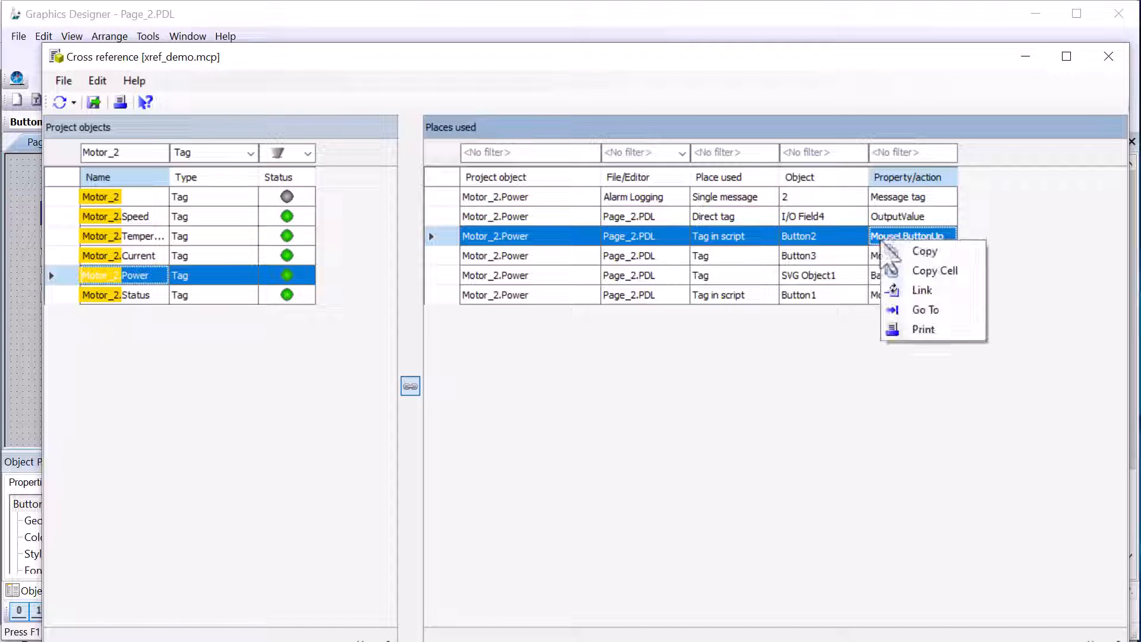
click(925, 309)
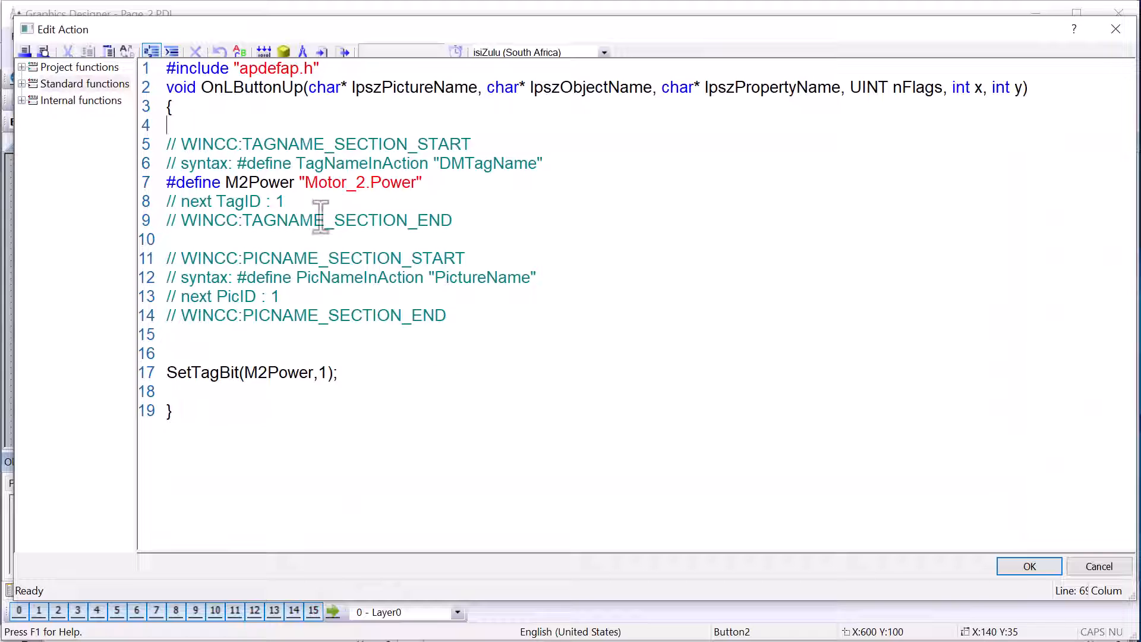
mouse_move(357, 182)
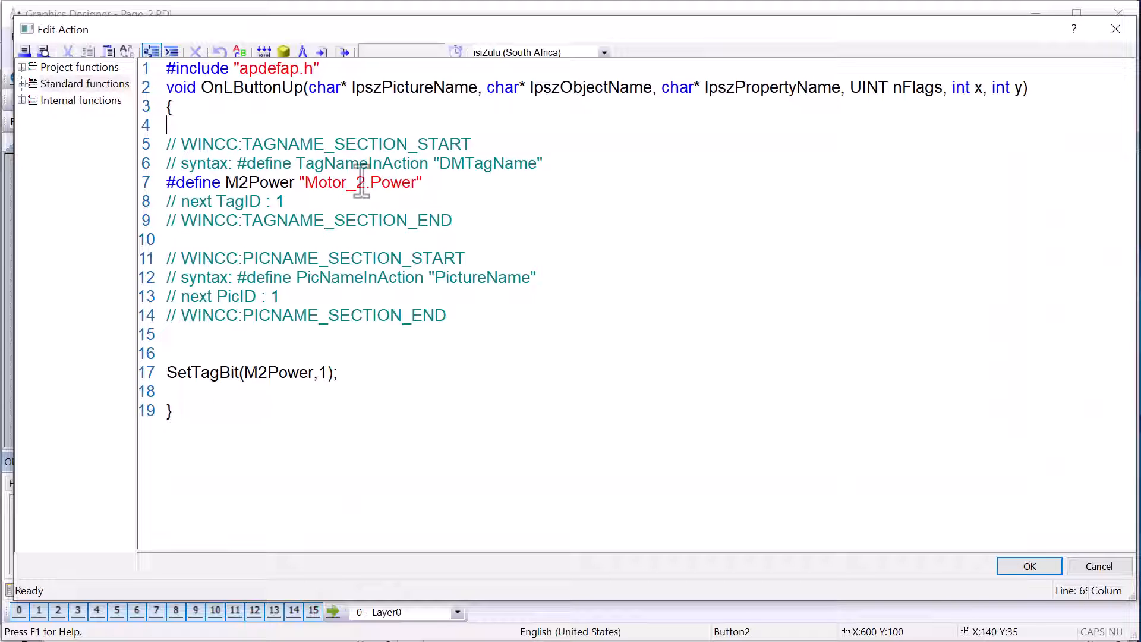
mouse_move(1098, 566)
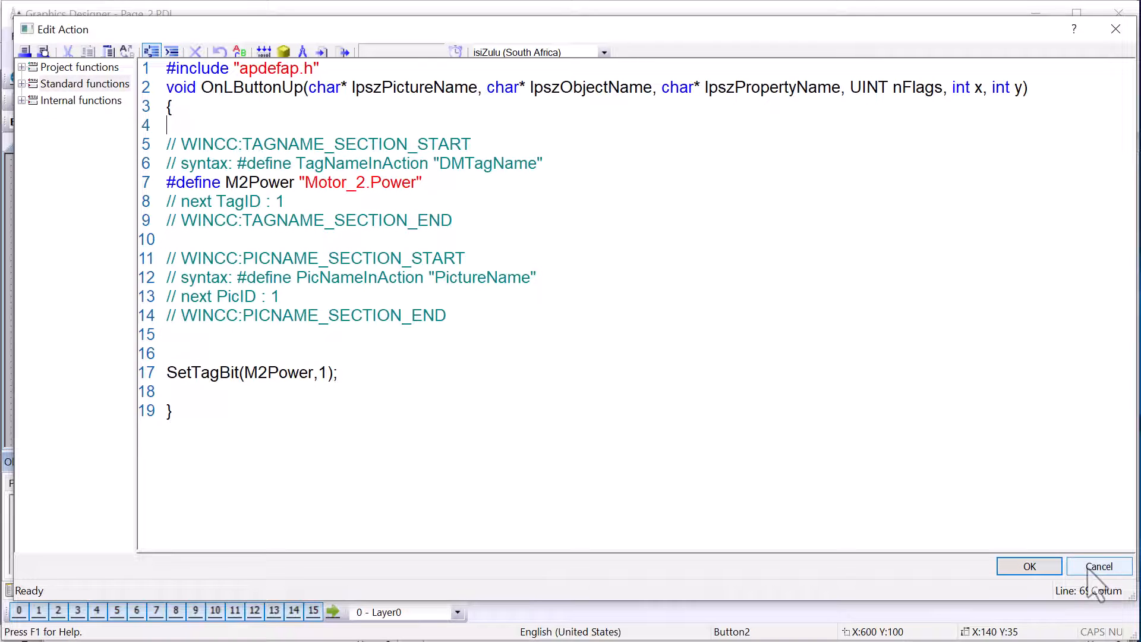
click(1030, 565)
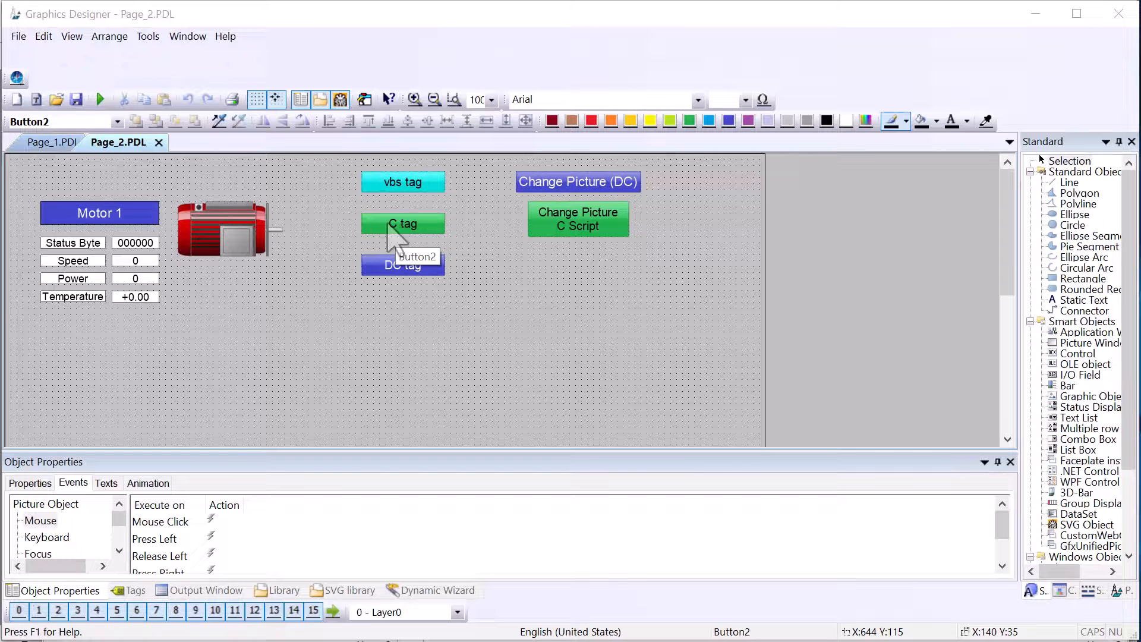
mouse_move(385, 240)
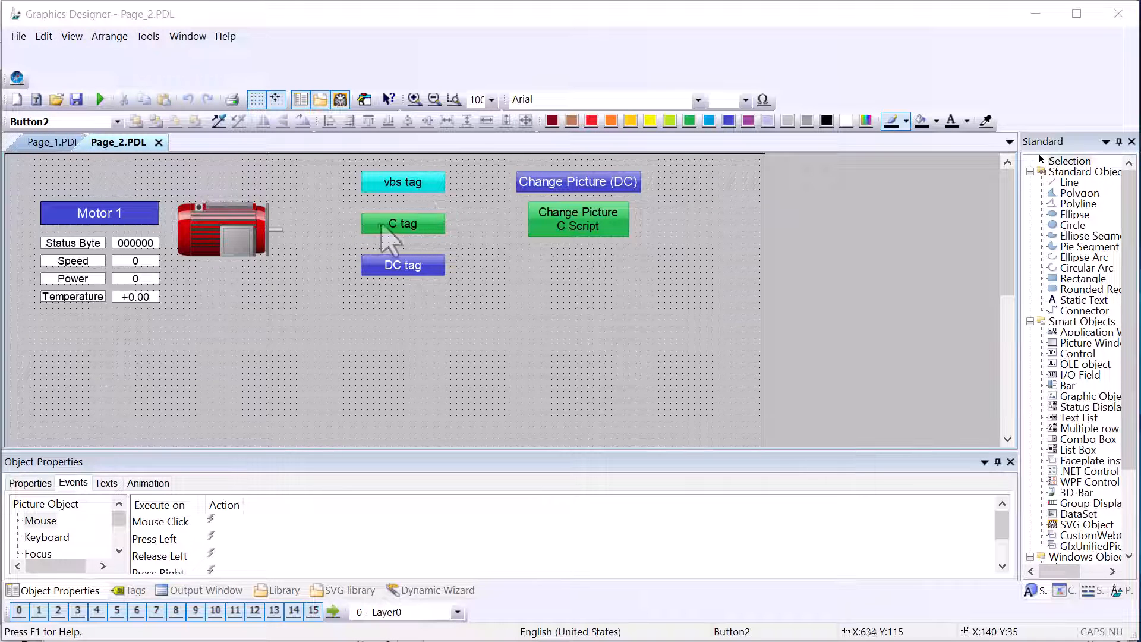
mouse_move(423, 300)
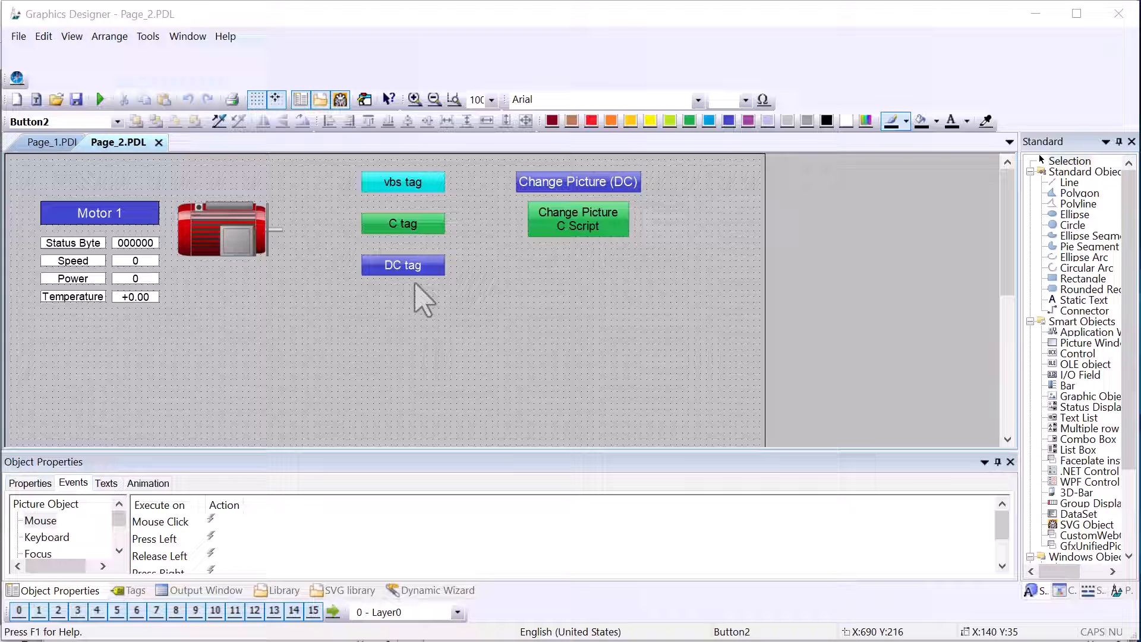
mouse_move(393, 295)
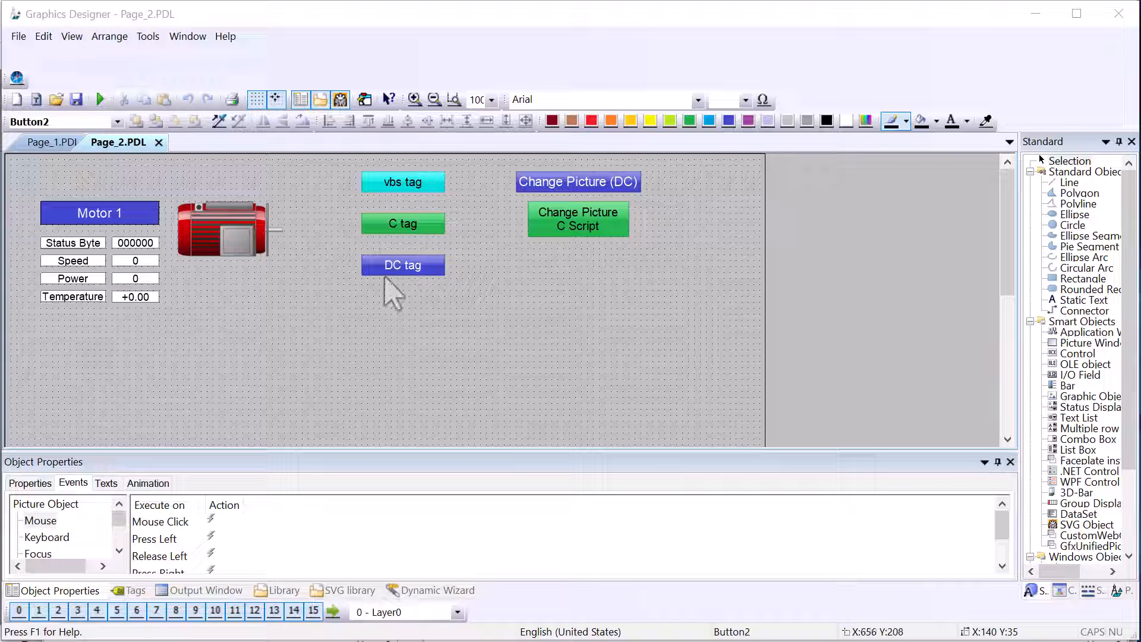
Step: Review the Change Picture button's release-left script on Page_2 unchanged, then switch to Page_1
click(578, 218)
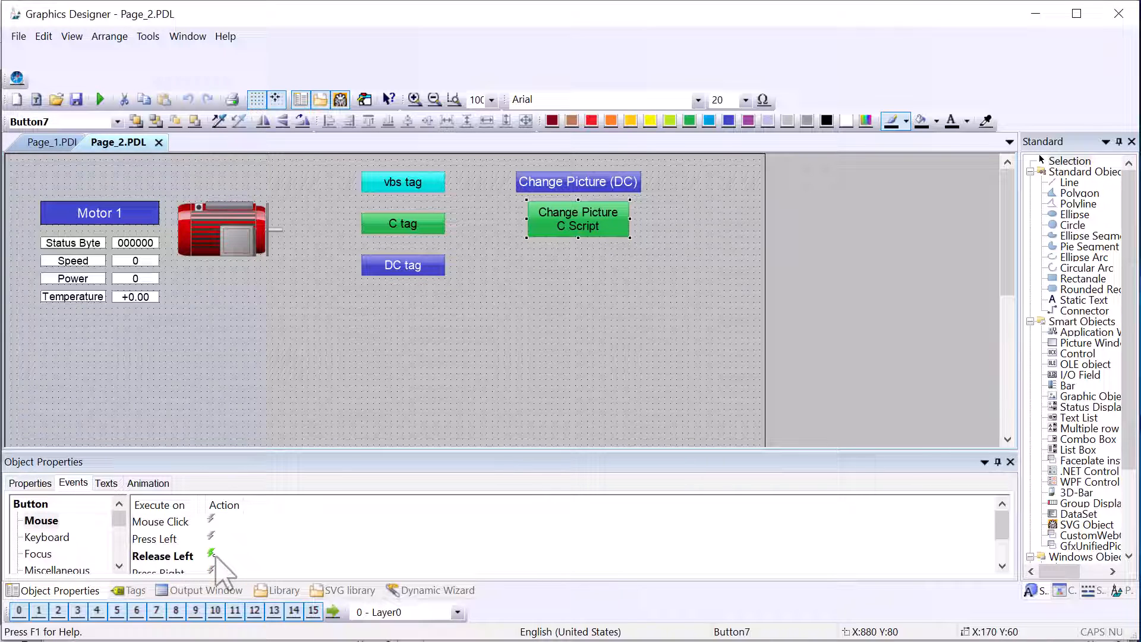
click(211, 555)
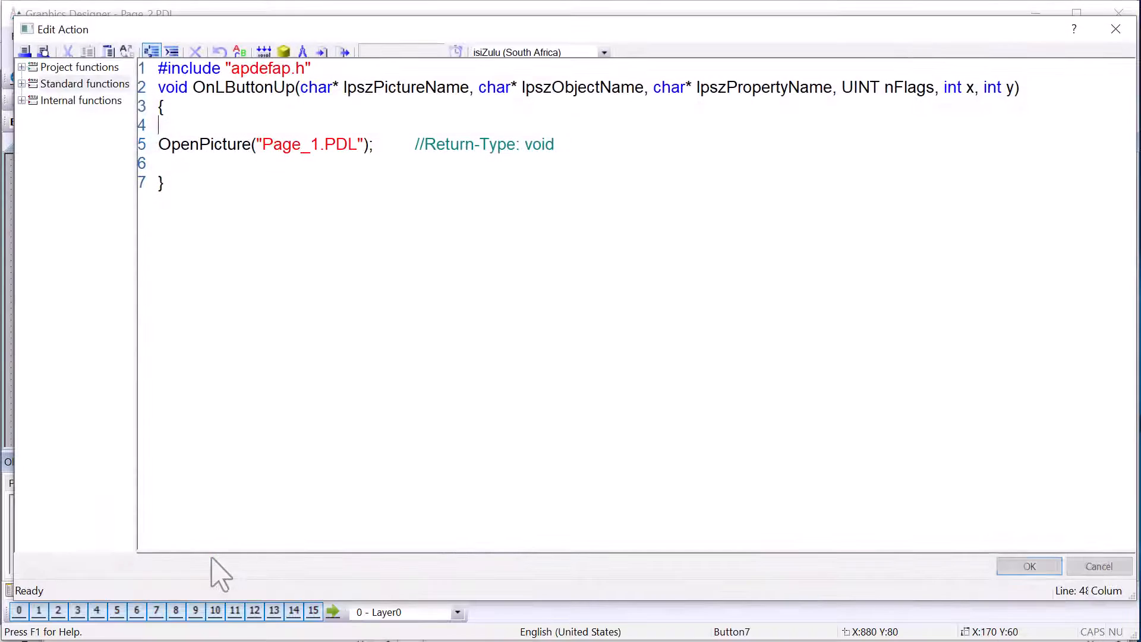
mouse_move(322, 138)
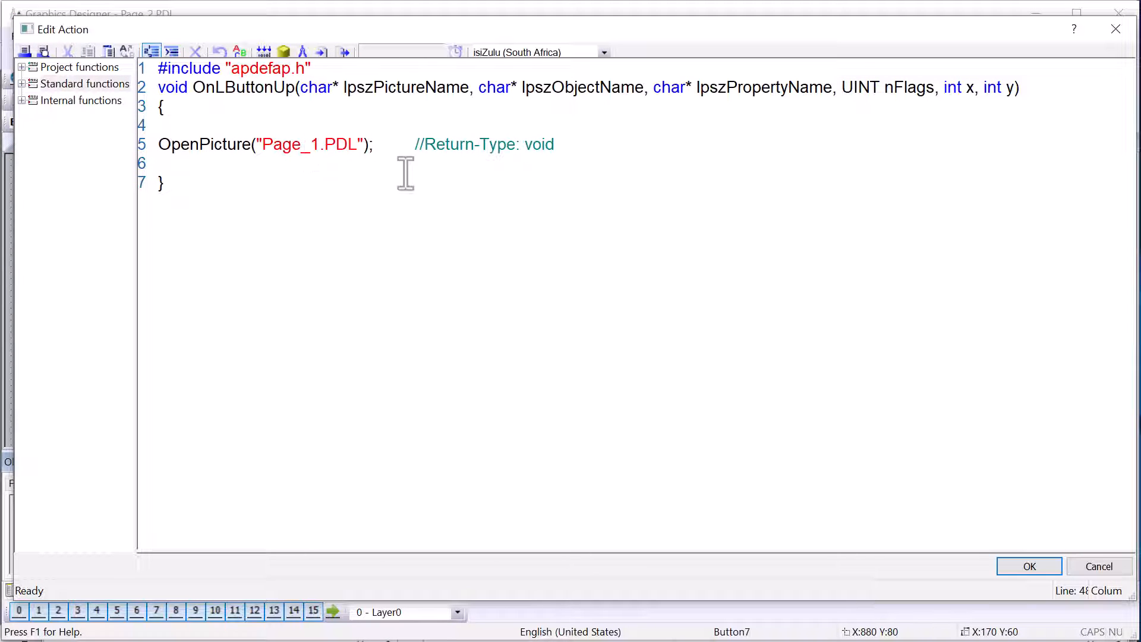
click(1028, 566)
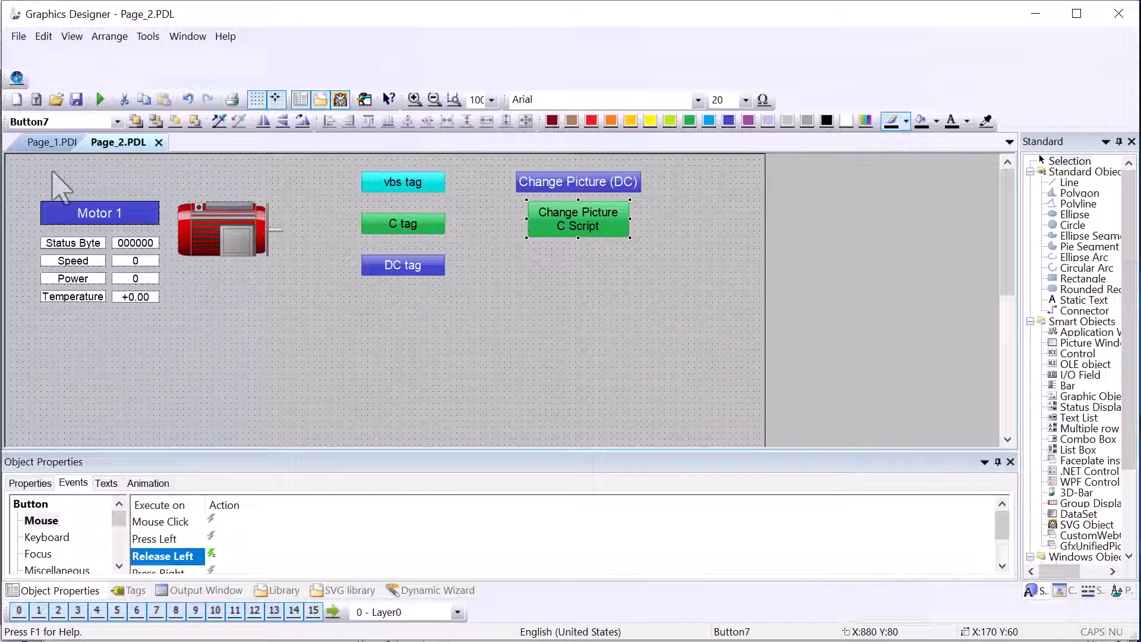
click(51, 142)
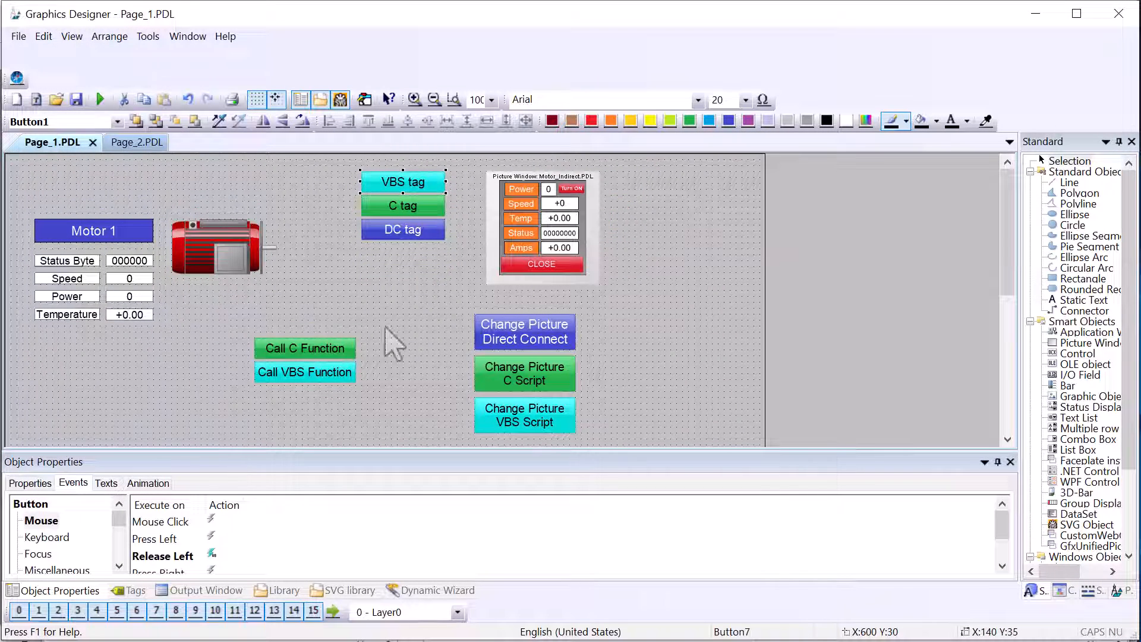
Step: Review Page_1's Change Picture and C tag (Motor_1.Power) scripts unchanged
click(523, 374)
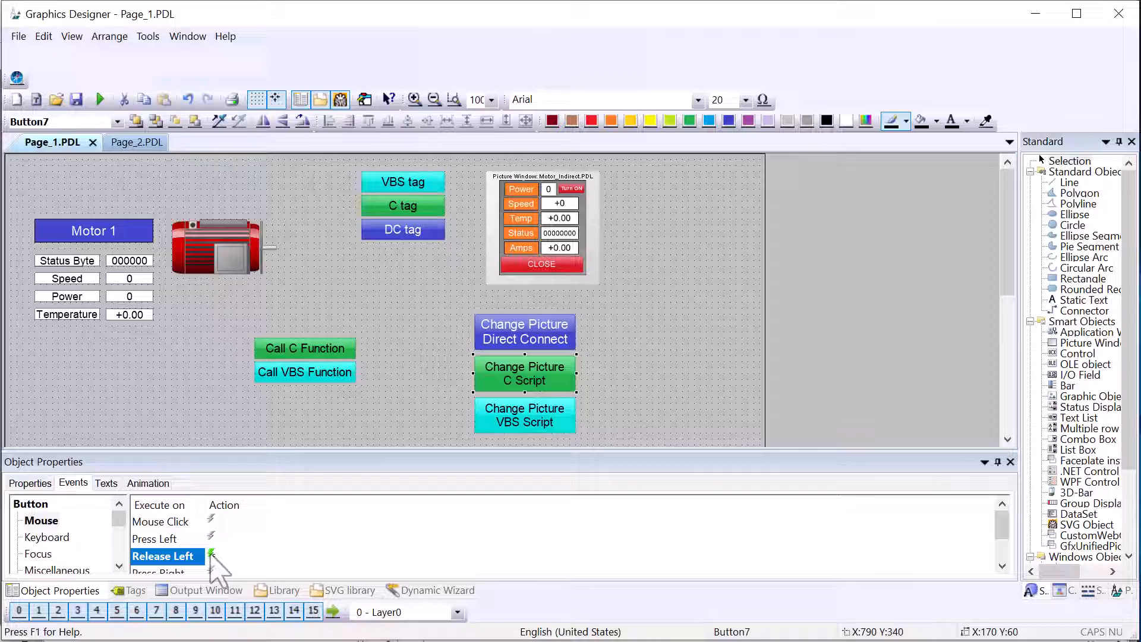
click(210, 556)
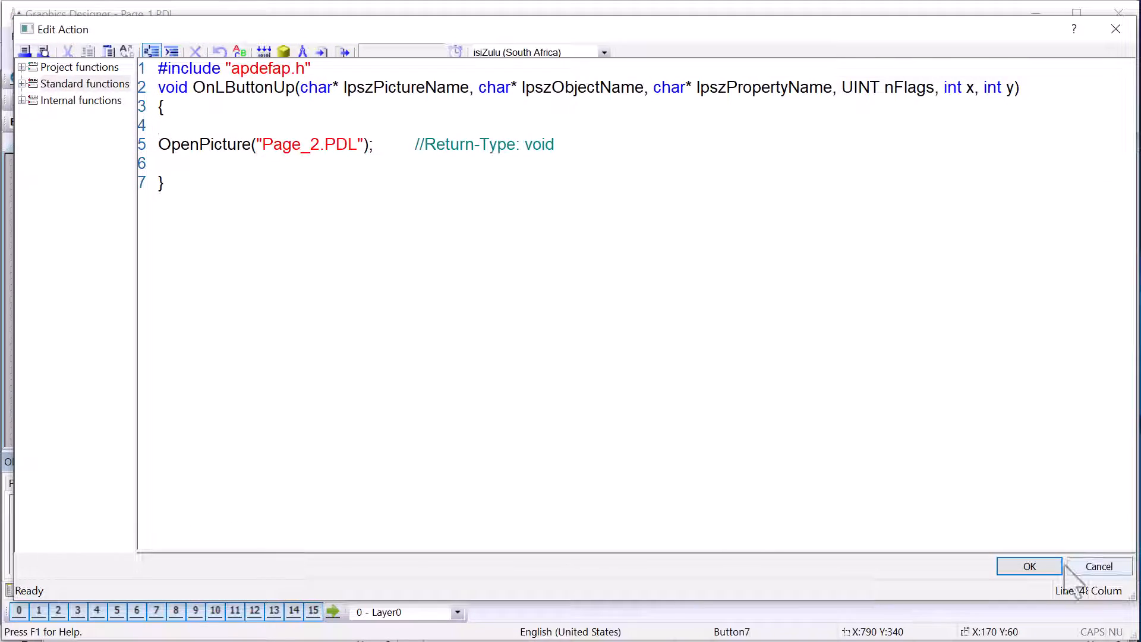
click(1030, 566)
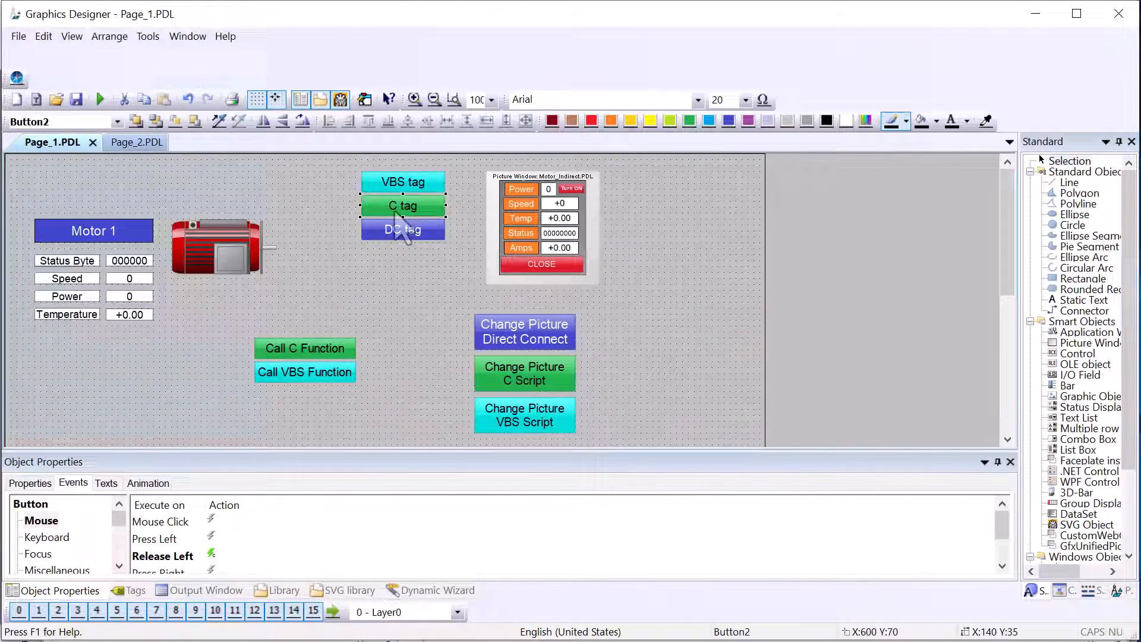
click(210, 555)
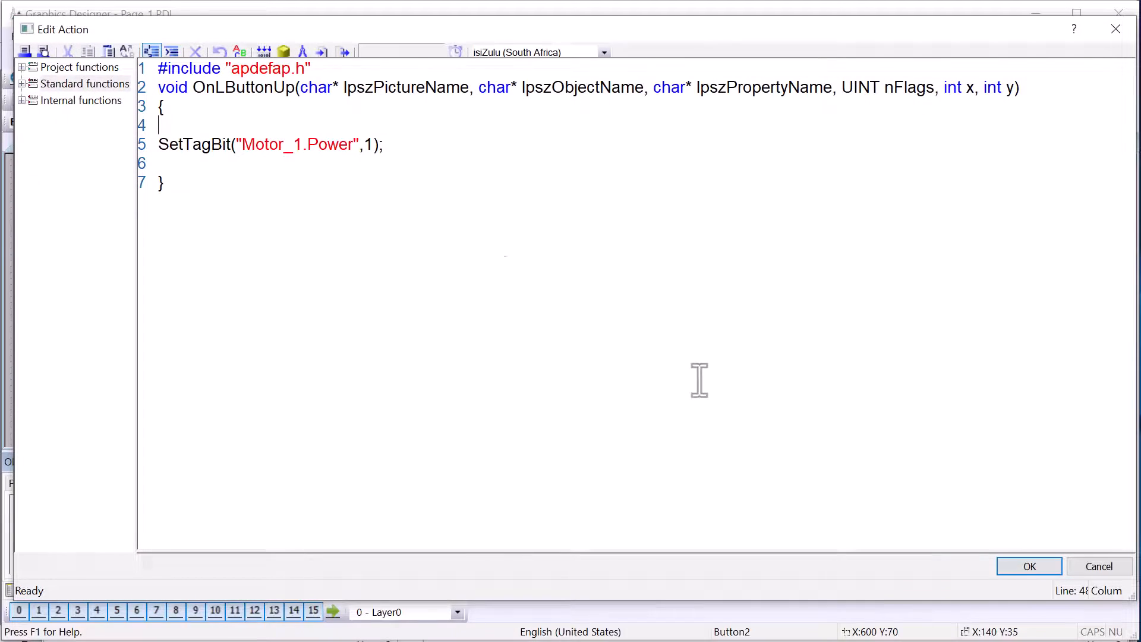
click(1028, 566)
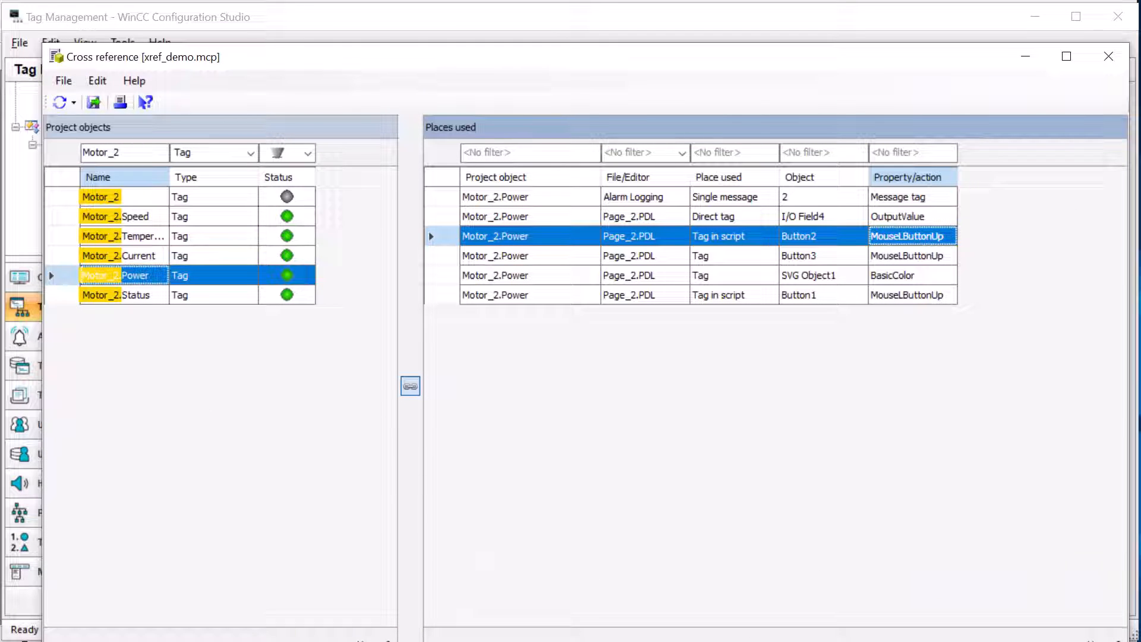
Step: Return to WinCC Explorer and open the global C actions list in Global Script C
click(1108, 56)
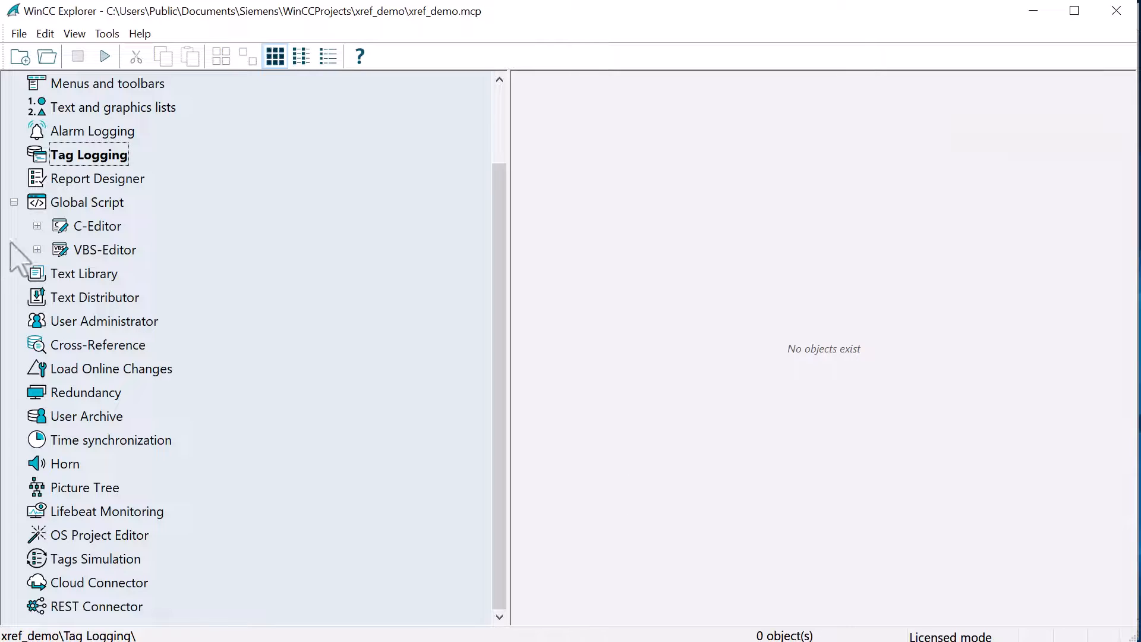
click(99, 226)
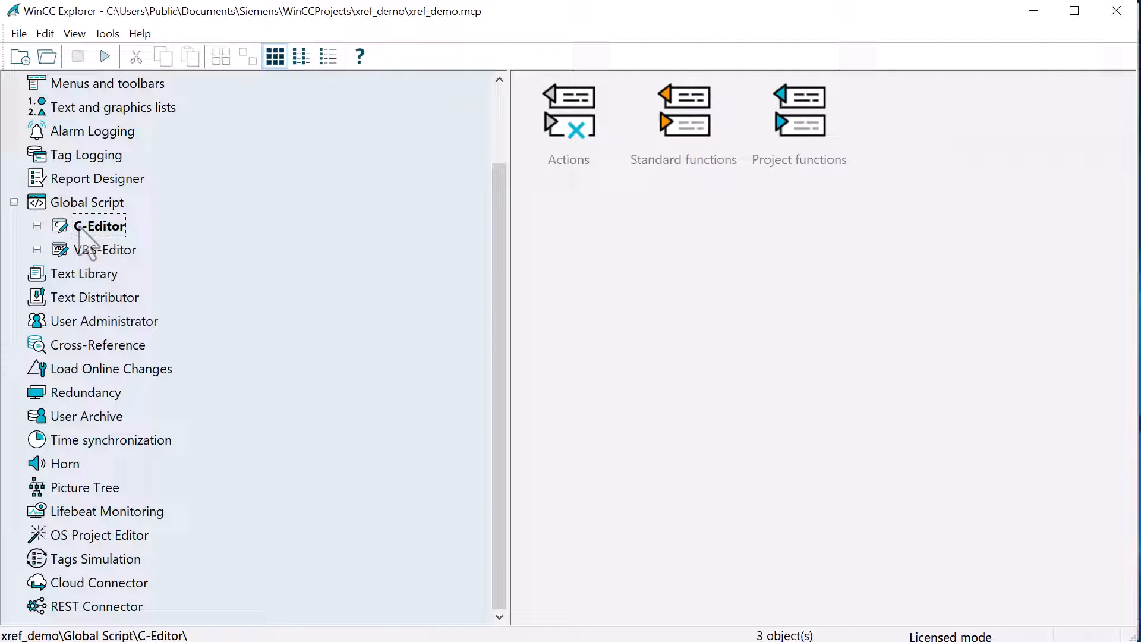
double_click(100, 226)
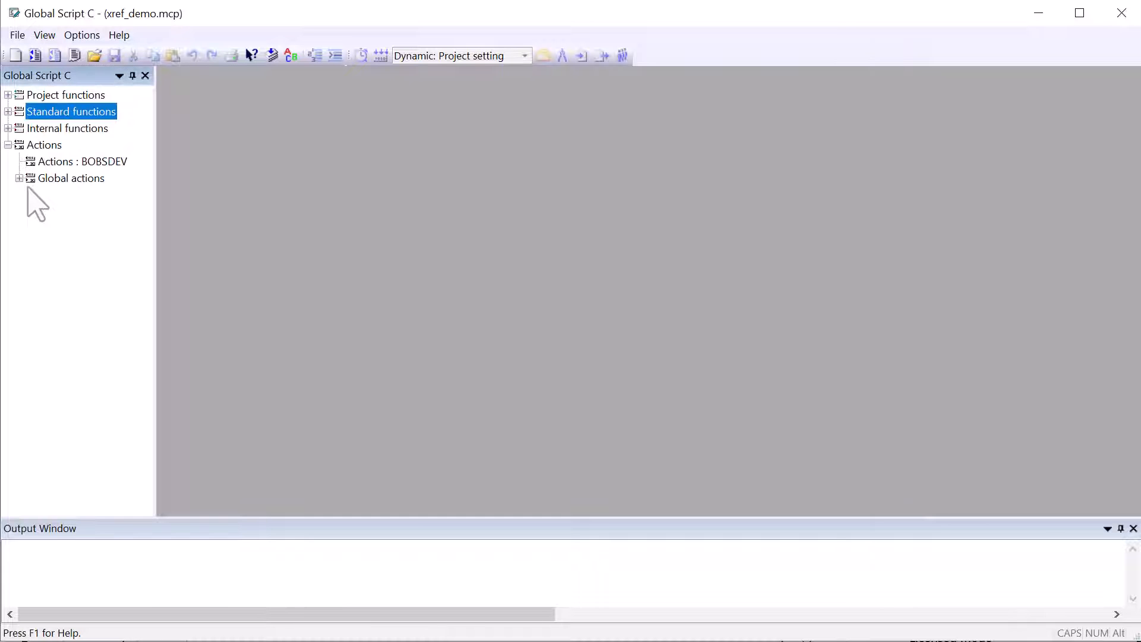
double_click(82, 195)
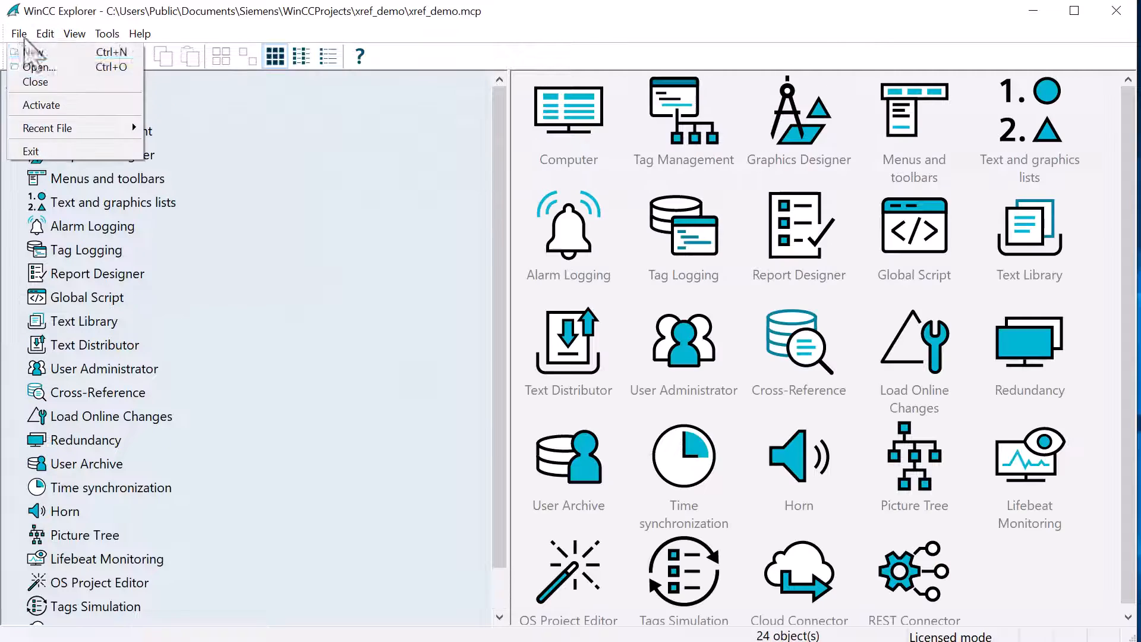
mouse_move(31, 151)
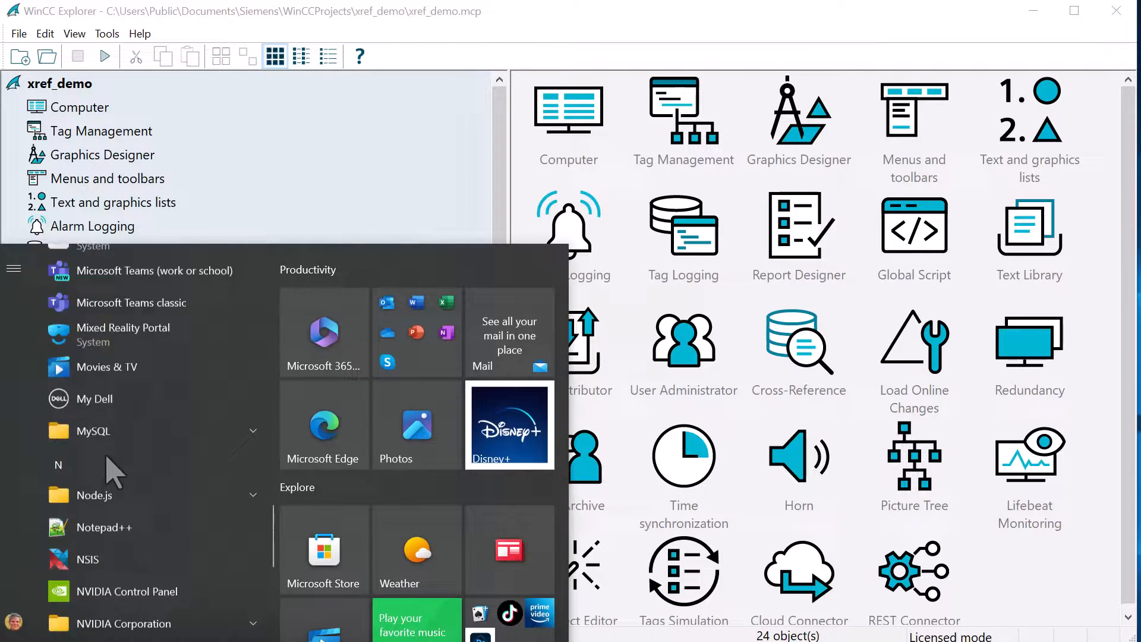
Step: Launch the Cross Reference Assistant from the Siemens Automation group and dismiss its intro message
scroll(down, 3)
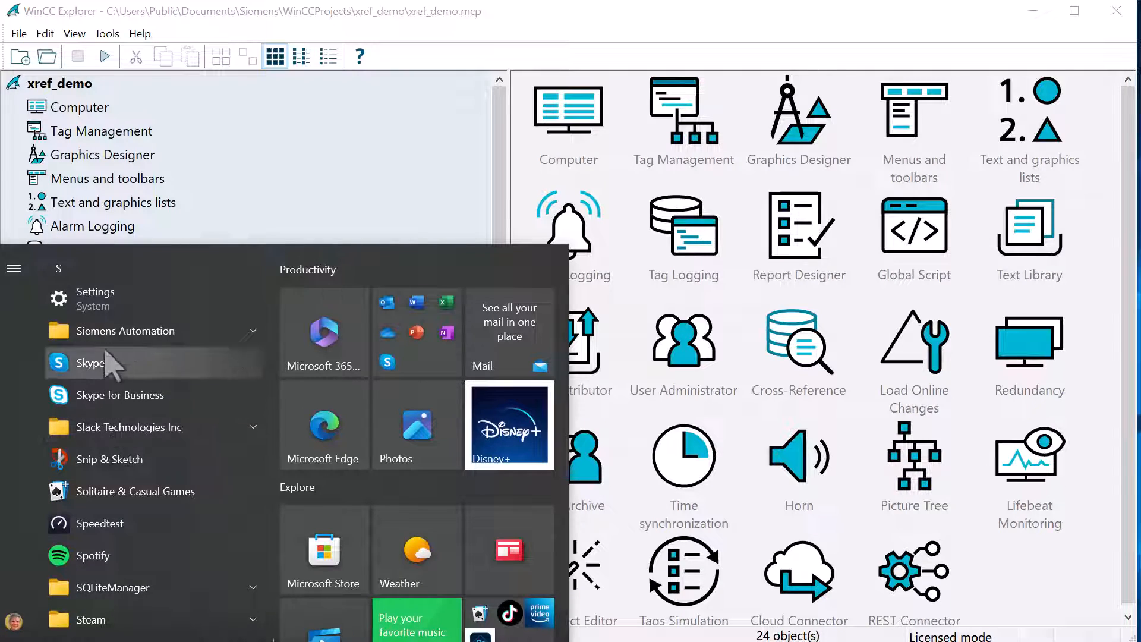
click(125, 330)
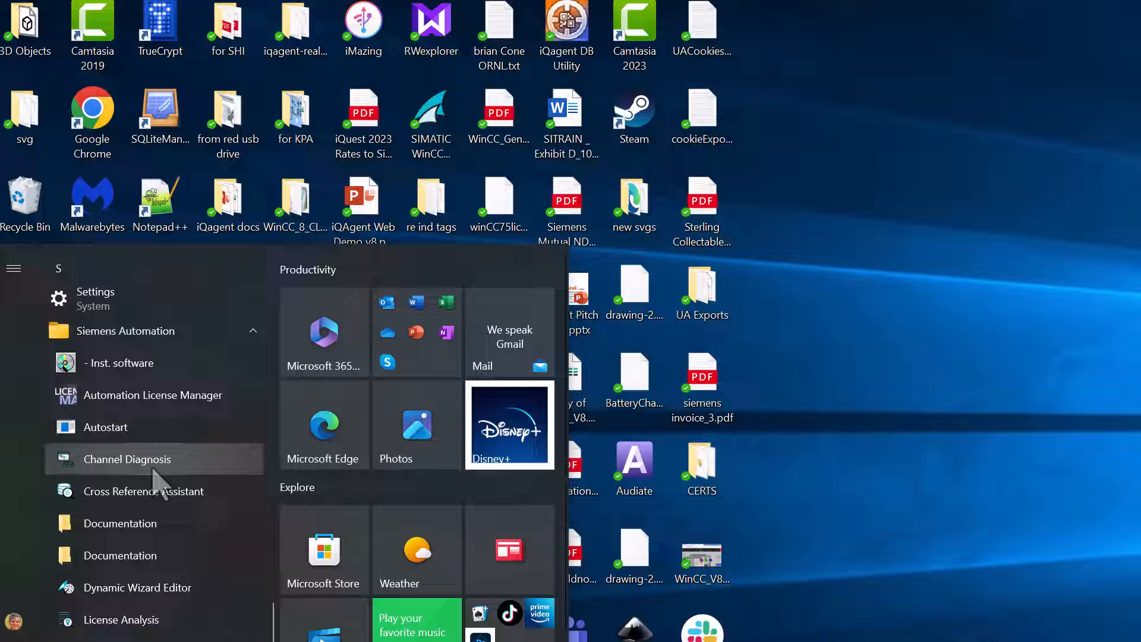
mouse_move(153, 491)
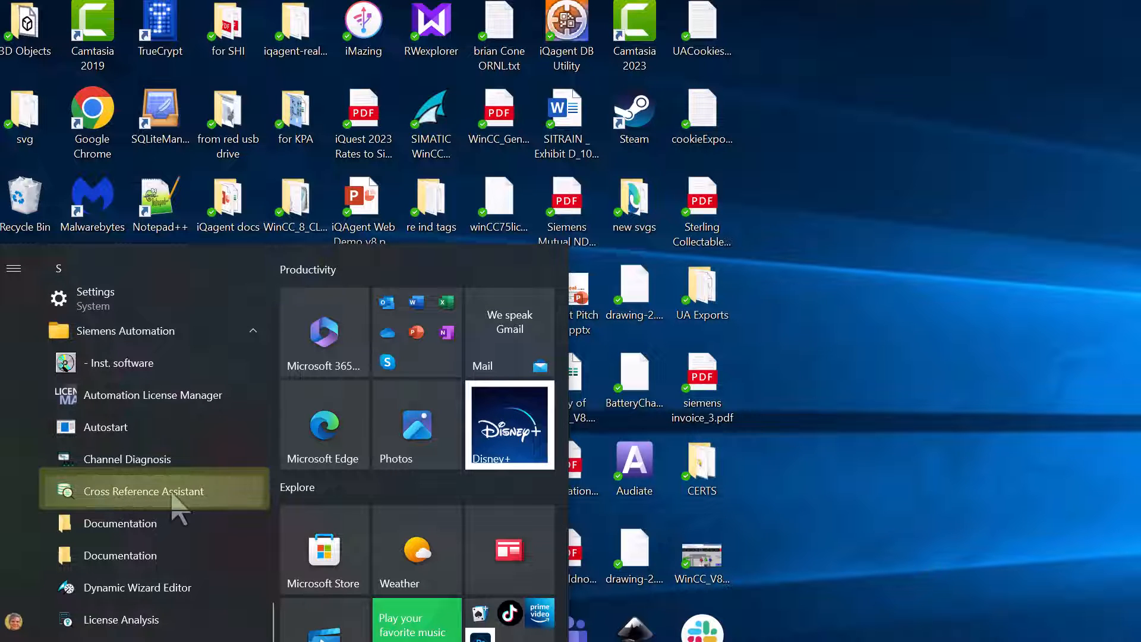
click(135, 491)
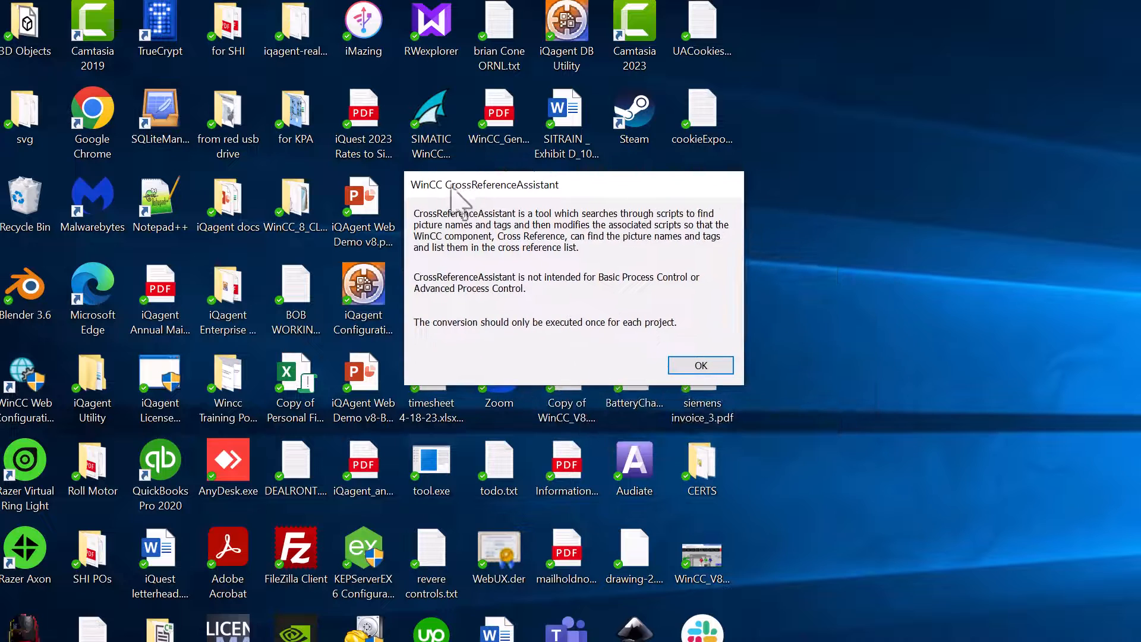
click(698, 365)
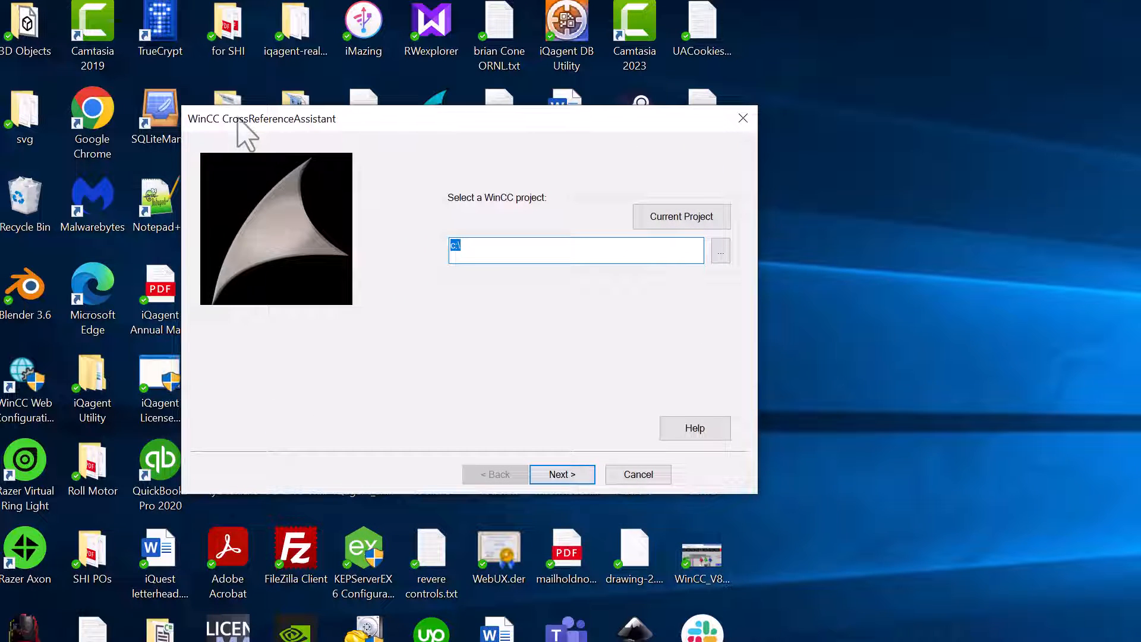
mouse_move(706, 295)
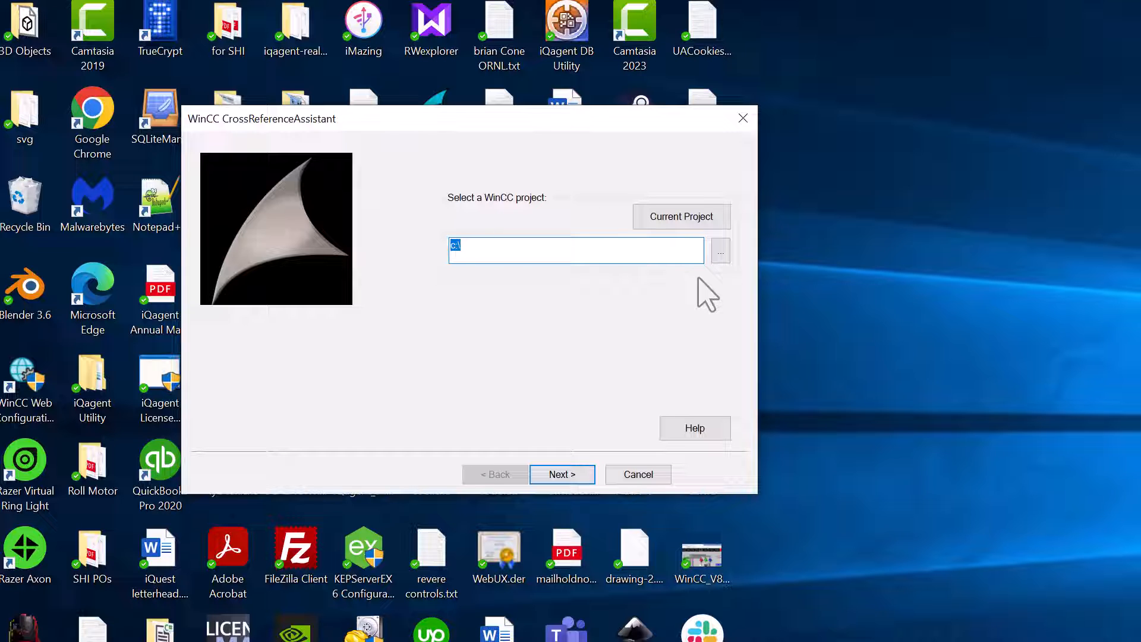
Step: Choose the xref_demo.MCP project file and advance to the conversion start step
click(719, 250)
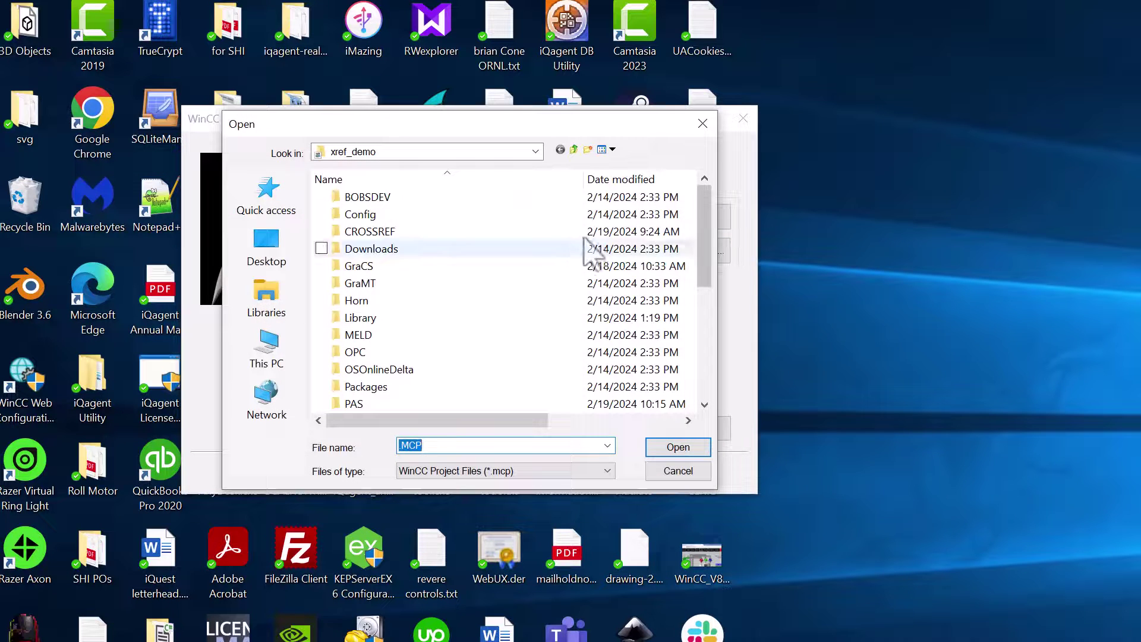
mouse_move(408, 292)
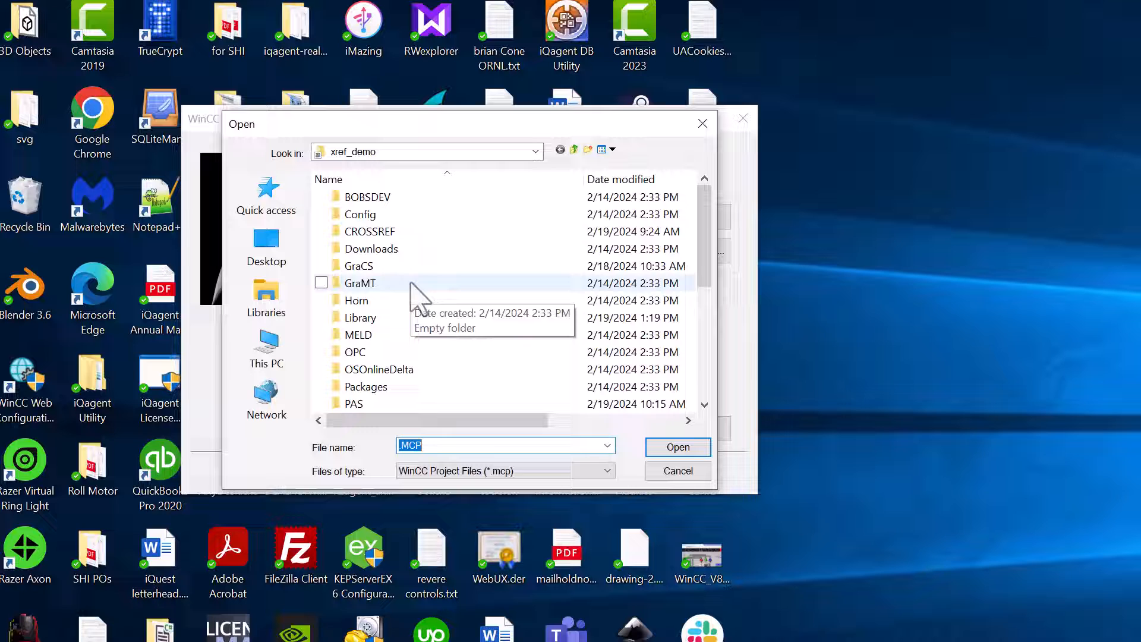
scroll(down, 3)
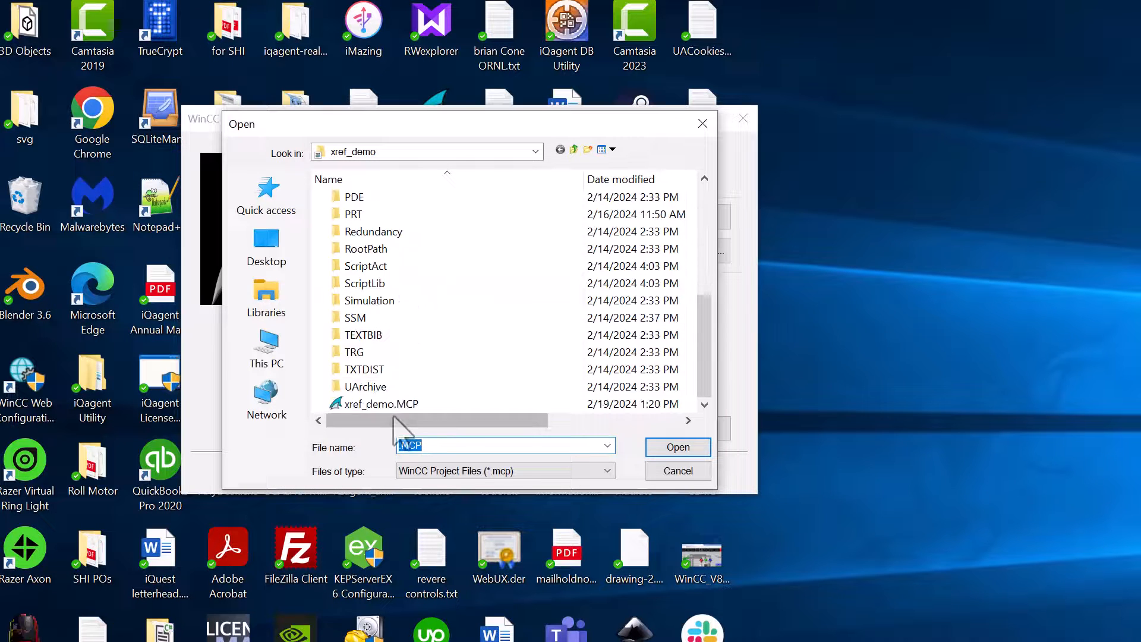
click(381, 404)
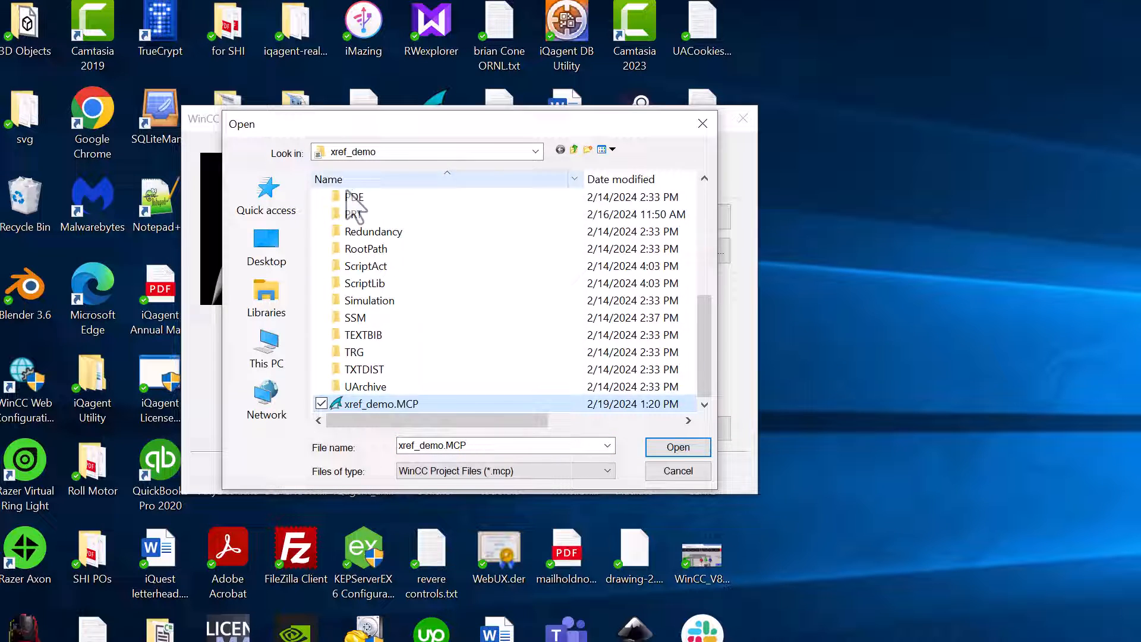
click(676, 447)
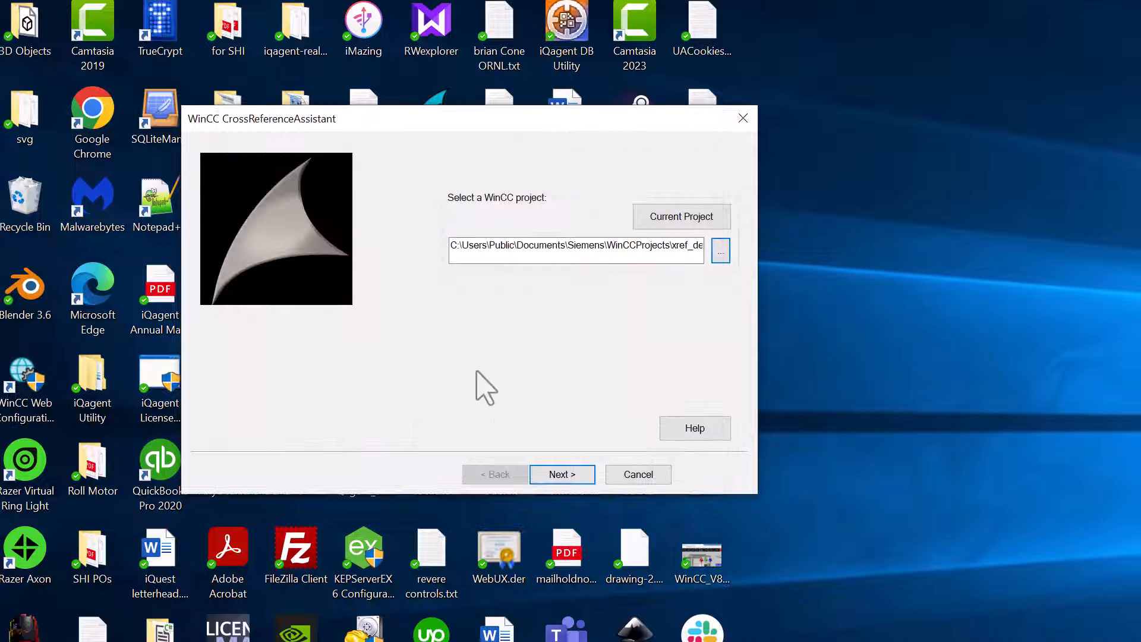
click(561, 474)
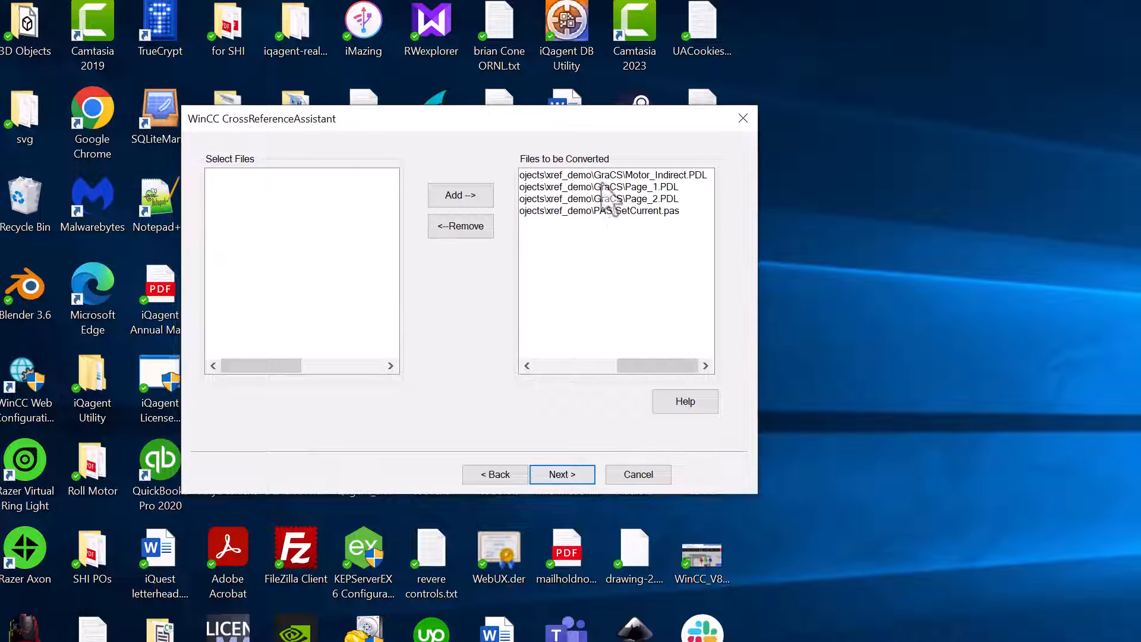
mouse_move(502, 306)
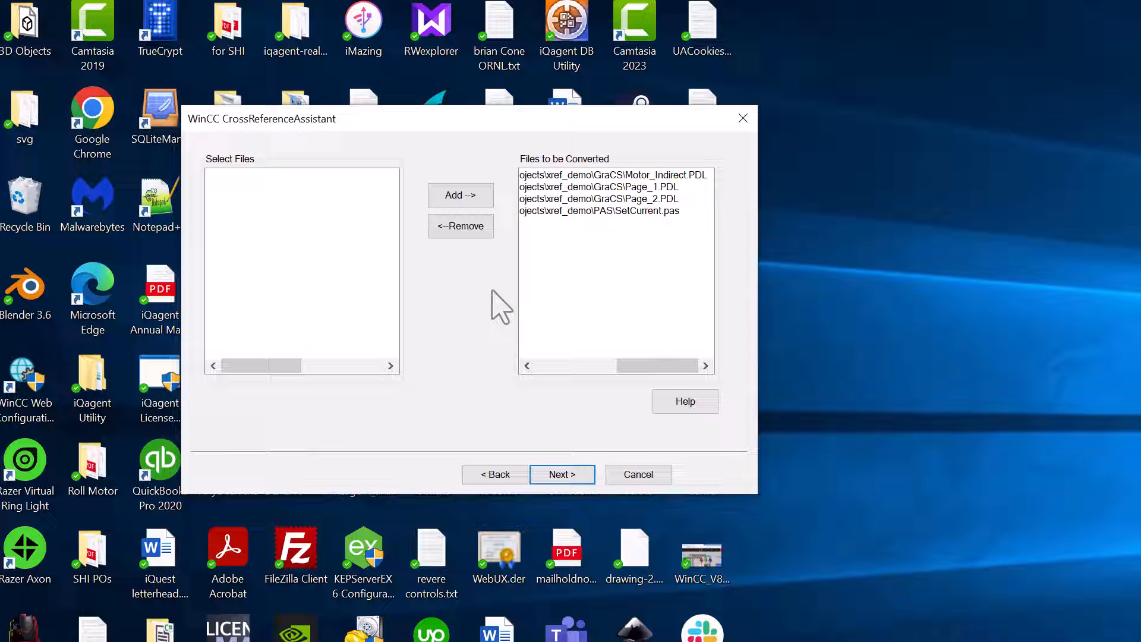
mouse_move(460, 195)
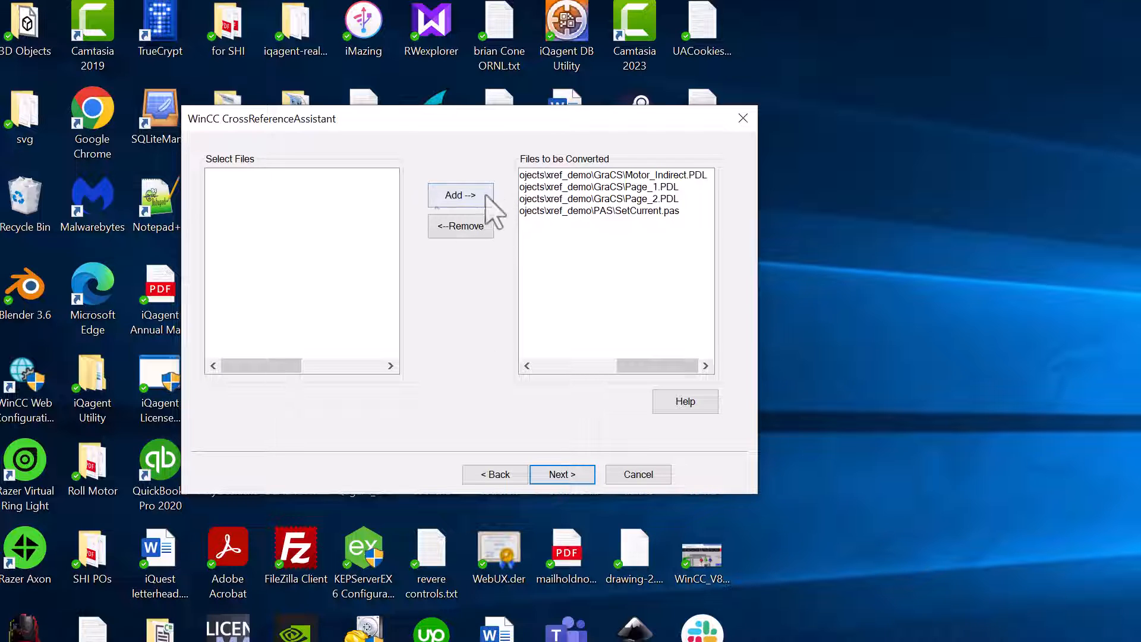
click(561, 475)
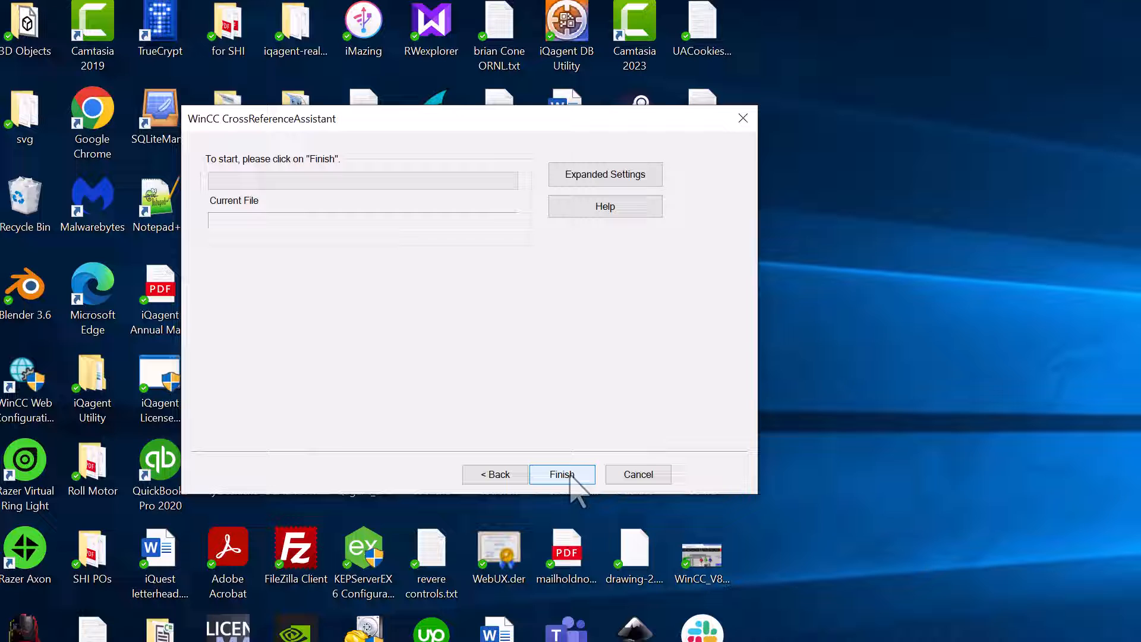
Step: Review the script functions in Expanded Settings and close them
click(605, 173)
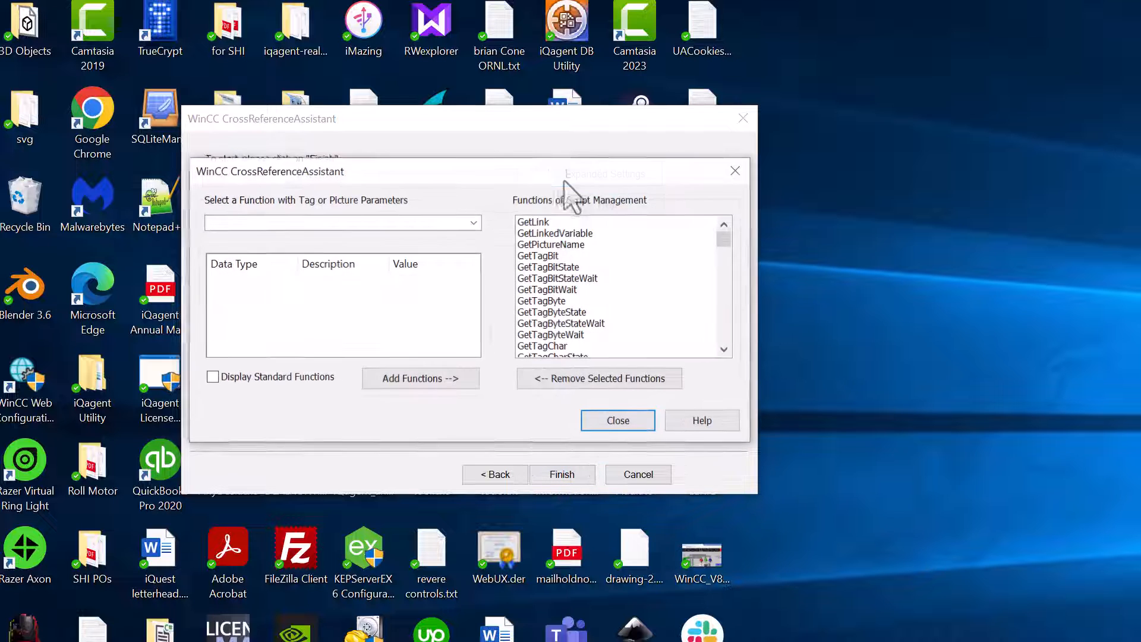
scroll(down, 3)
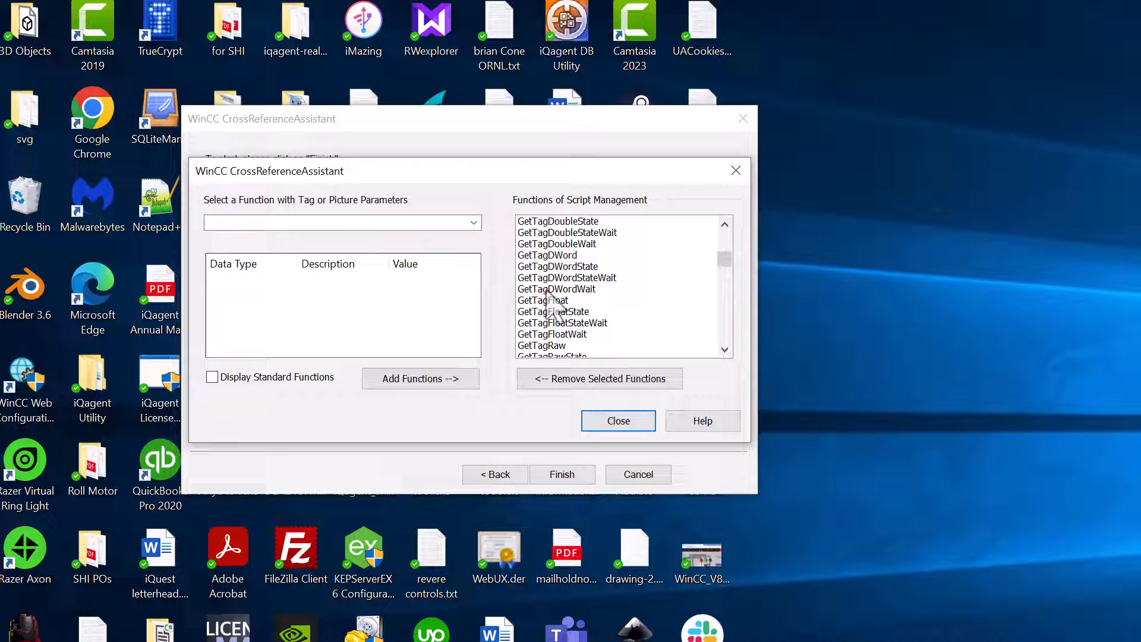
scroll(down, 3)
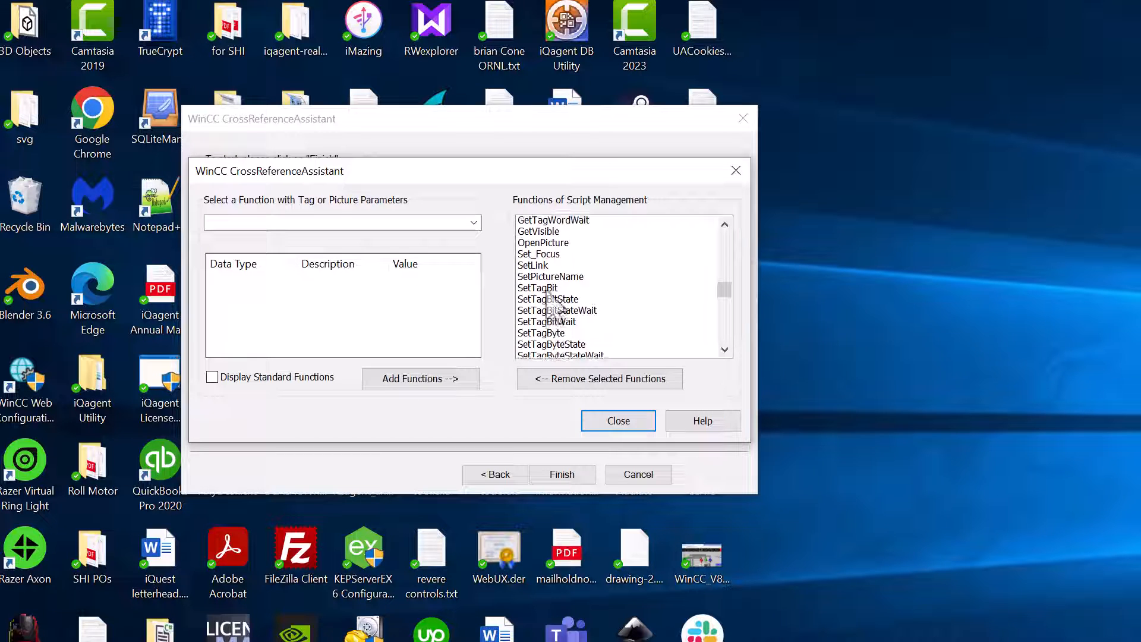
scroll(up, 3)
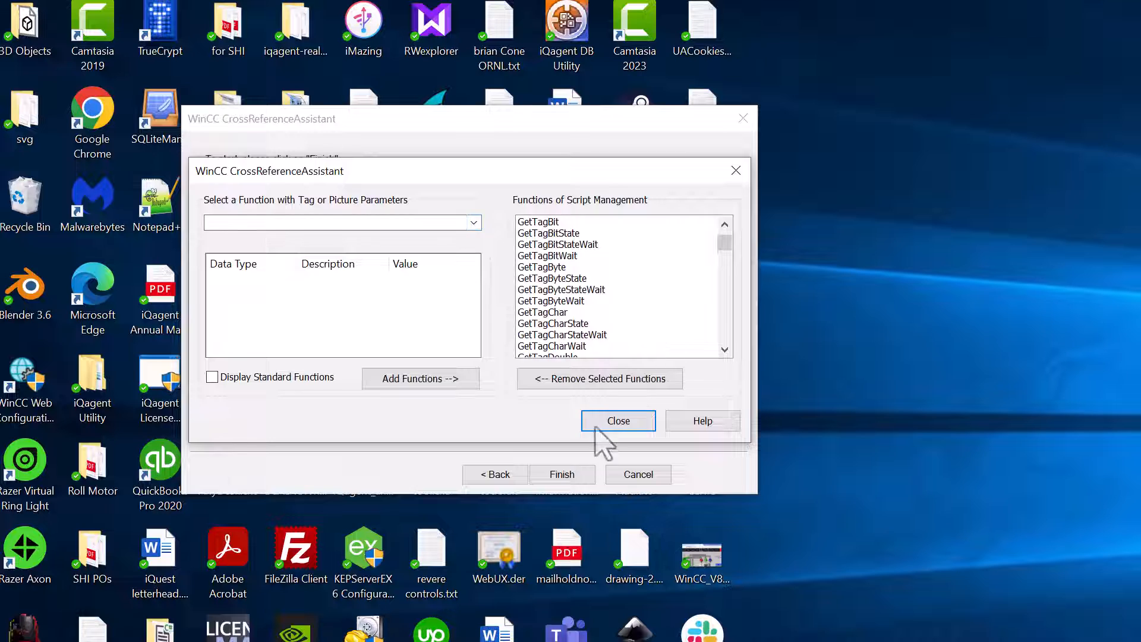
click(617, 421)
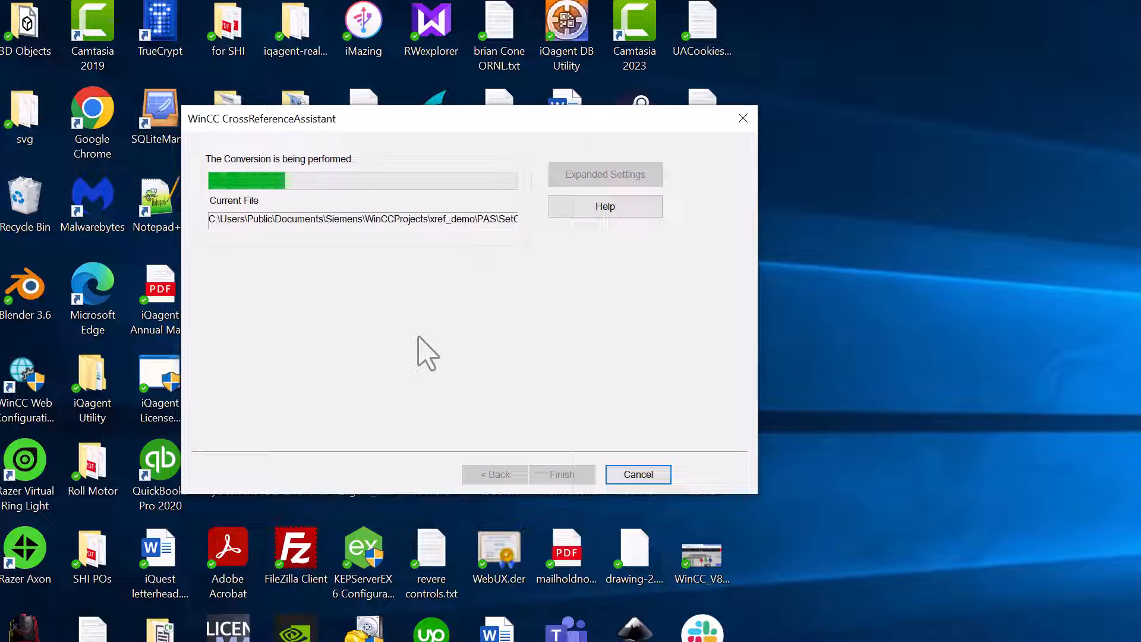
mouse_move(459, 323)
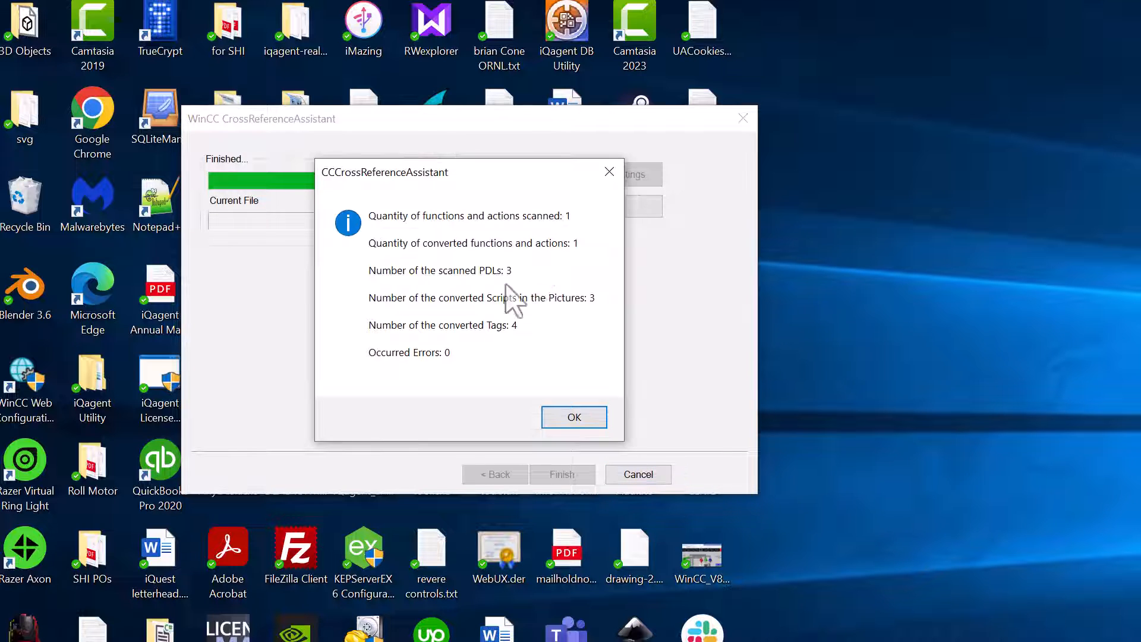
mouse_move(443, 231)
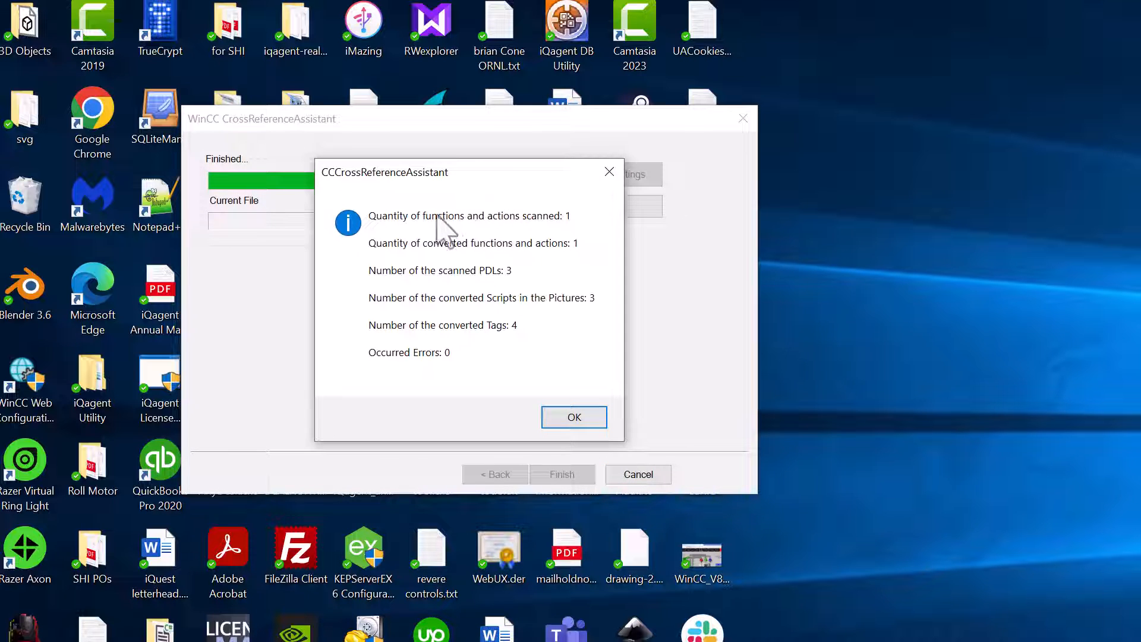
mouse_move(556, 251)
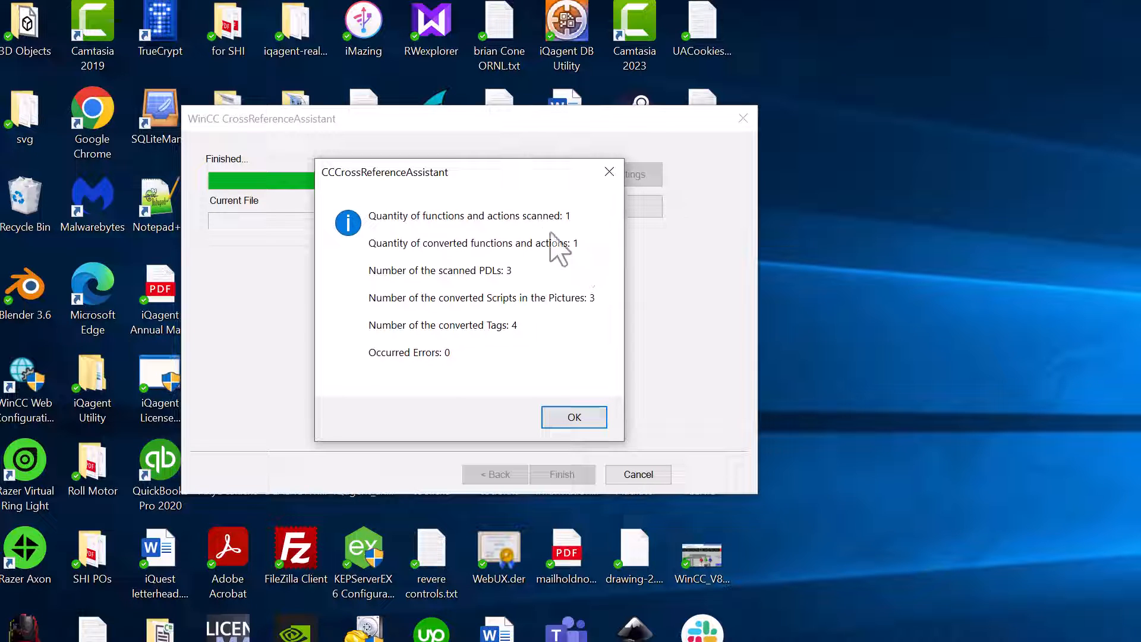
mouse_move(531, 415)
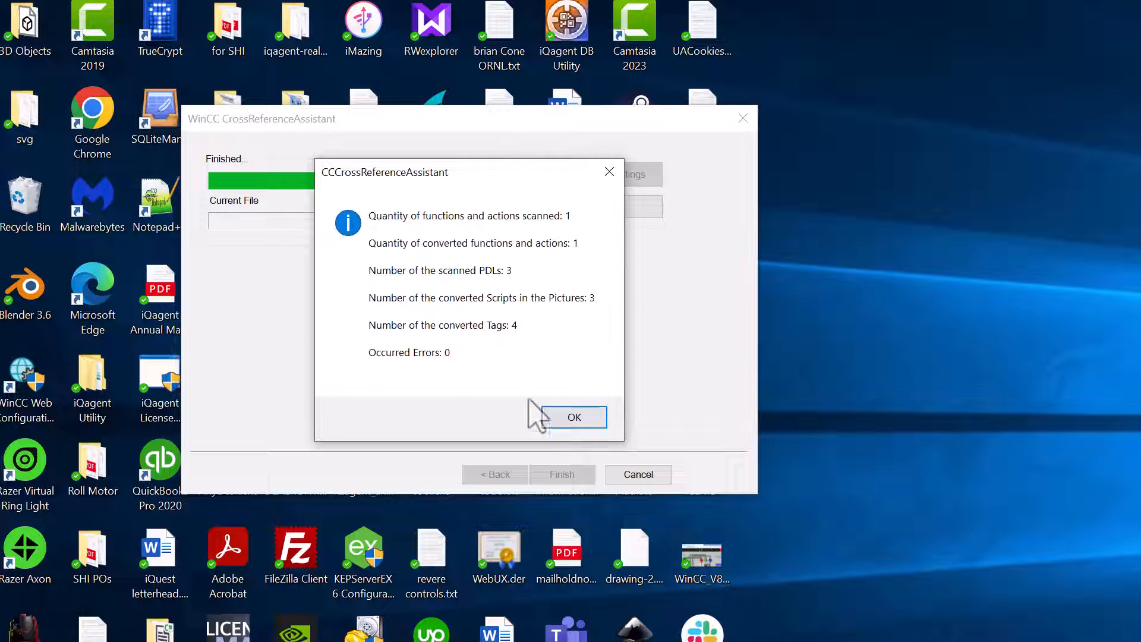
Step: Dismiss the zero-error conversion summary and close the Cross Reference Assistant
click(573, 417)
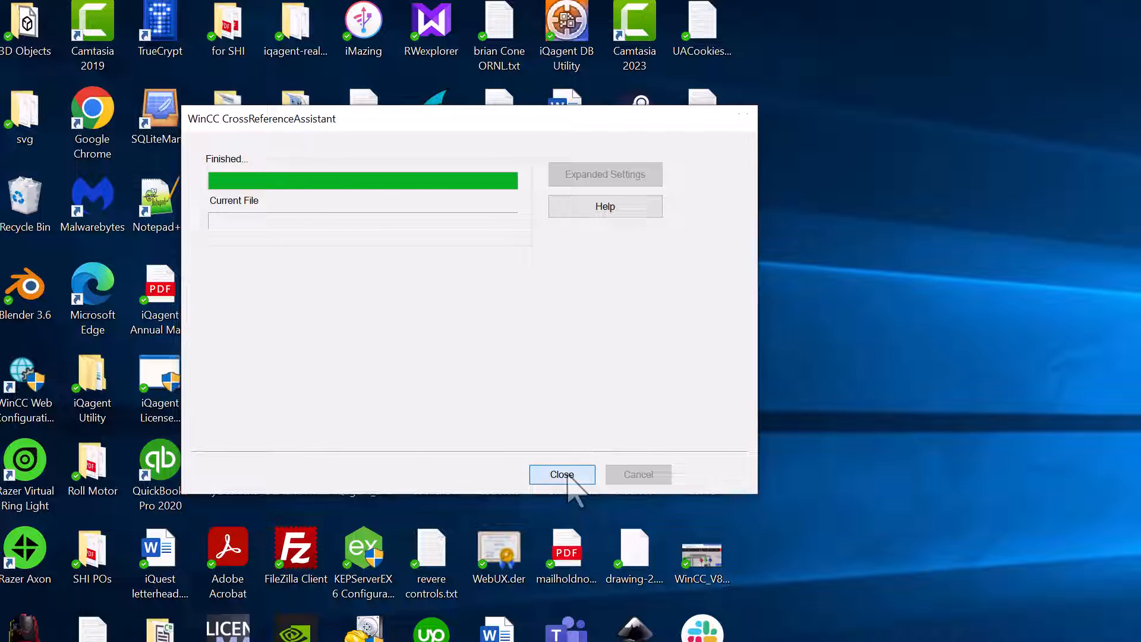
click(562, 475)
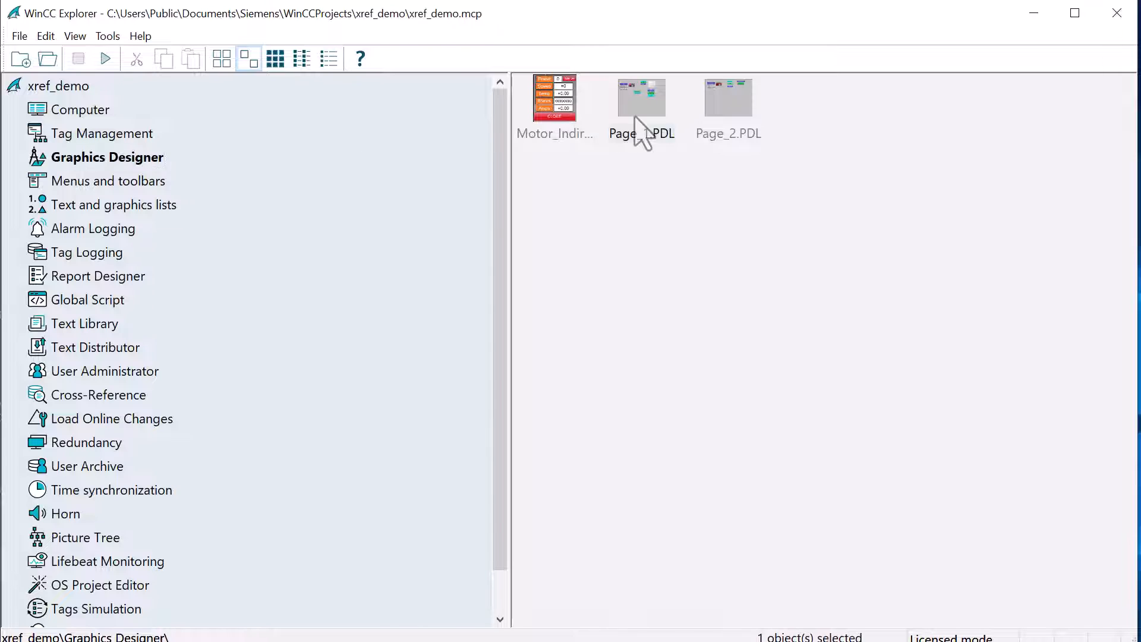
double_click(641, 96)
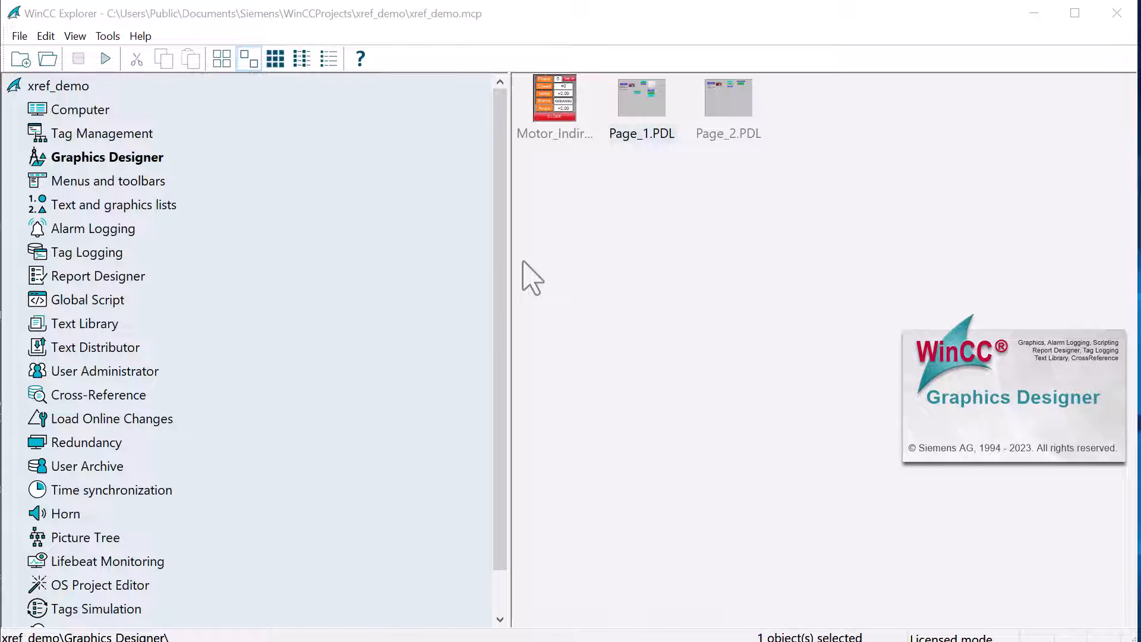
mouse_move(477, 301)
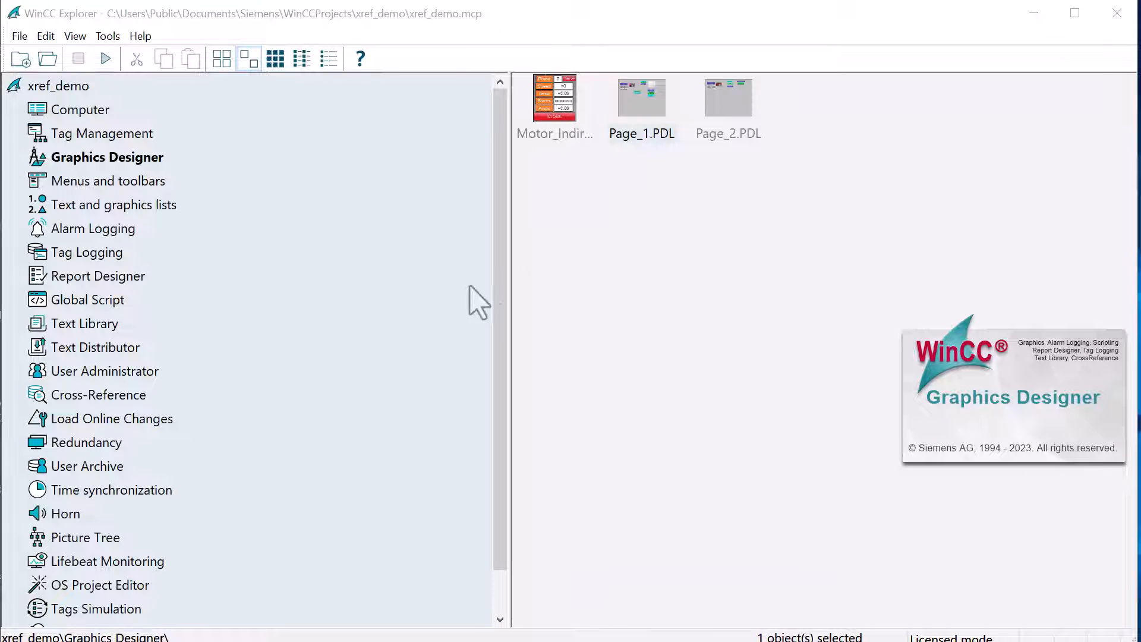
double_click(641, 96)
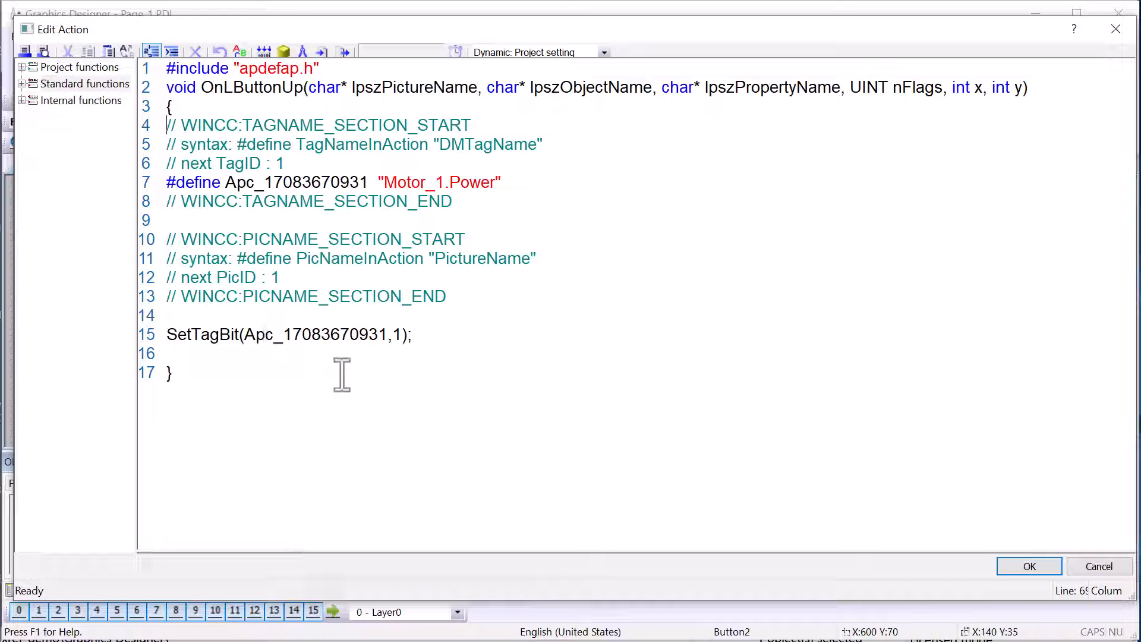
click(1029, 566)
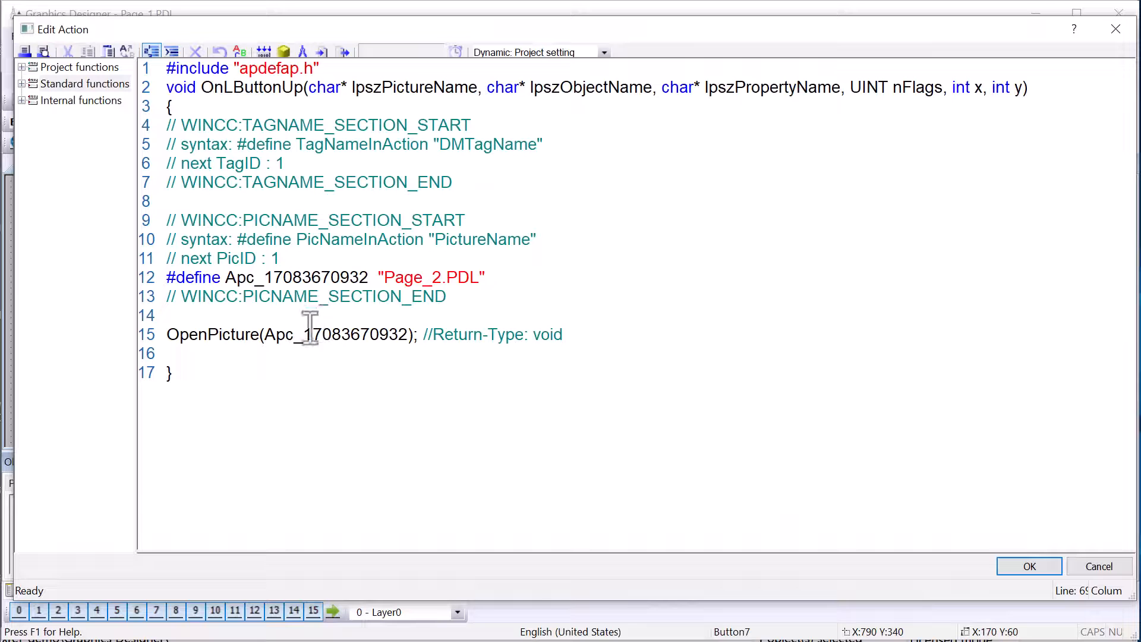
mouse_move(265, 277)
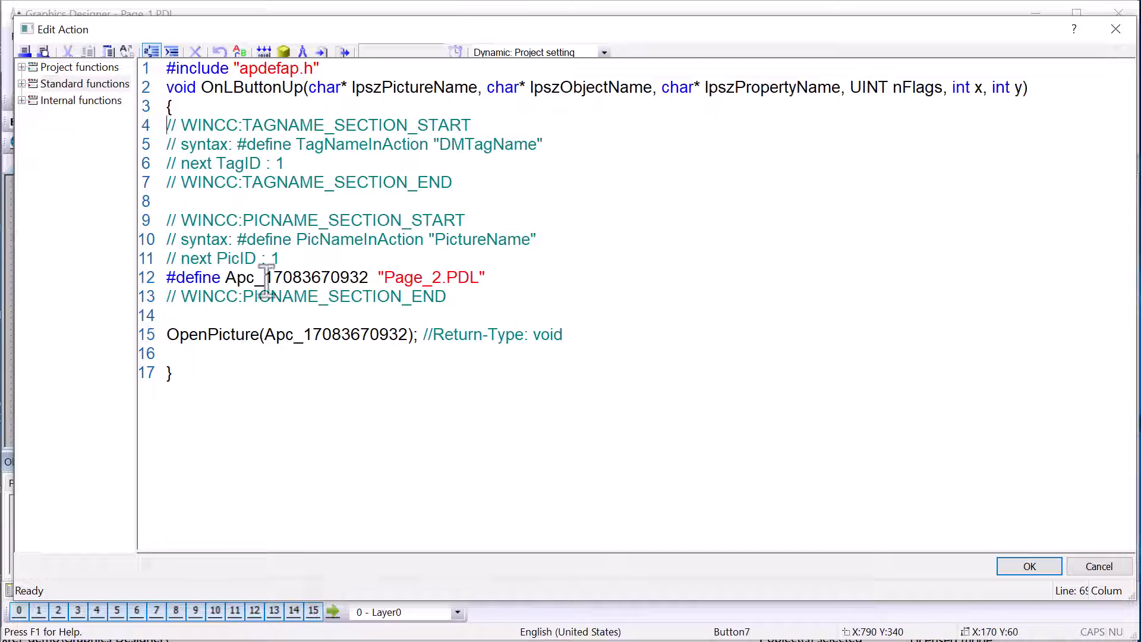
mouse_move(1029, 566)
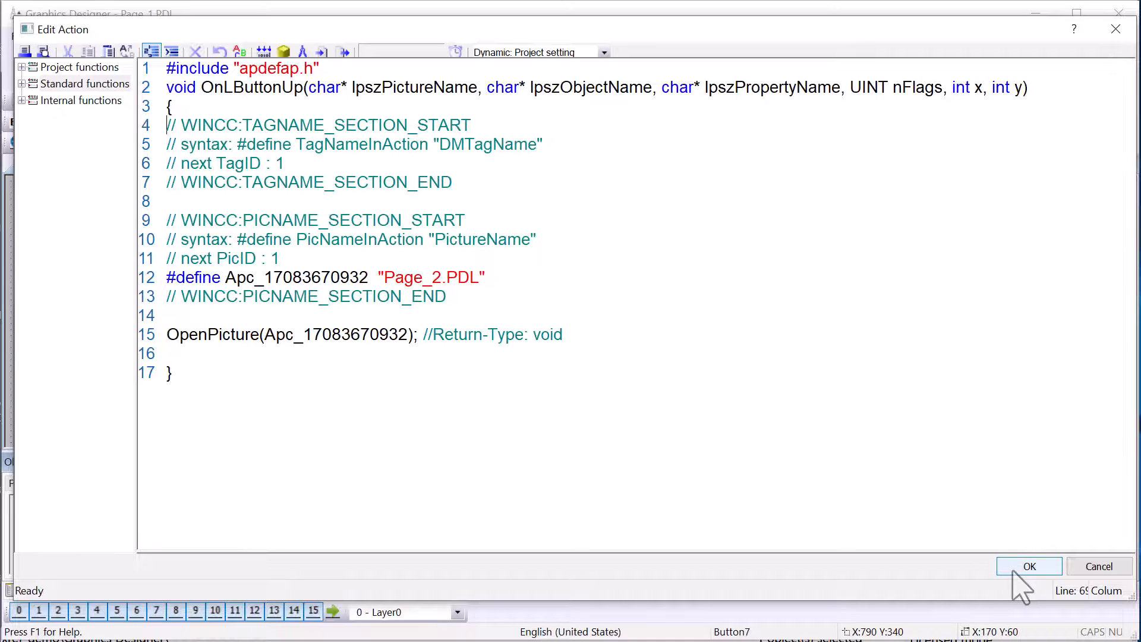
click(1030, 566)
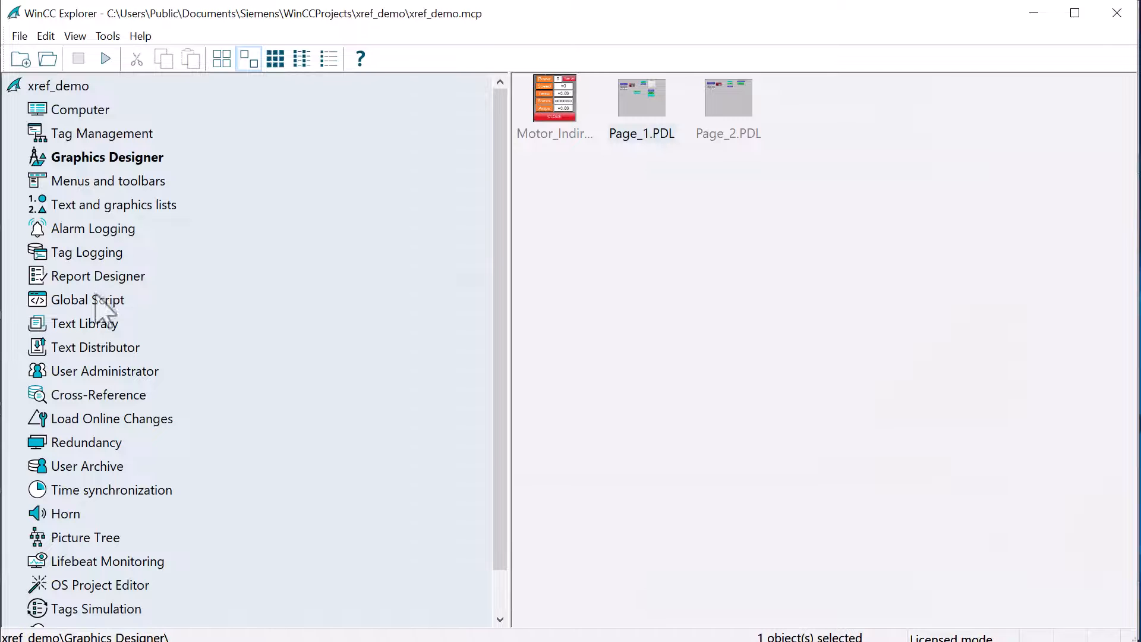
Step: Open Global Script C and load the SetCurrent.pas global action
click(90, 300)
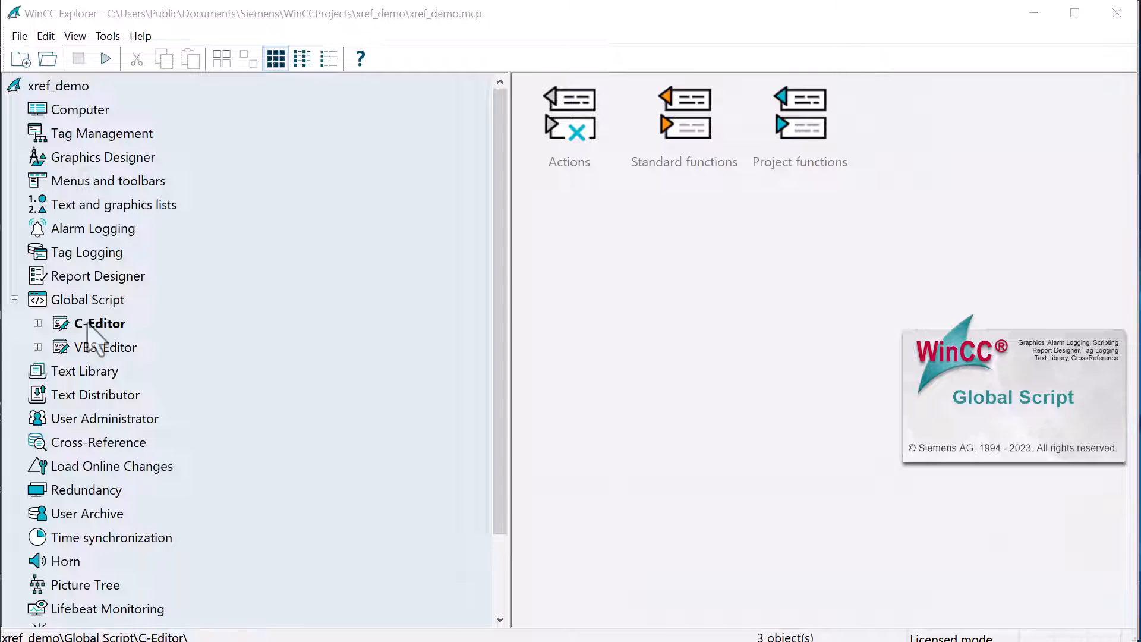
double_click(100, 324)
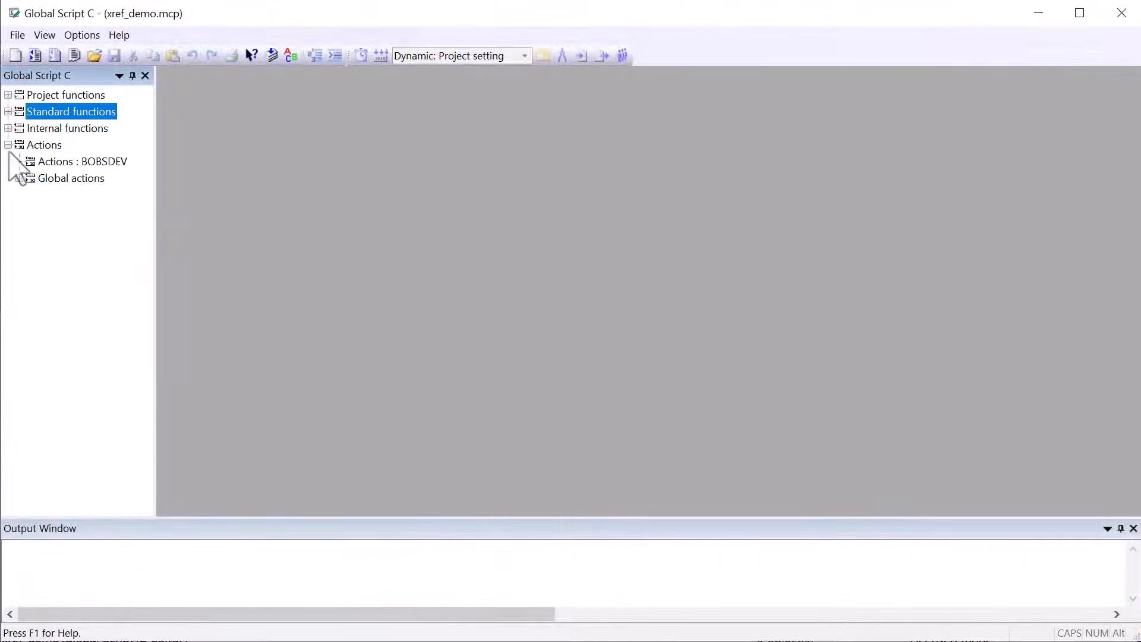
double_click(83, 195)
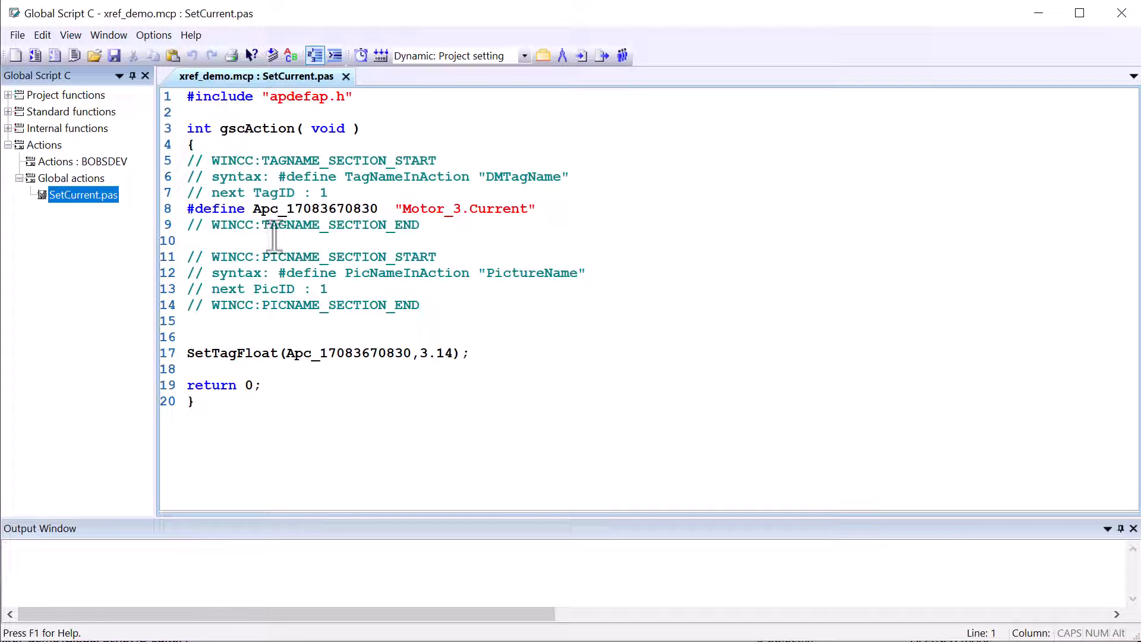
mouse_move(290, 320)
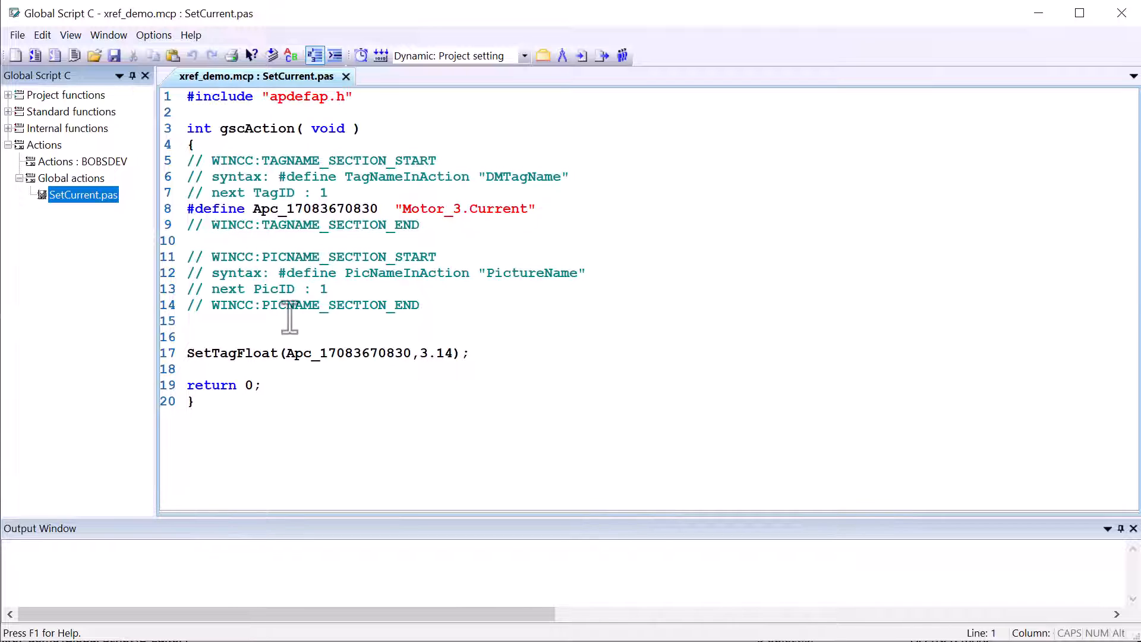
mouse_move(46, 141)
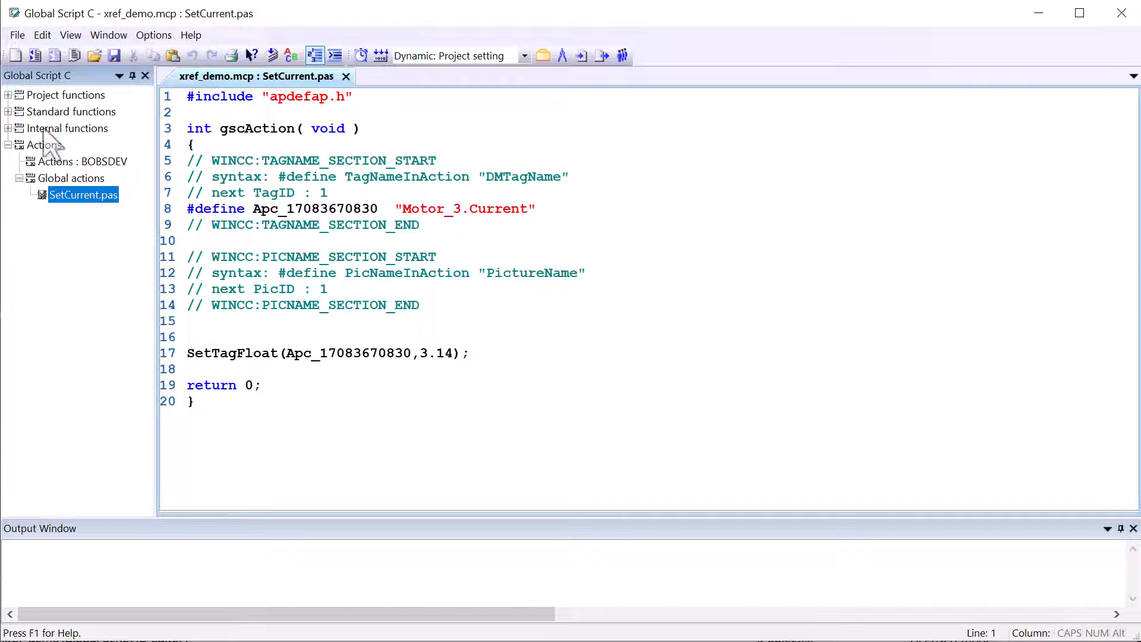
Step: Open the tagdemo.fct project function, then view SetCurrent.pas beside it
click(8, 95)
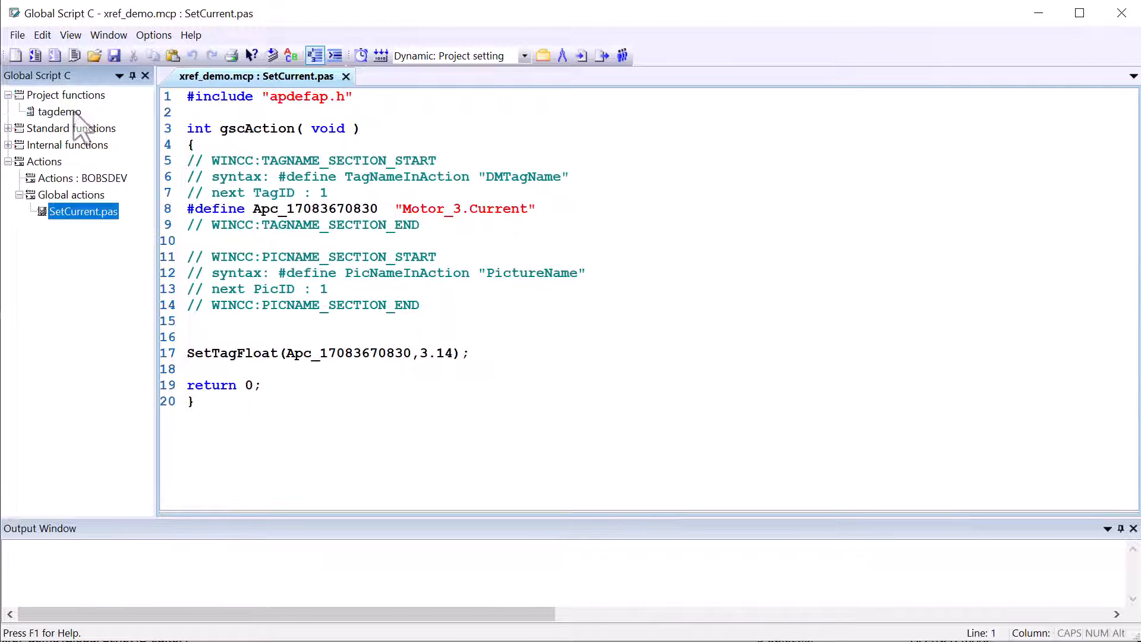
double_click(59, 112)
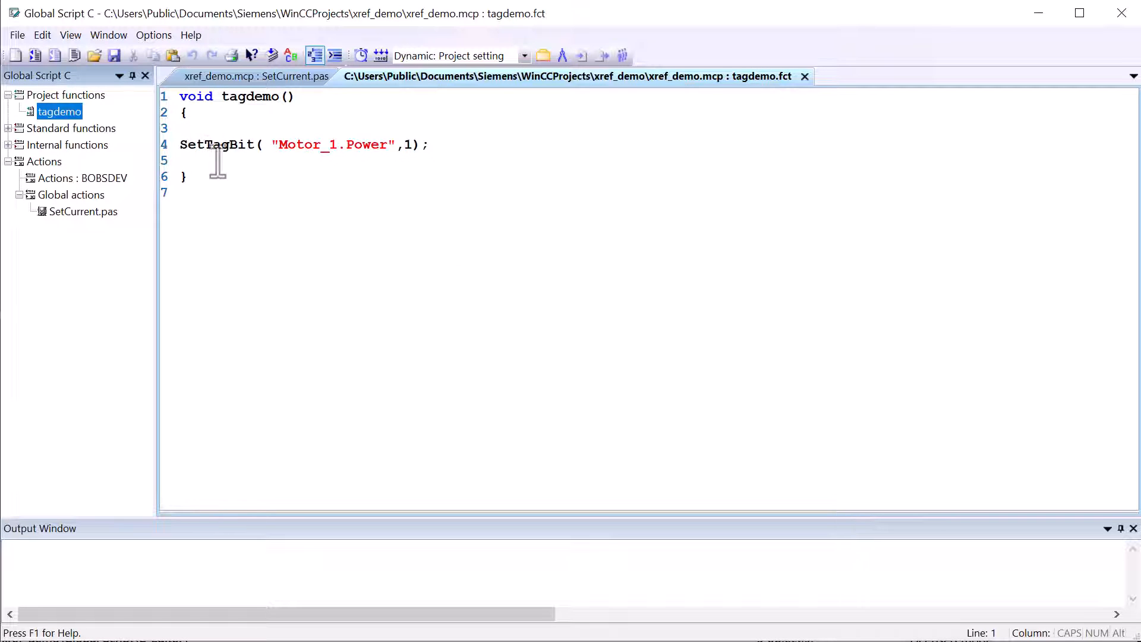
mouse_move(169, 209)
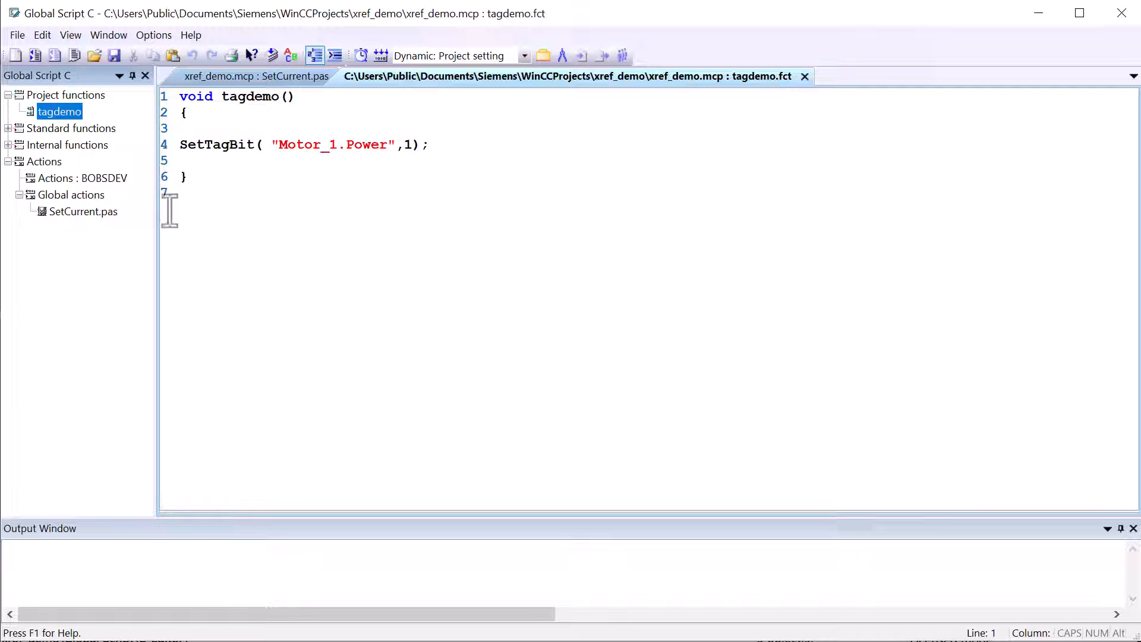
click(84, 212)
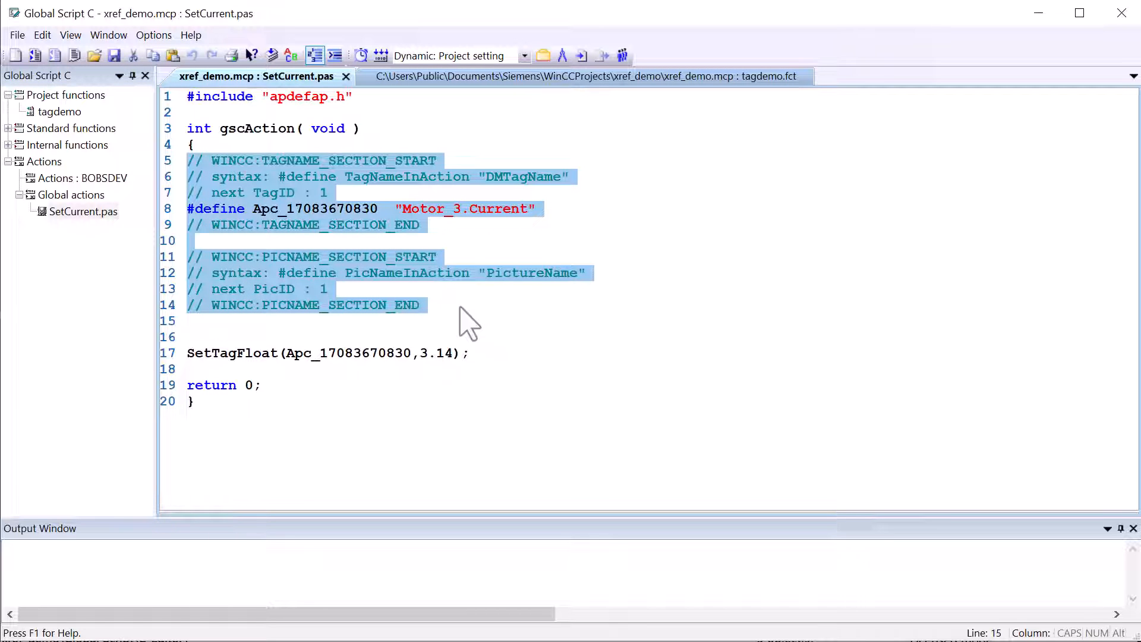
mouse_move(124, 124)
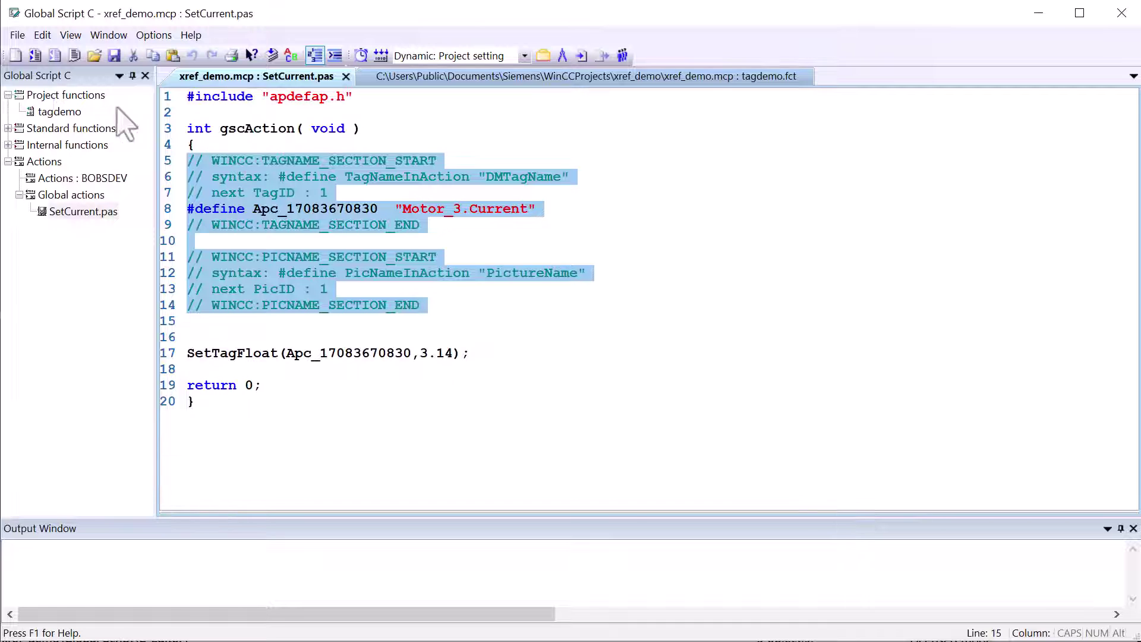
Step: In tagdemo.fct, define the tag name section entry m1power for Motor_1.Power
click(573, 76)
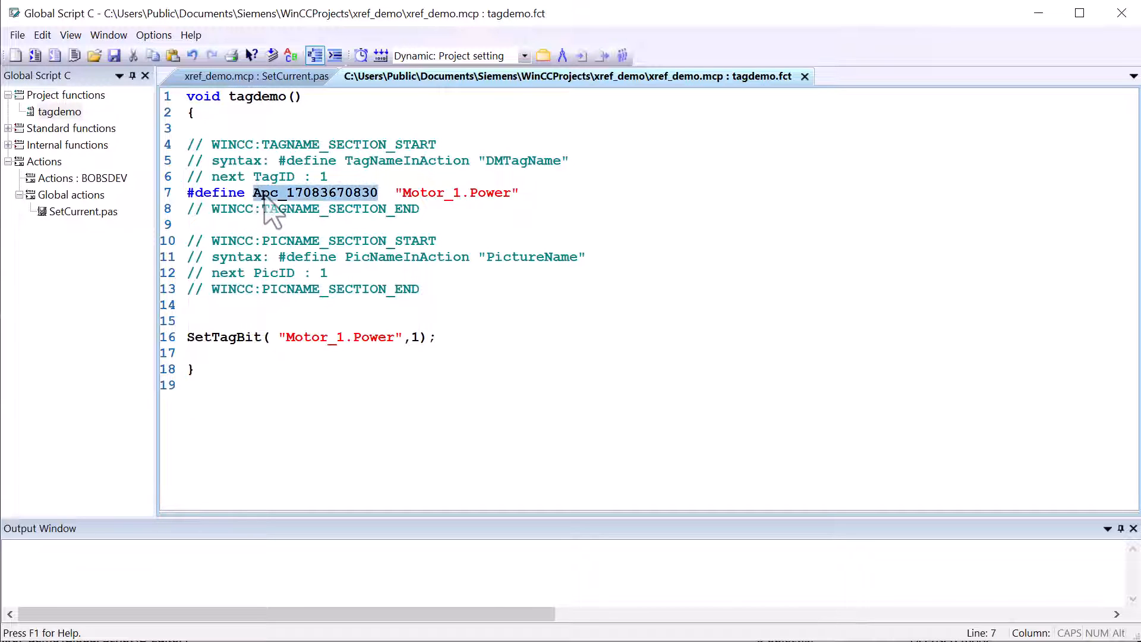
text(m1power)
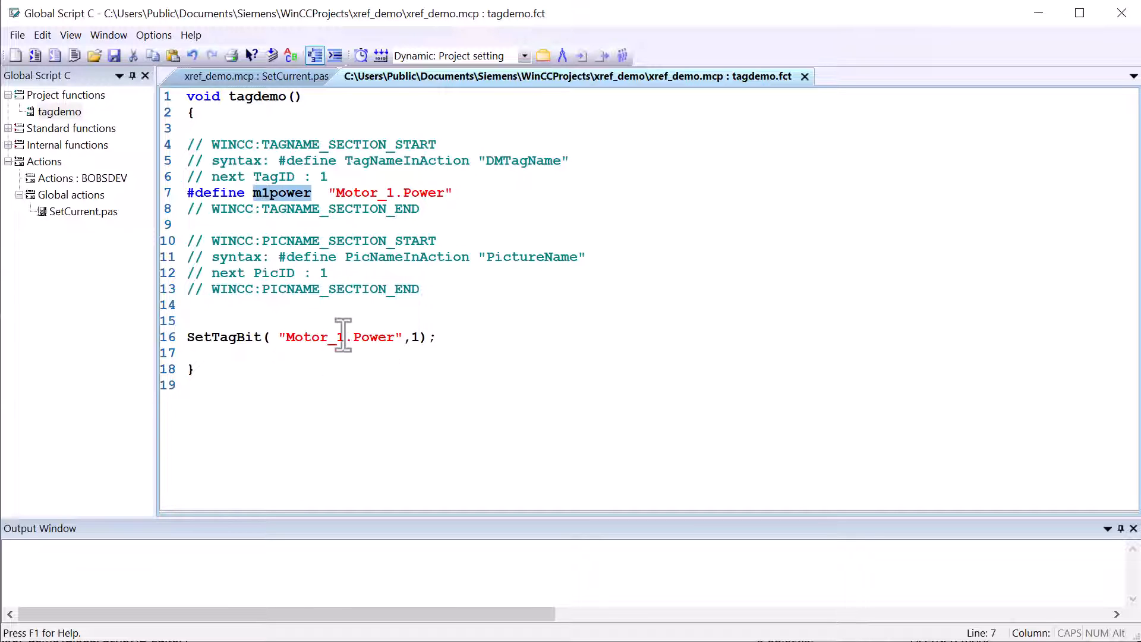
double_click(339, 337)
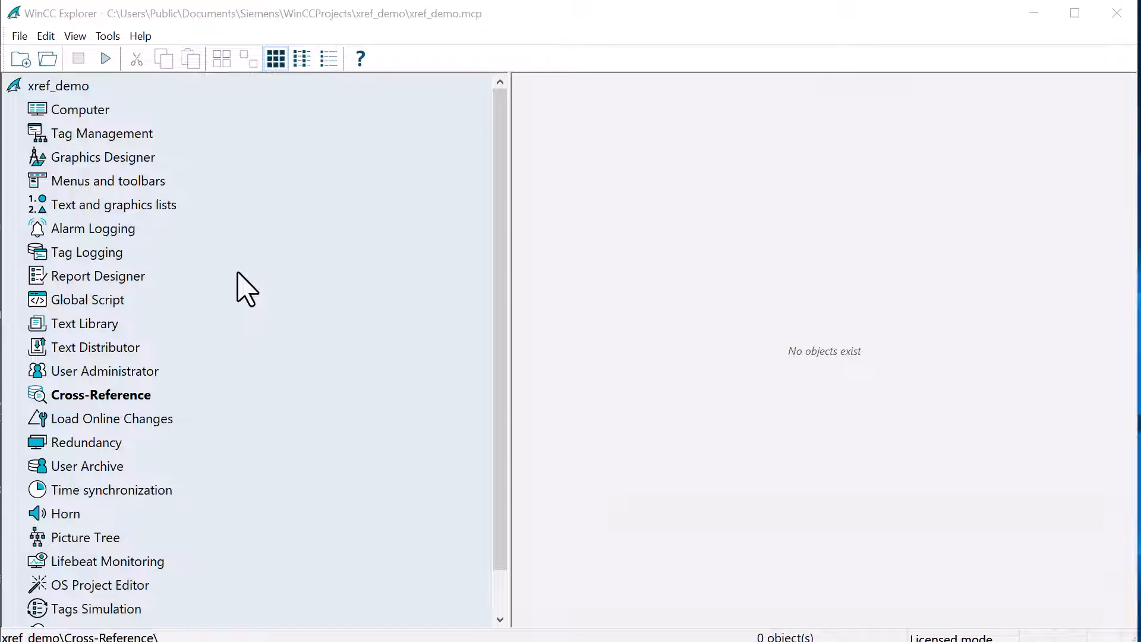
Step: In Cross Reference, filter objects to Status Used and Name Motor_
double_click(102, 395)
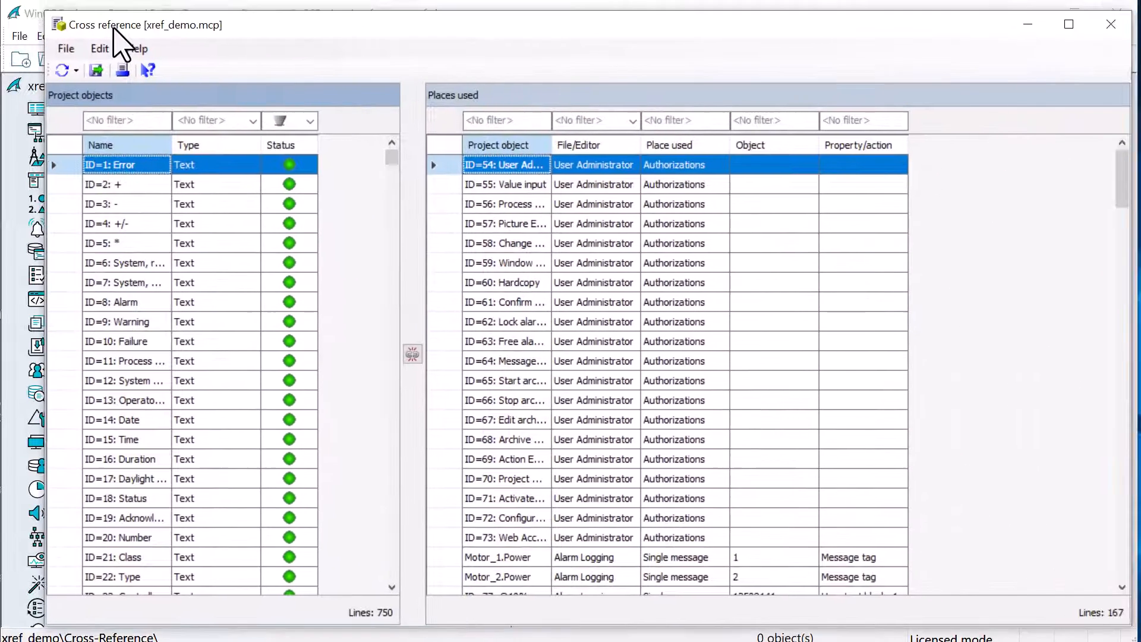
click(311, 120)
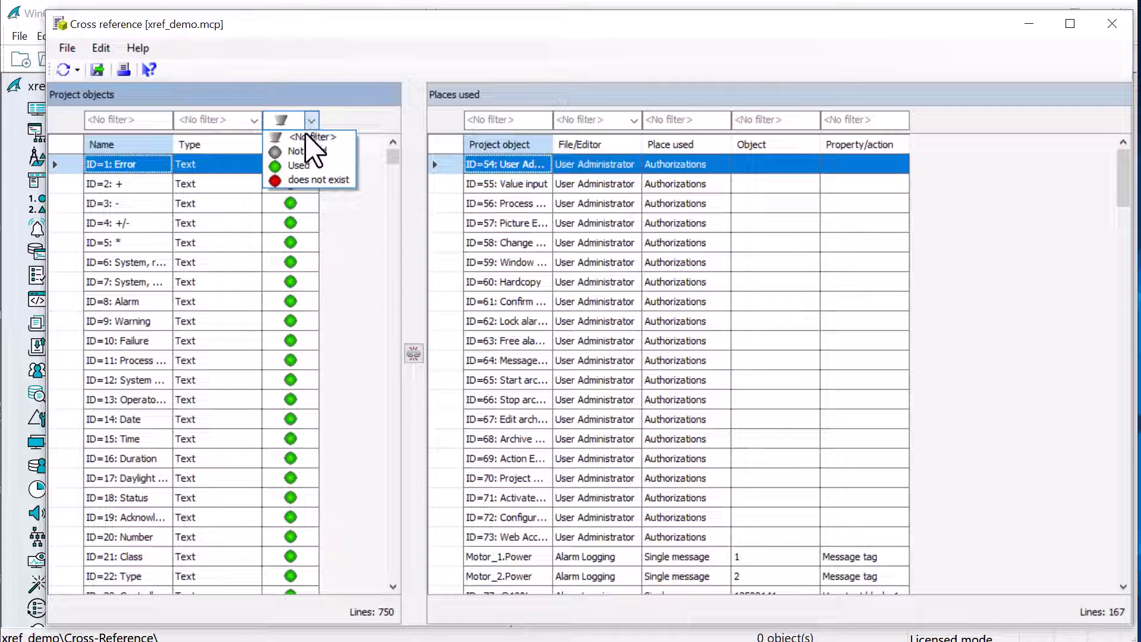
click(298, 165)
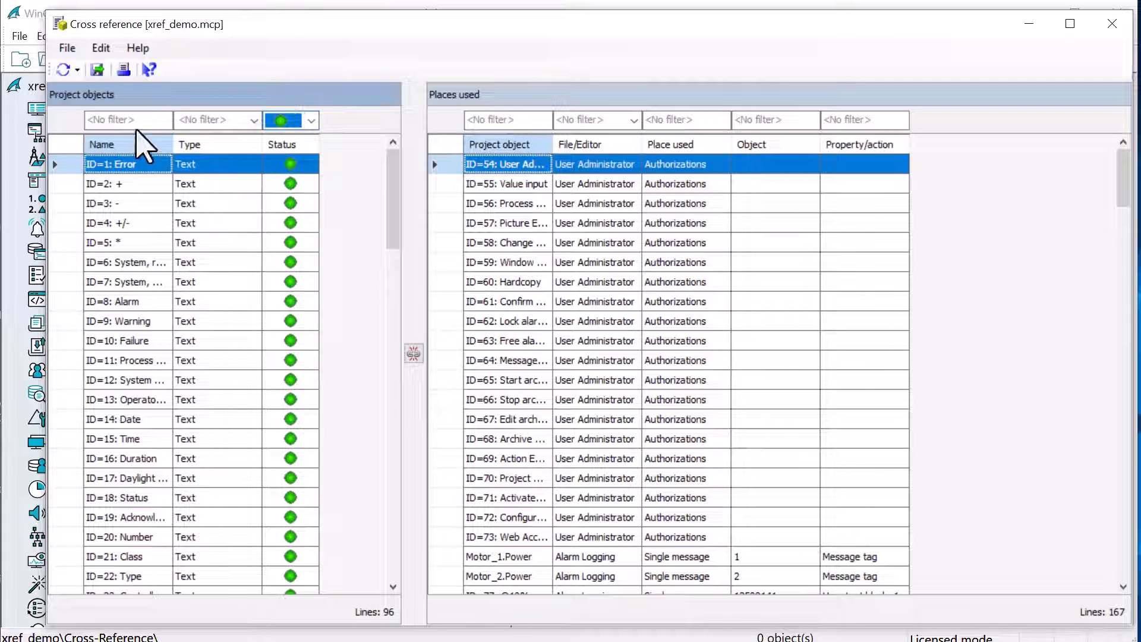
text(Motor)
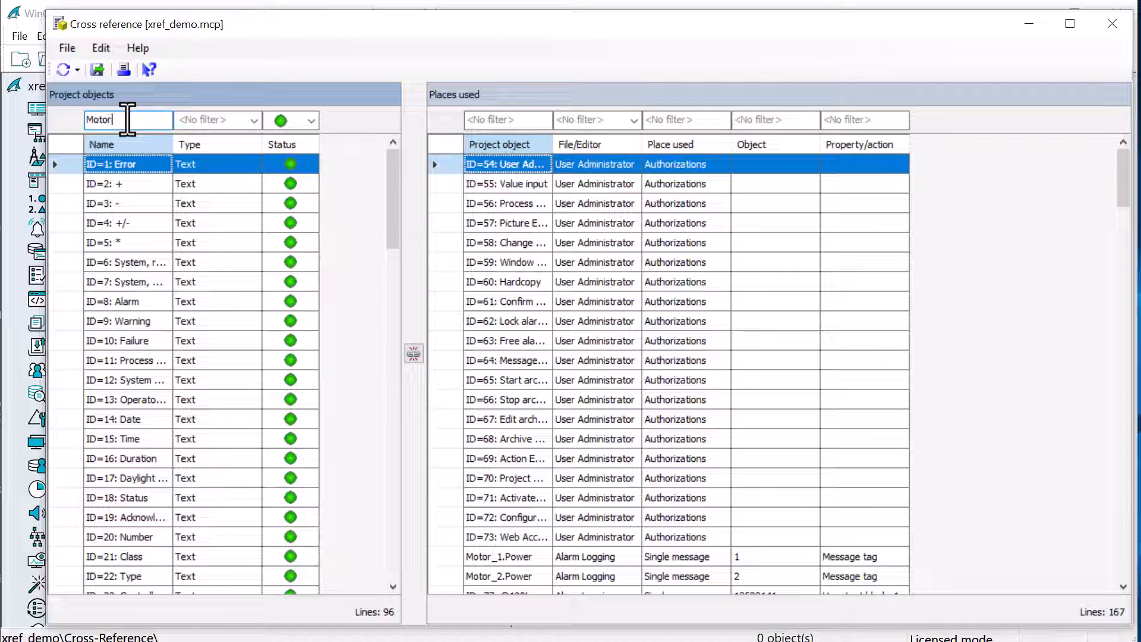
text(_)
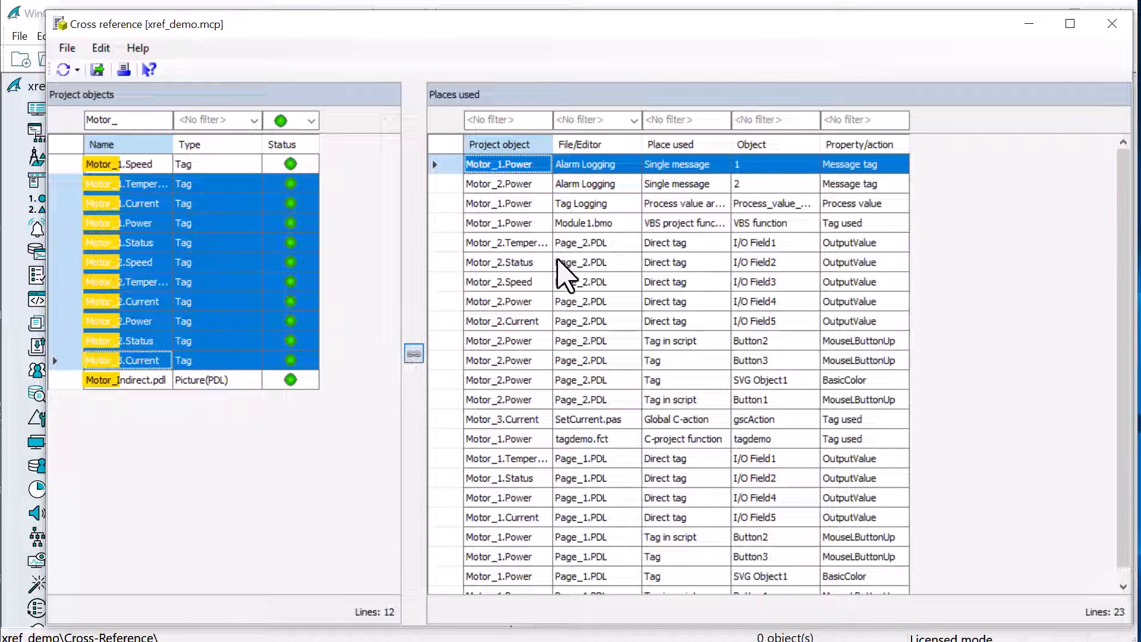
Step: Select the Motor_3.Current usage in SetCurrent.pas and Motor_1.Power in tagdemo.fct
click(501, 419)
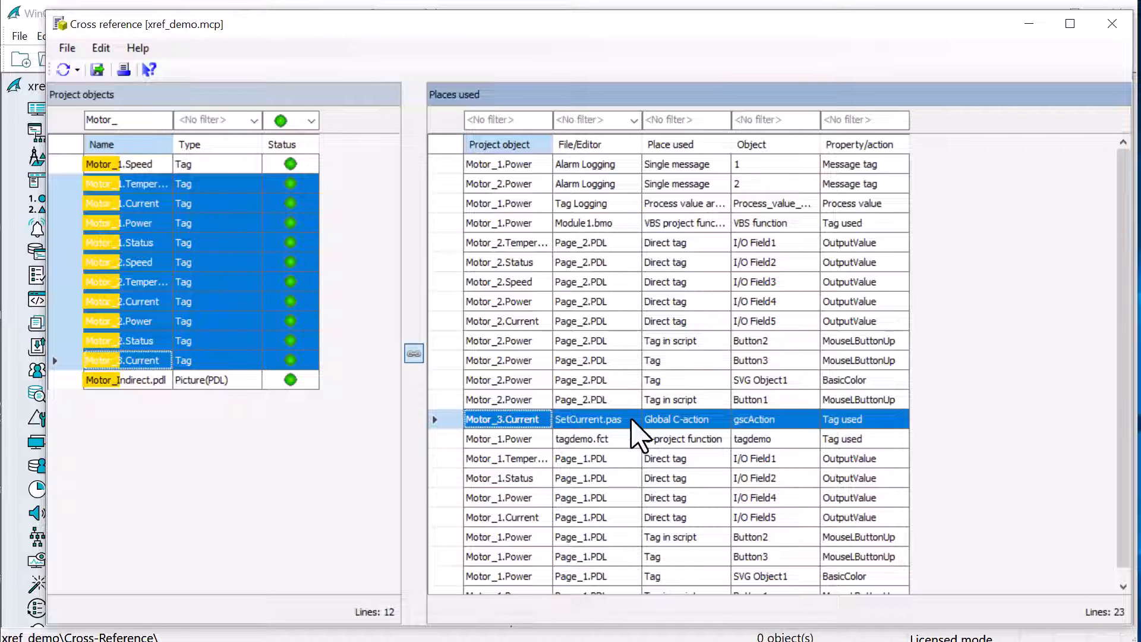
click(499, 438)
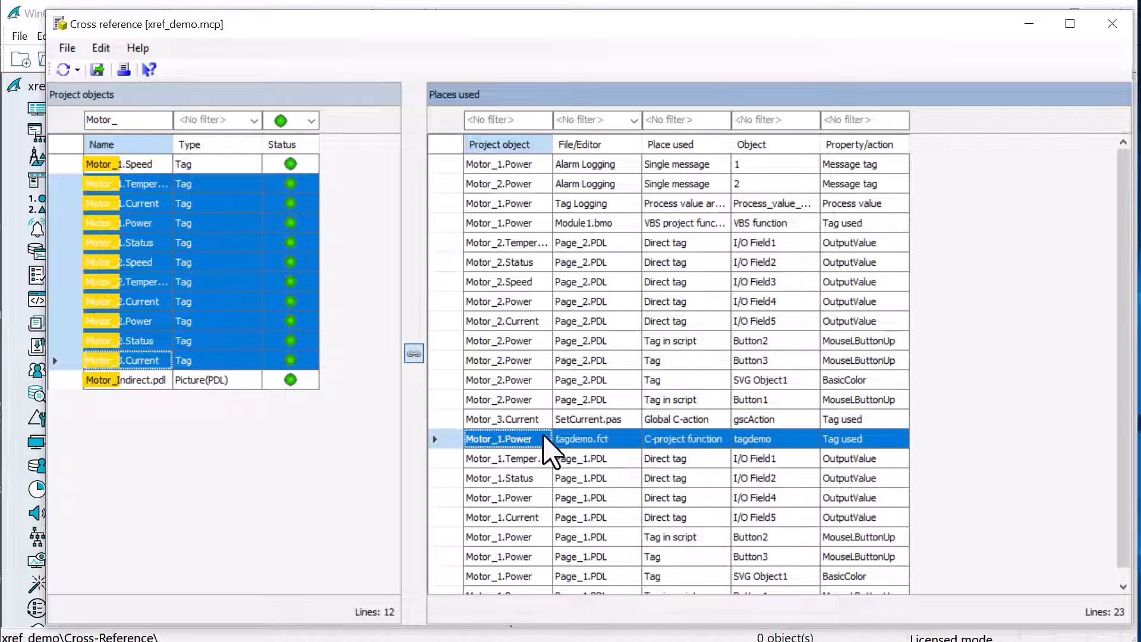
mouse_move(699, 462)
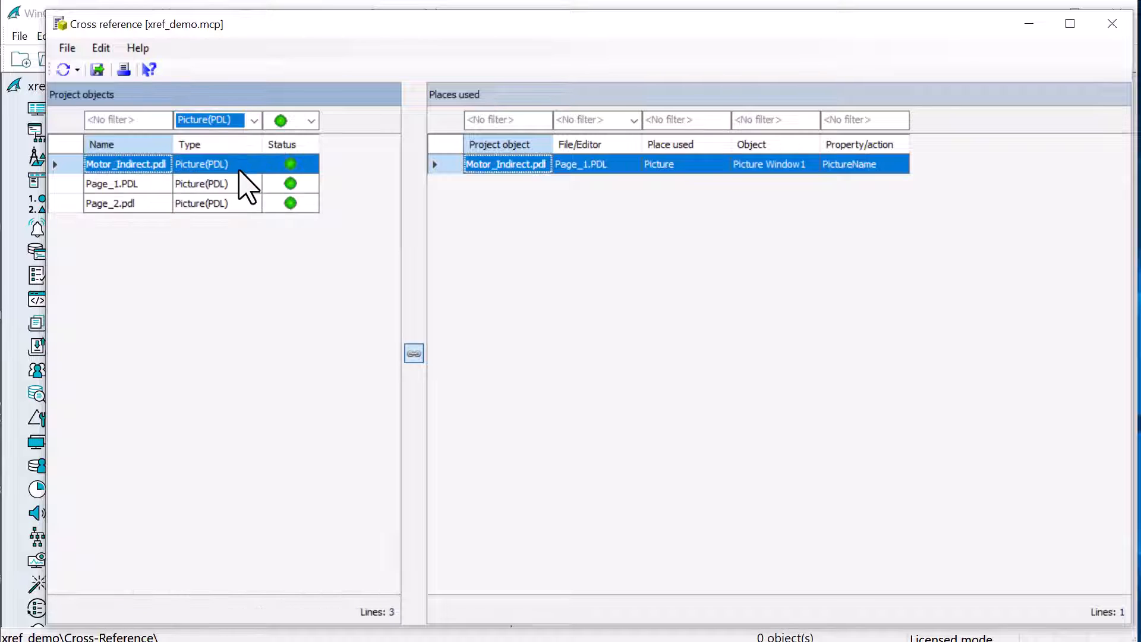
Step: Go to Page_1.PDL's Button7 usage on Page_2.PDL, view its mouse-up script and cancel
click(113, 183)
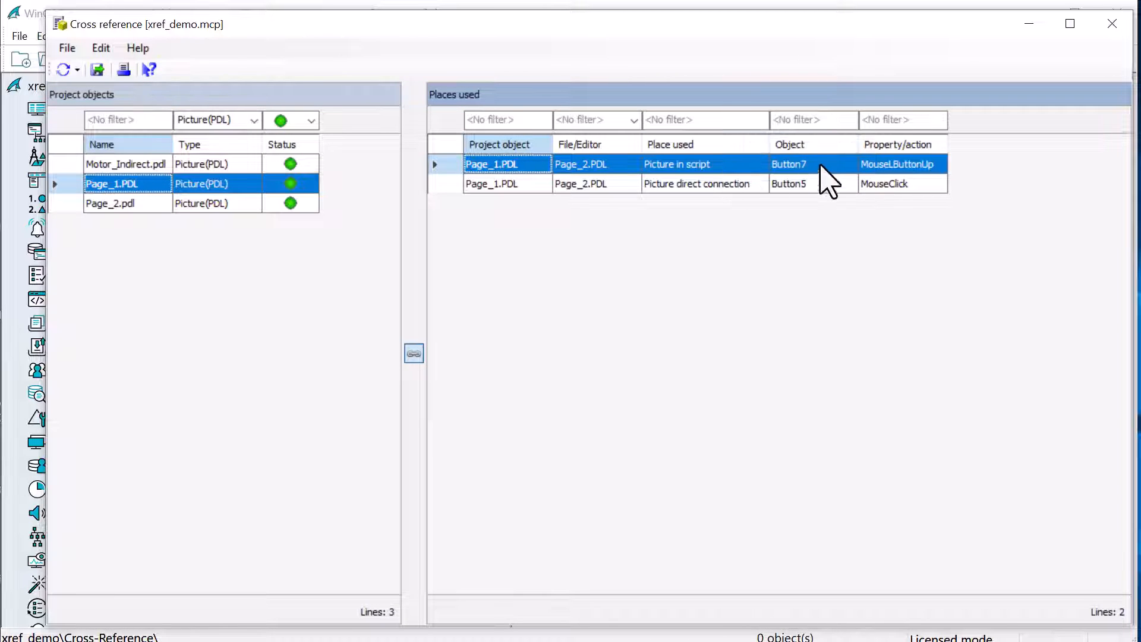
right_click(896, 165)
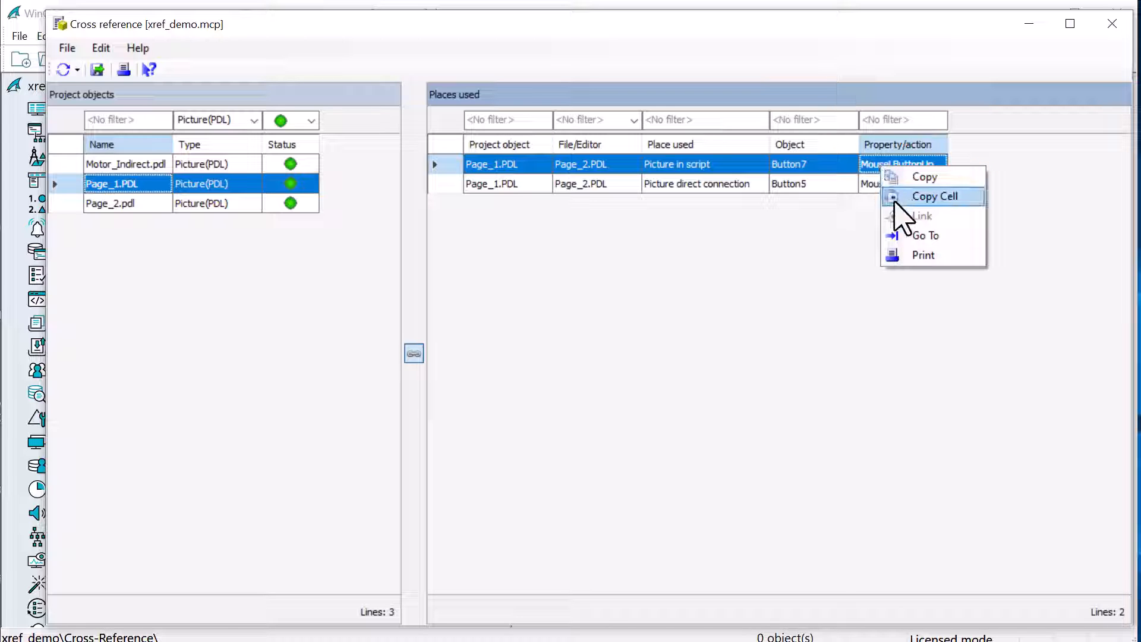
click(934, 196)
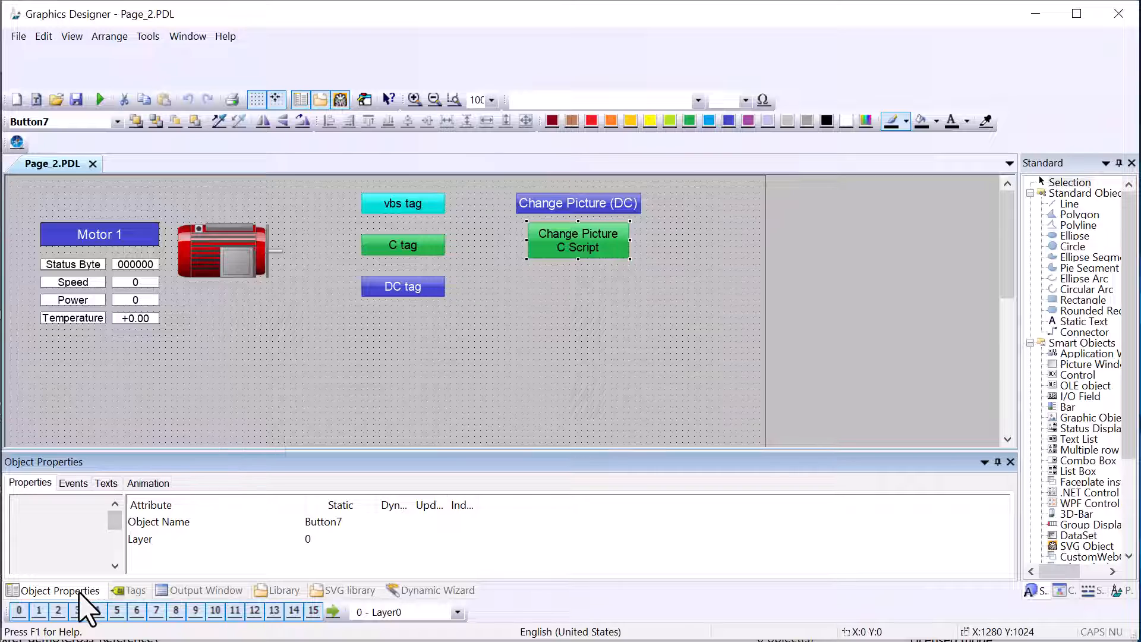
click(73, 483)
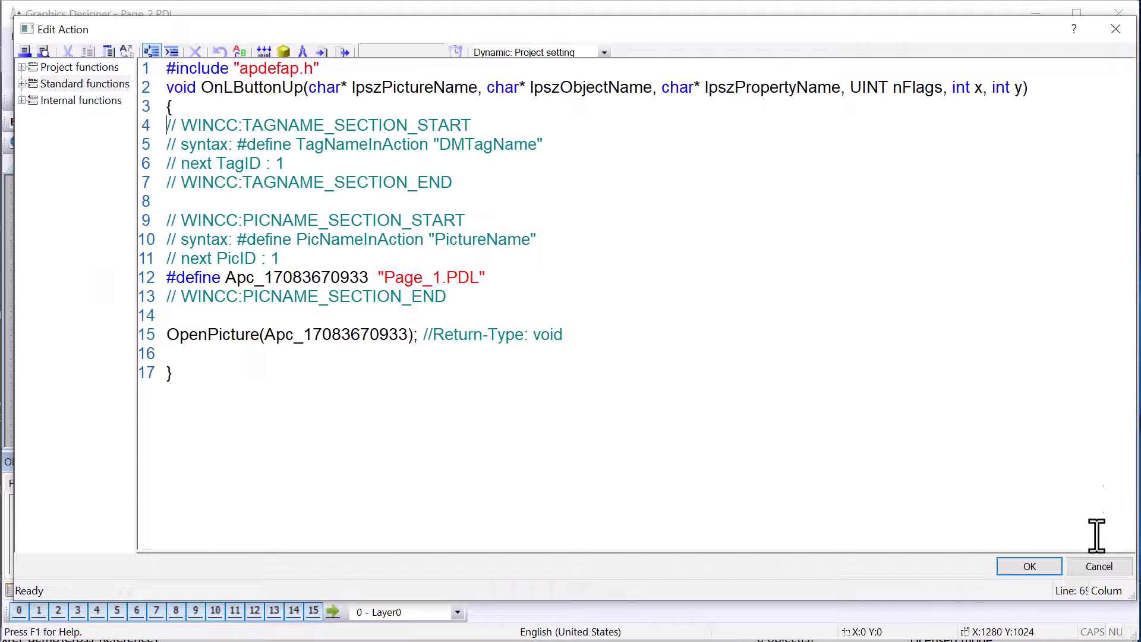
click(1028, 566)
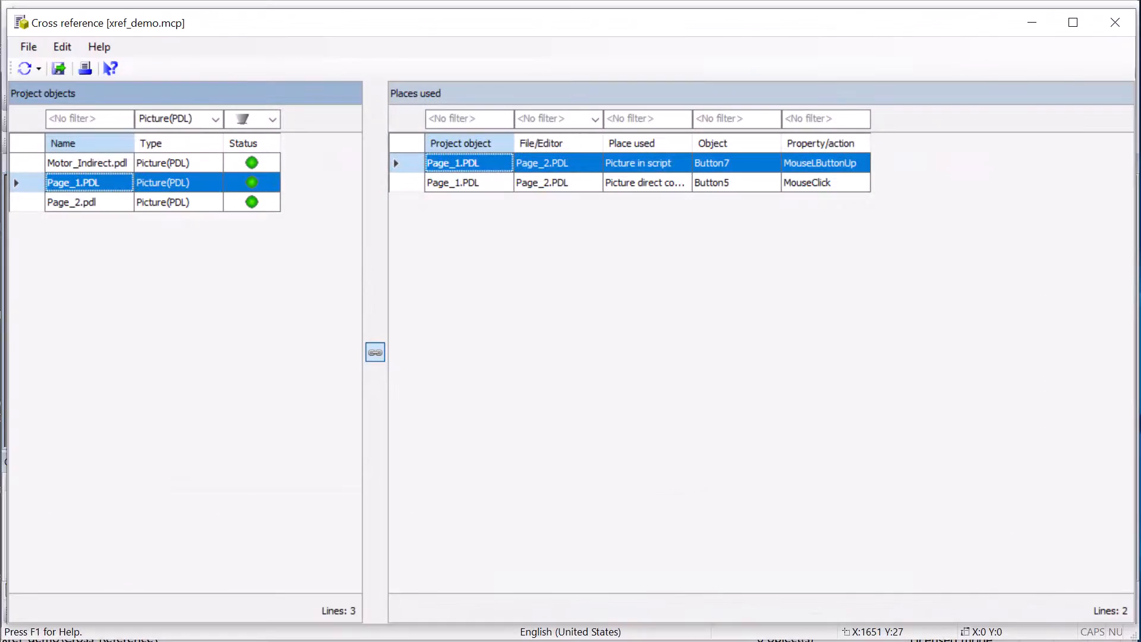
mouse_move(336, 388)
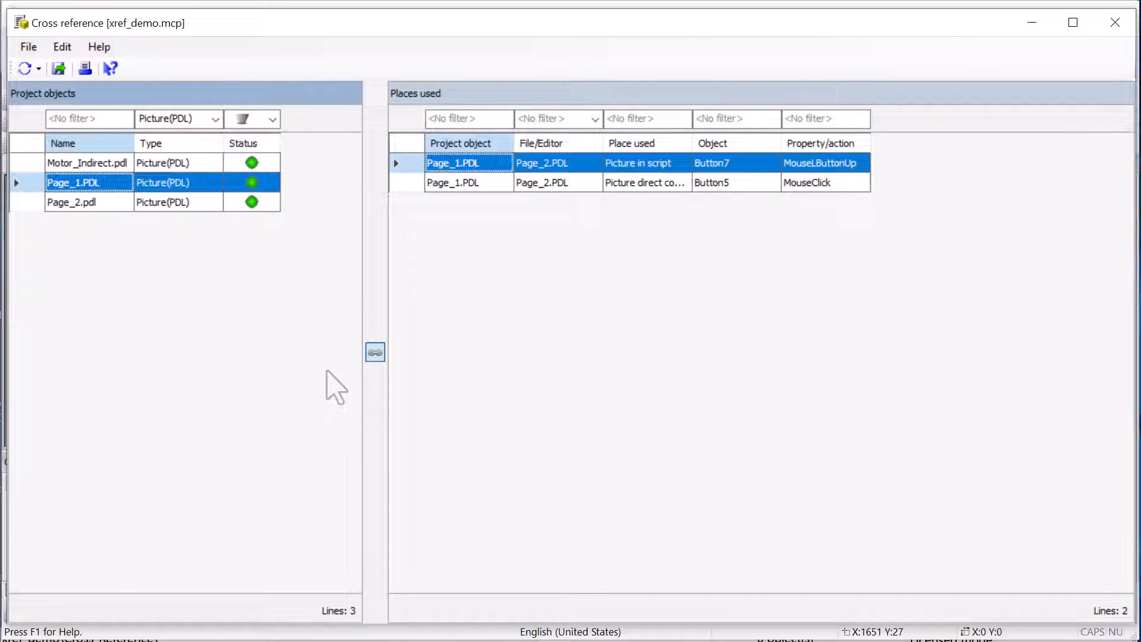
mouse_move(638, 185)
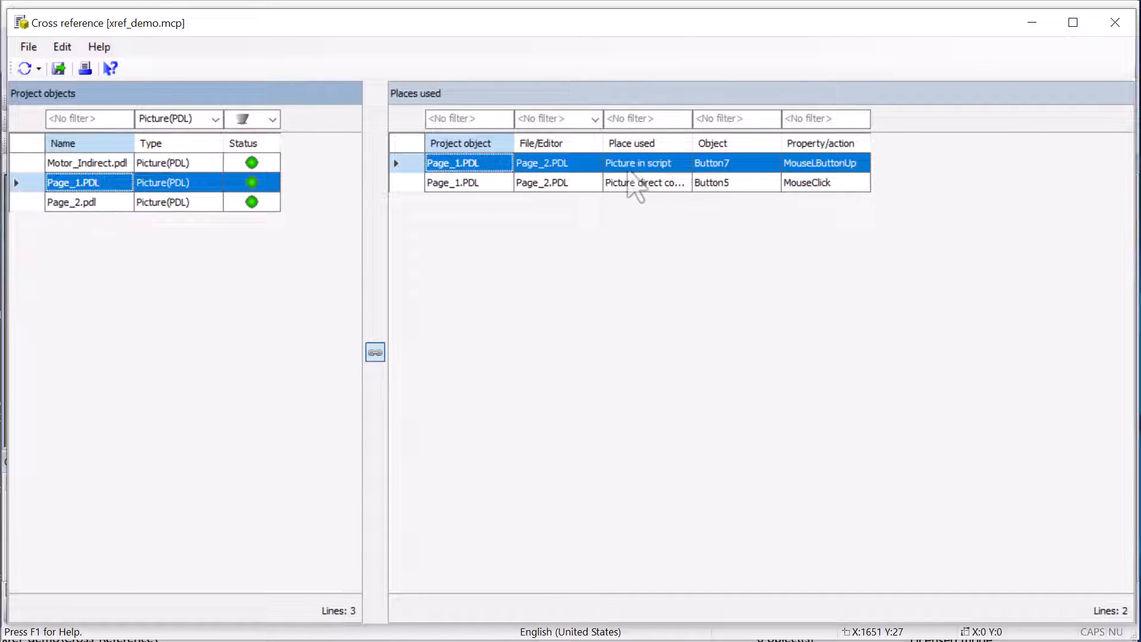
mouse_move(728, 185)
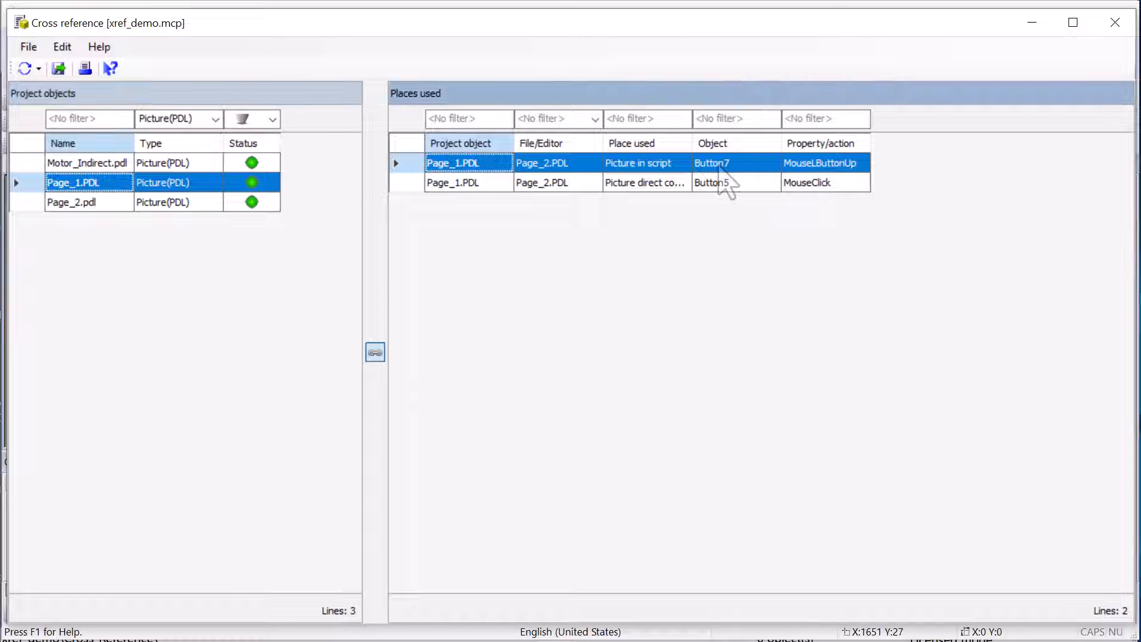
right_click(734, 183)
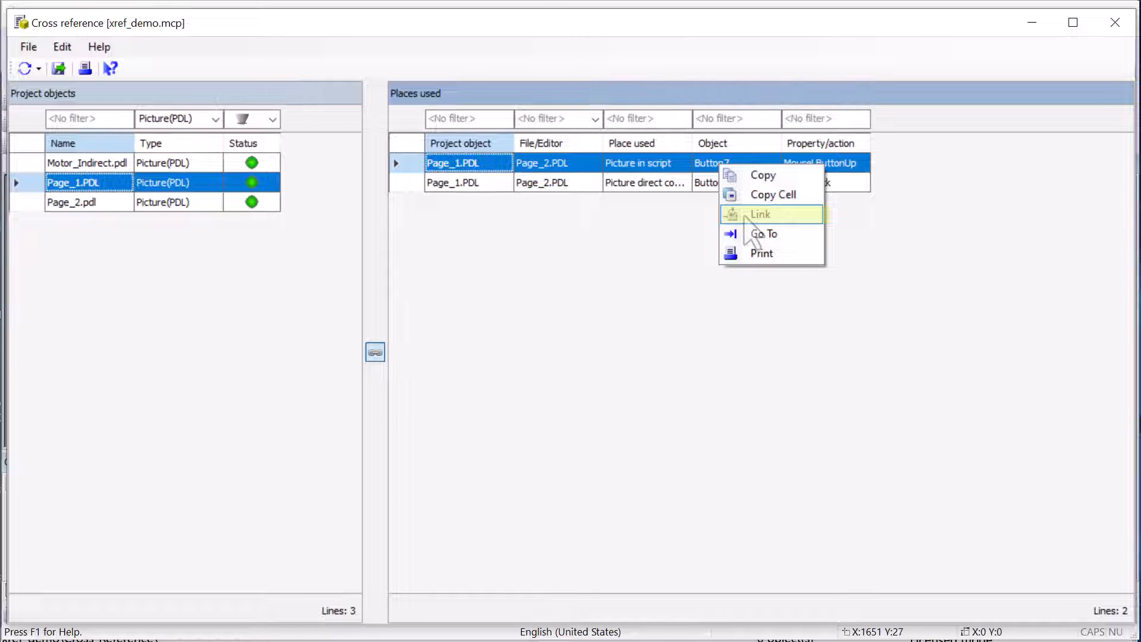
mouse_move(332, 113)
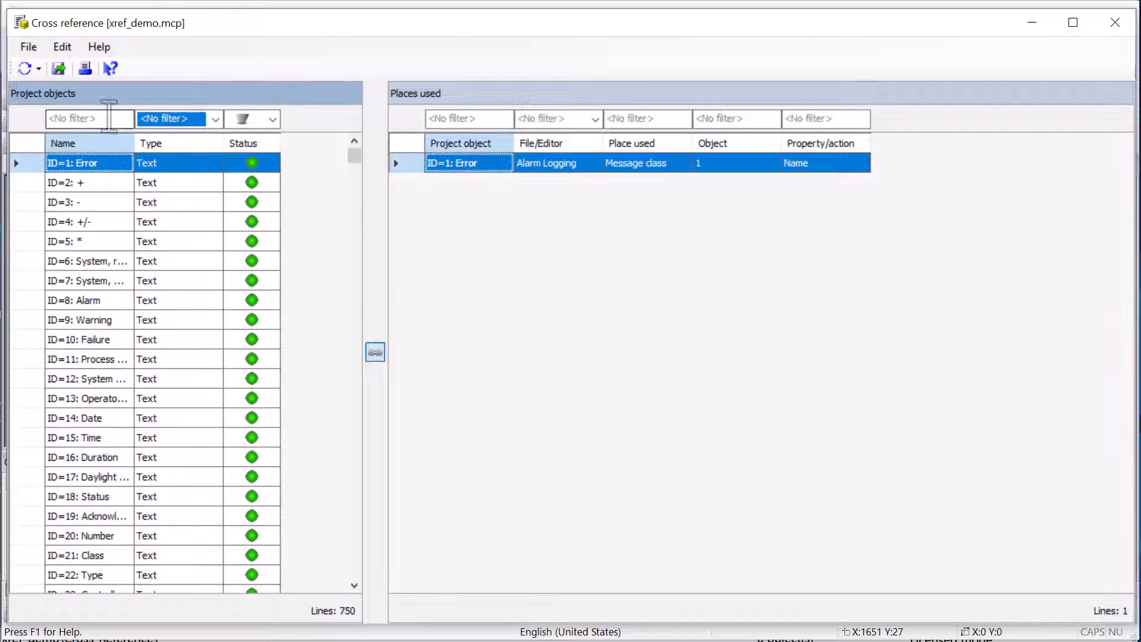
Step: Filter project objects by Name Motor_ with any status
text(Motor)
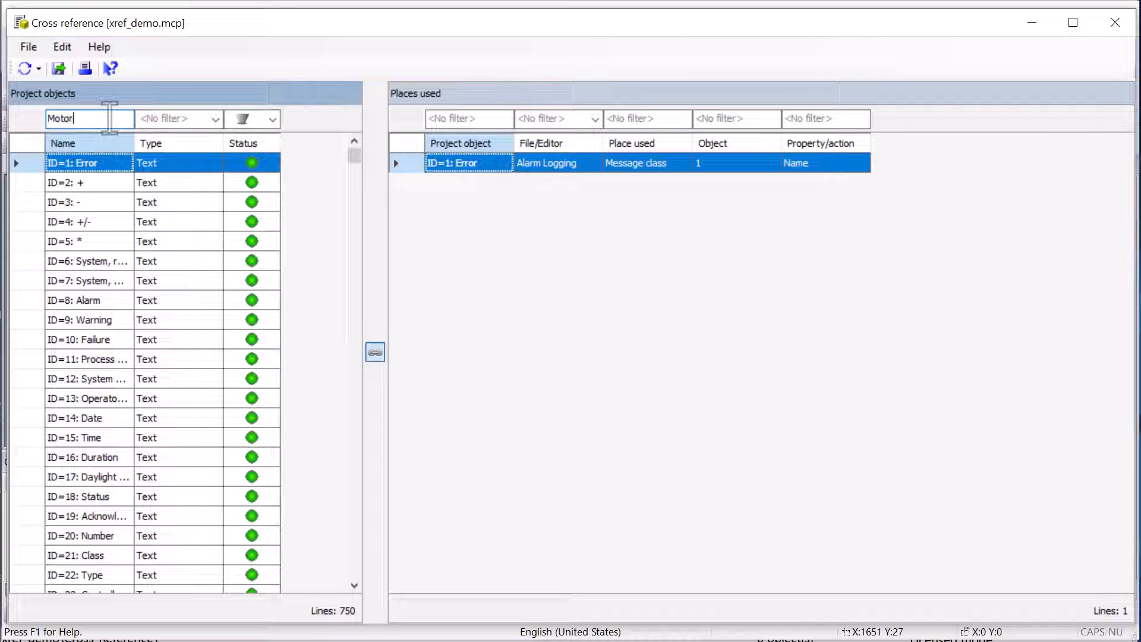
text(_)
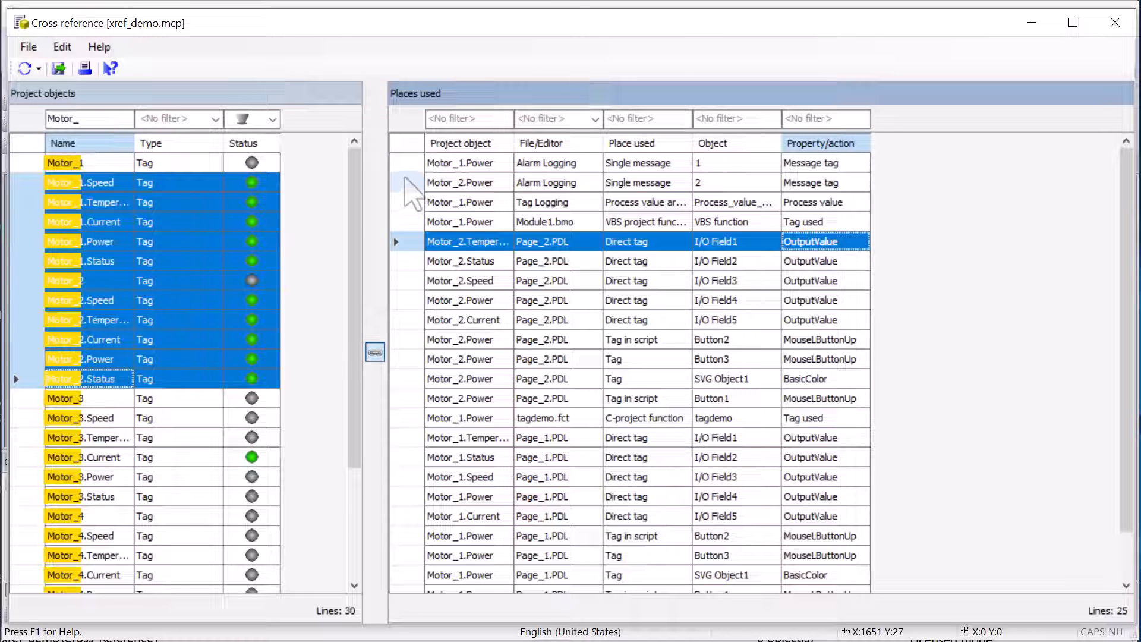
Step: Select Motor_1.Power usages in Tag Logging, Module1.bmo and bobtag_ENU.RPL
right_click(469, 183)
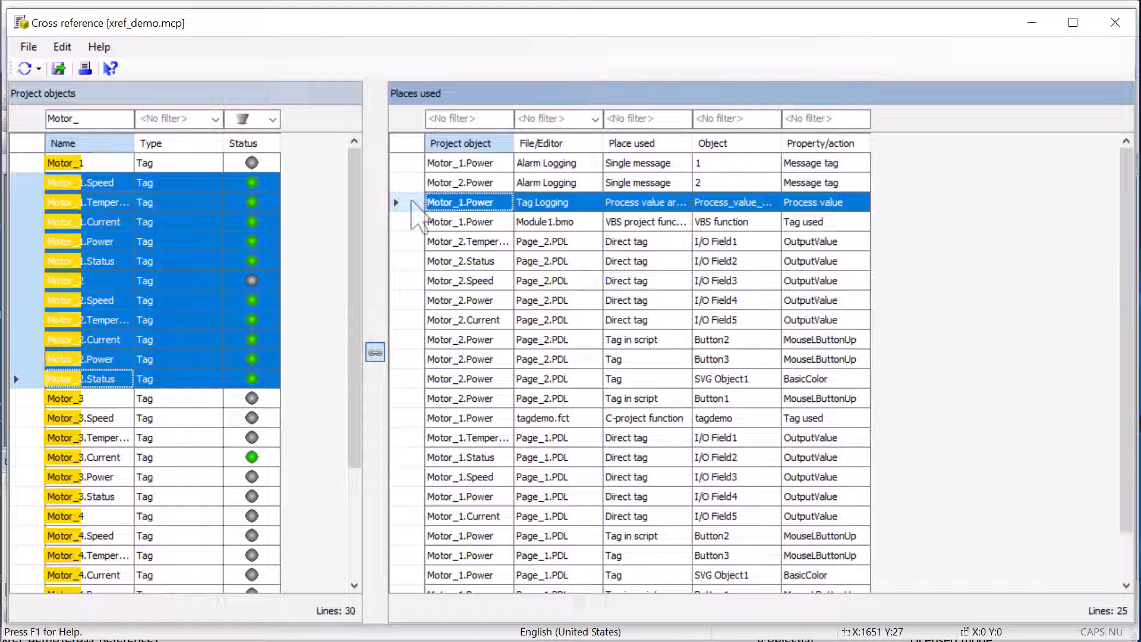
click(542, 222)
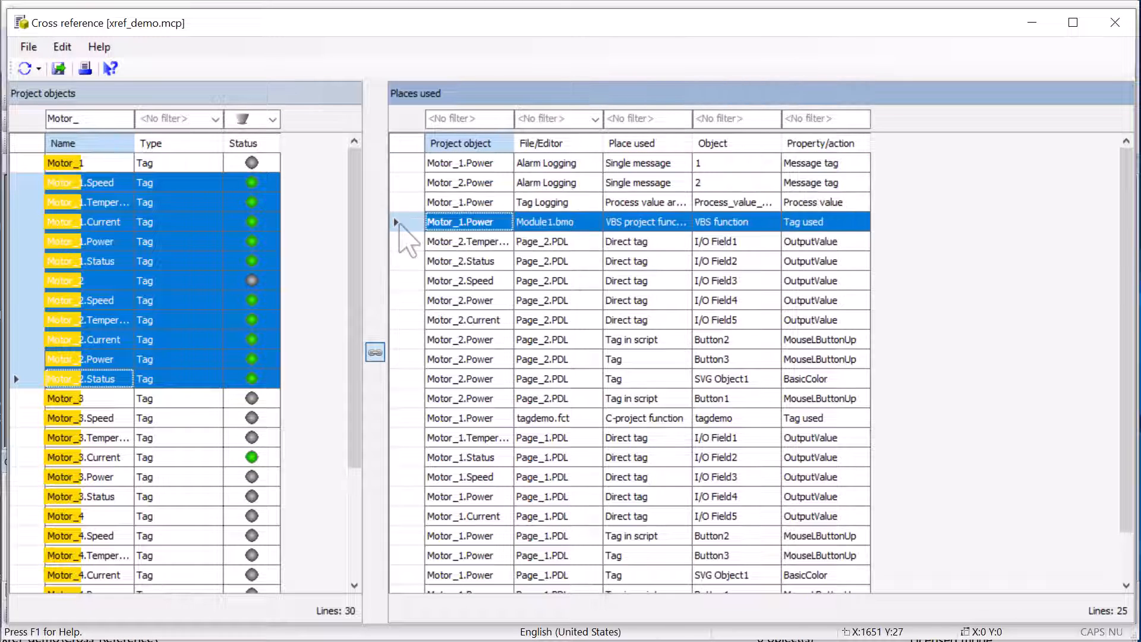
right_click(468, 222)
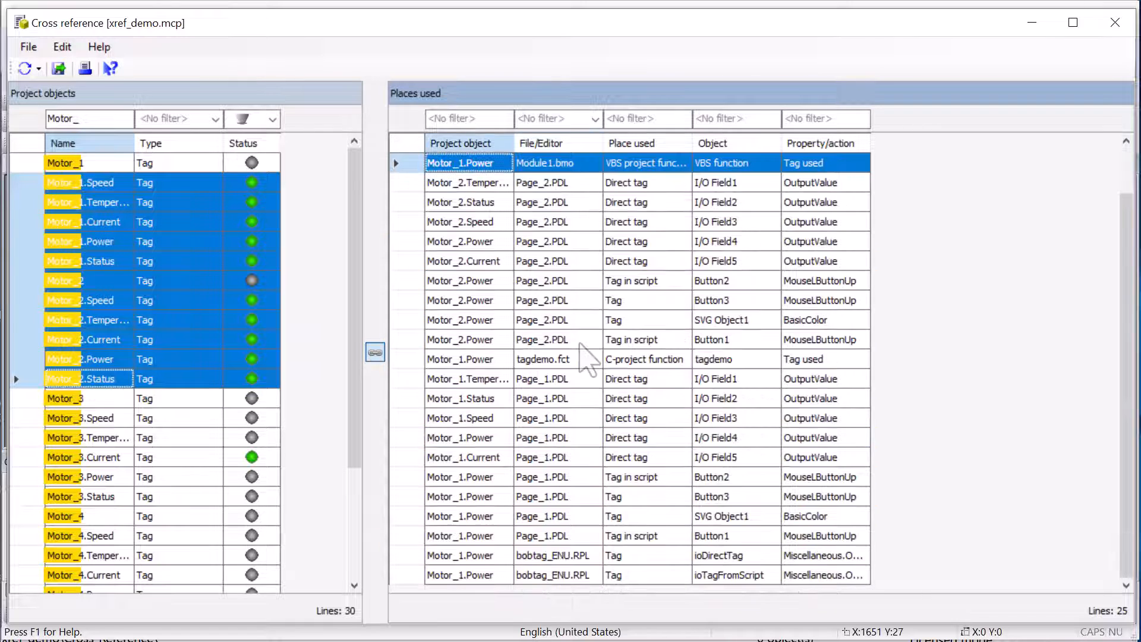
mouse_move(539, 575)
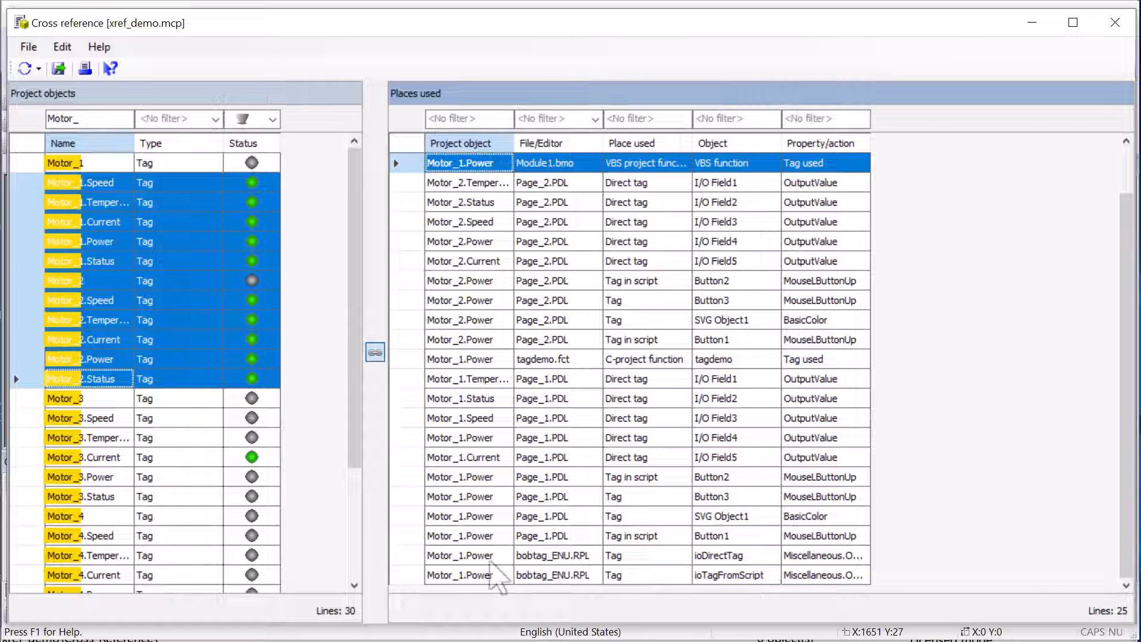
click(459, 576)
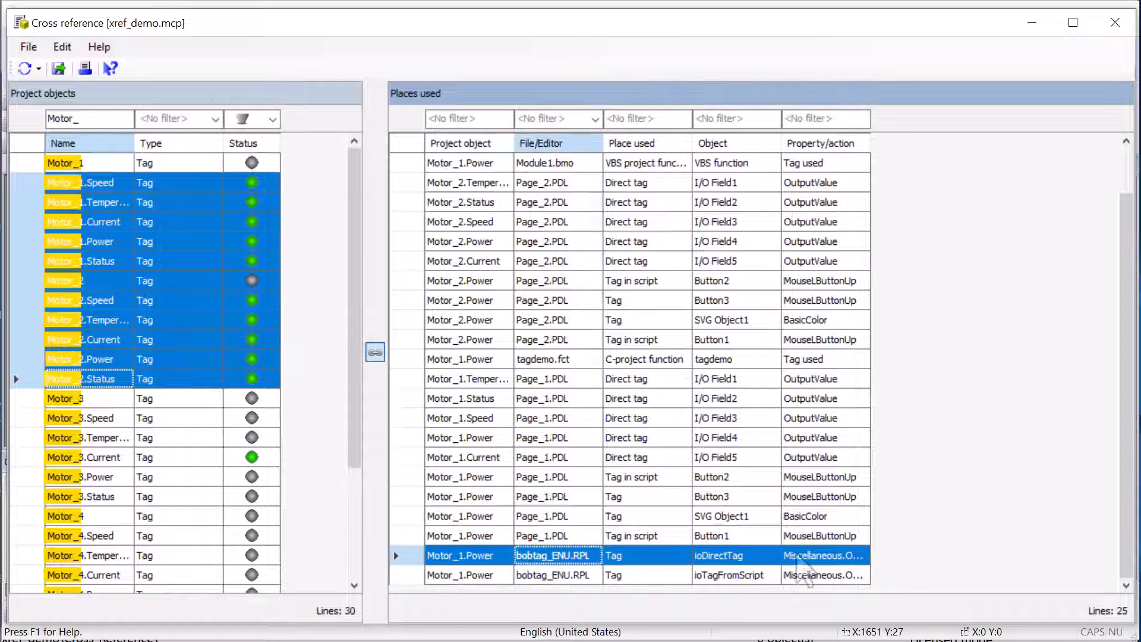
Step: Open bobtag_ENU.RPL, inspect properties of the direct and Tag In Script Motor_1.Power fields, then close the layout
double_click(553, 555)
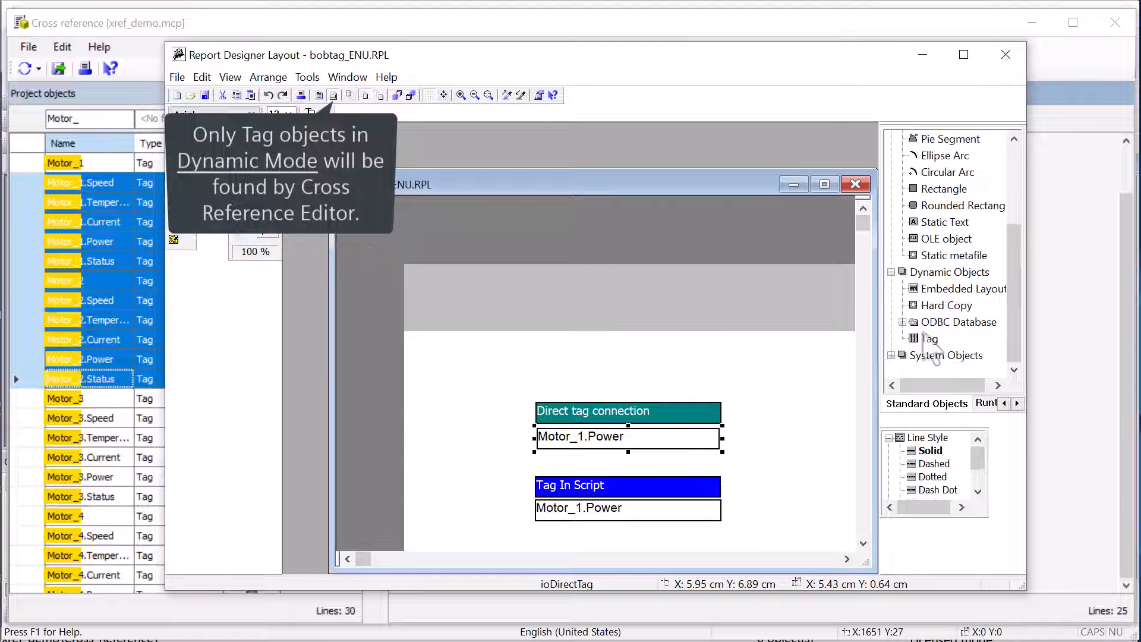
click(930, 338)
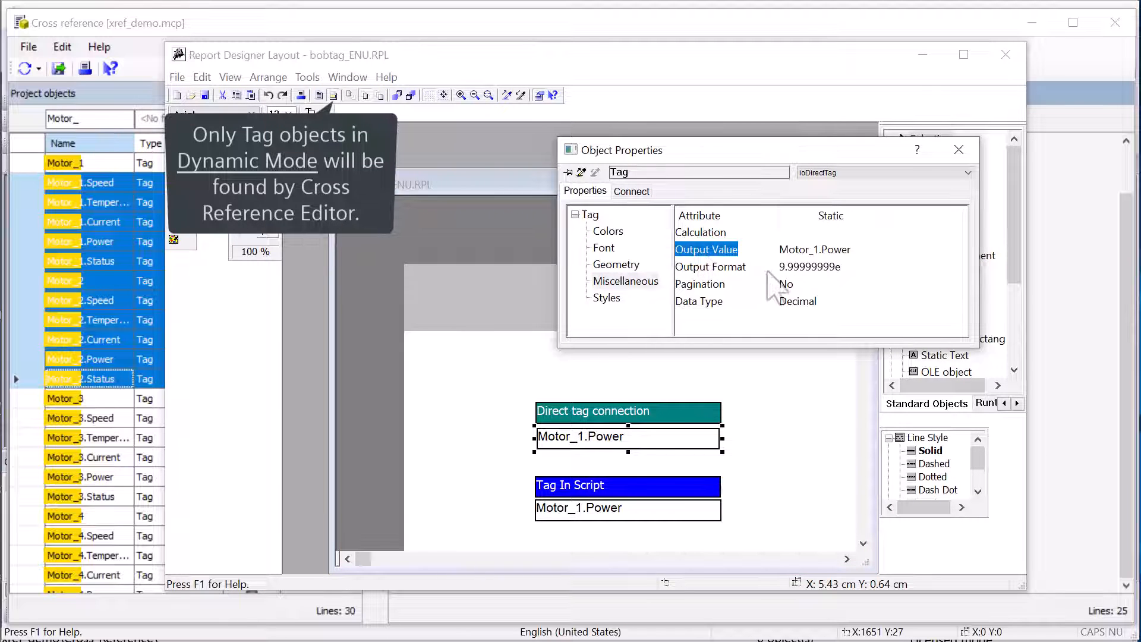
click(959, 150)
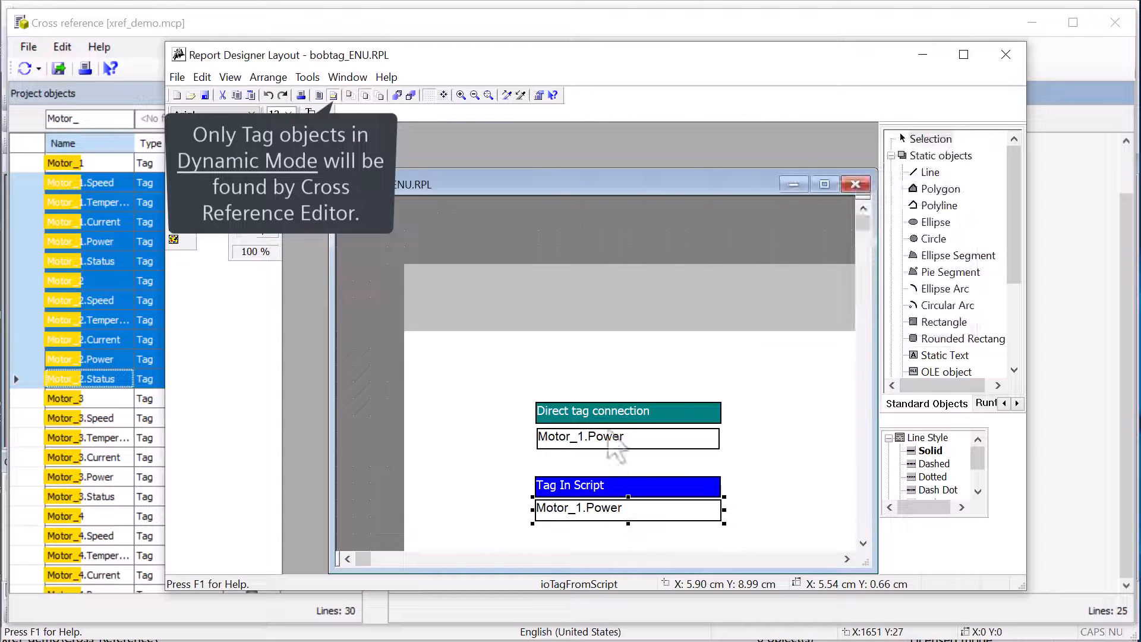
right_click(627, 507)
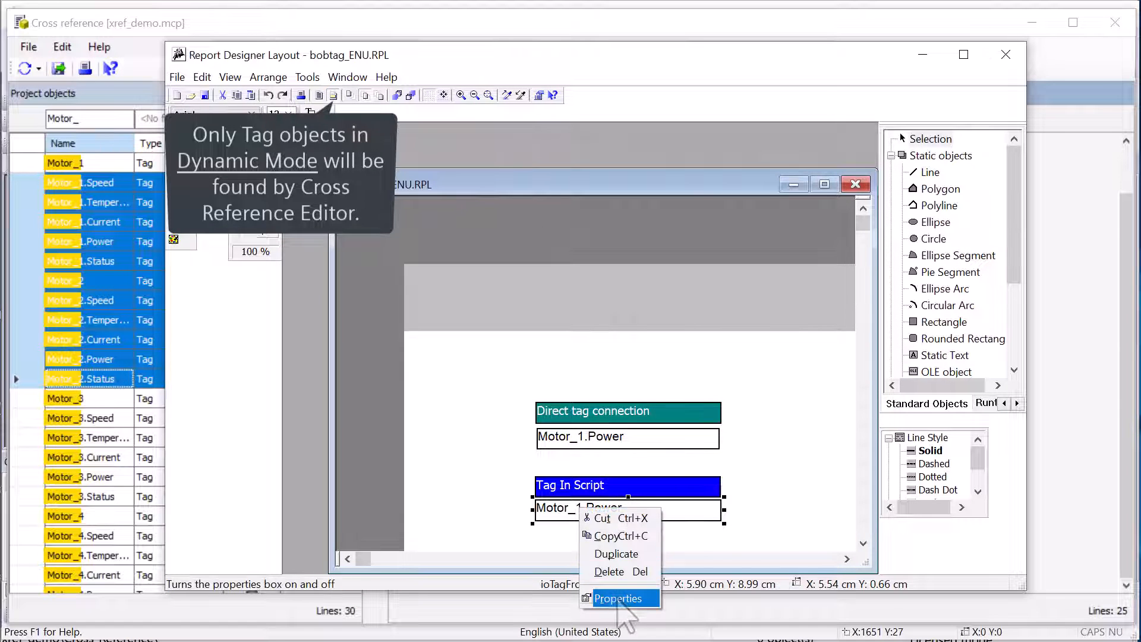
click(618, 598)
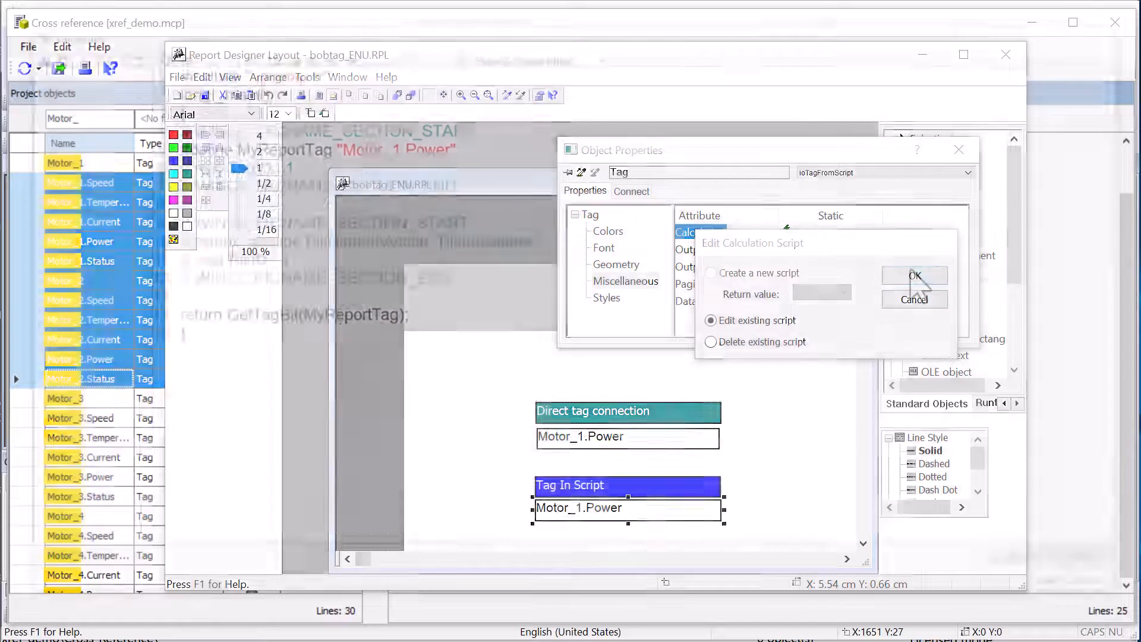
click(914, 274)
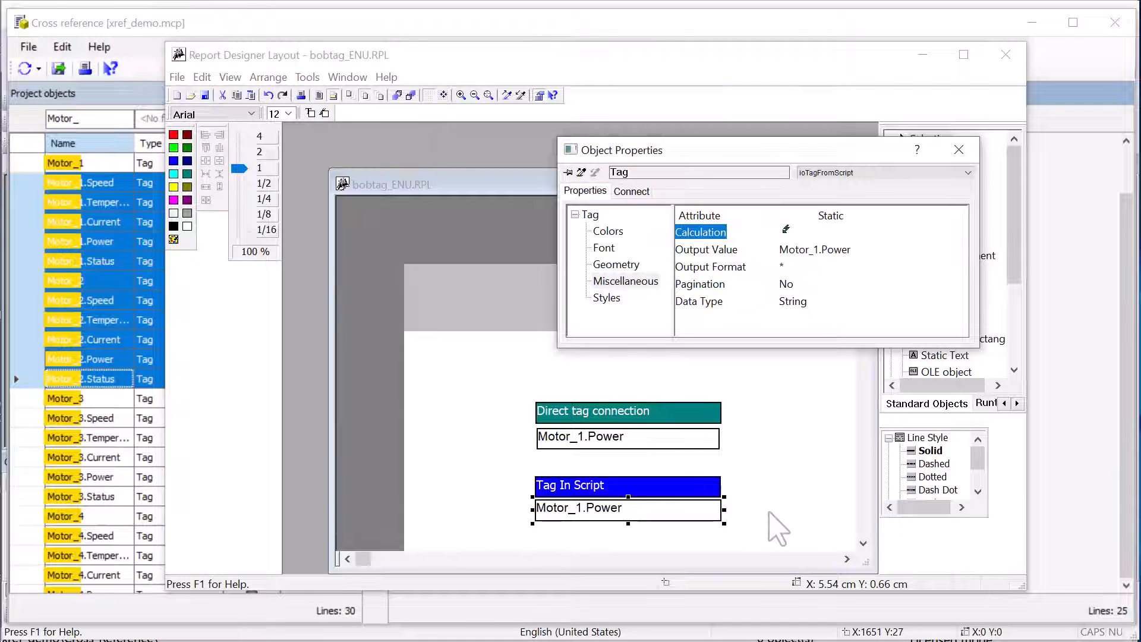
mouse_move(963, 86)
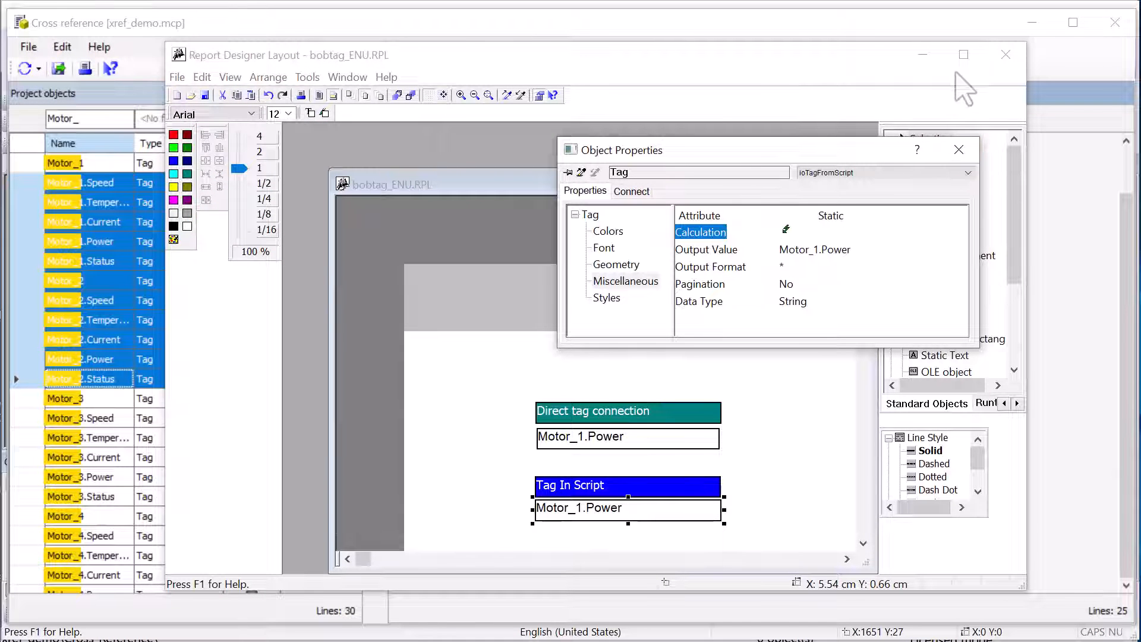
click(1006, 55)
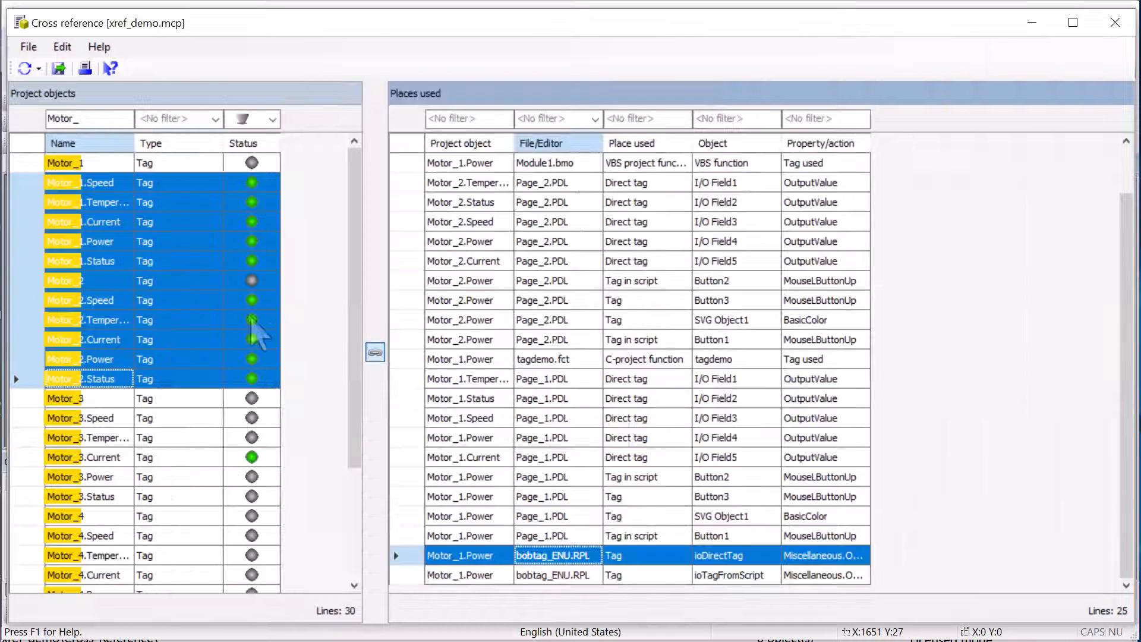
Step: Clear the Name filter and show only Type Tag with Status Not used, 94 objects
click(65, 280)
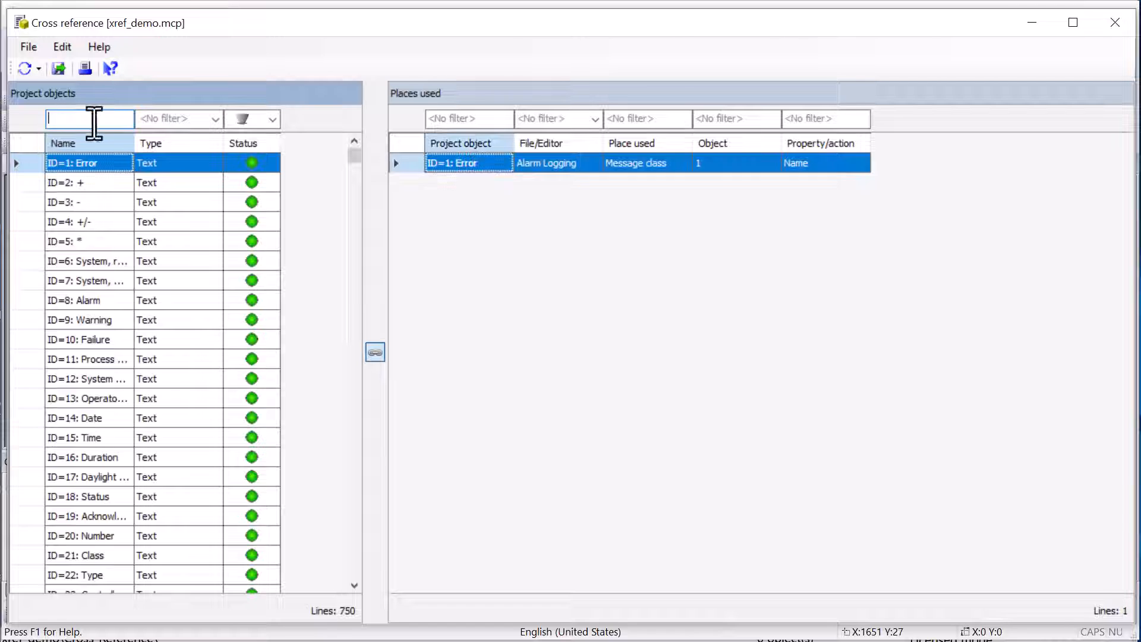
click(272, 119)
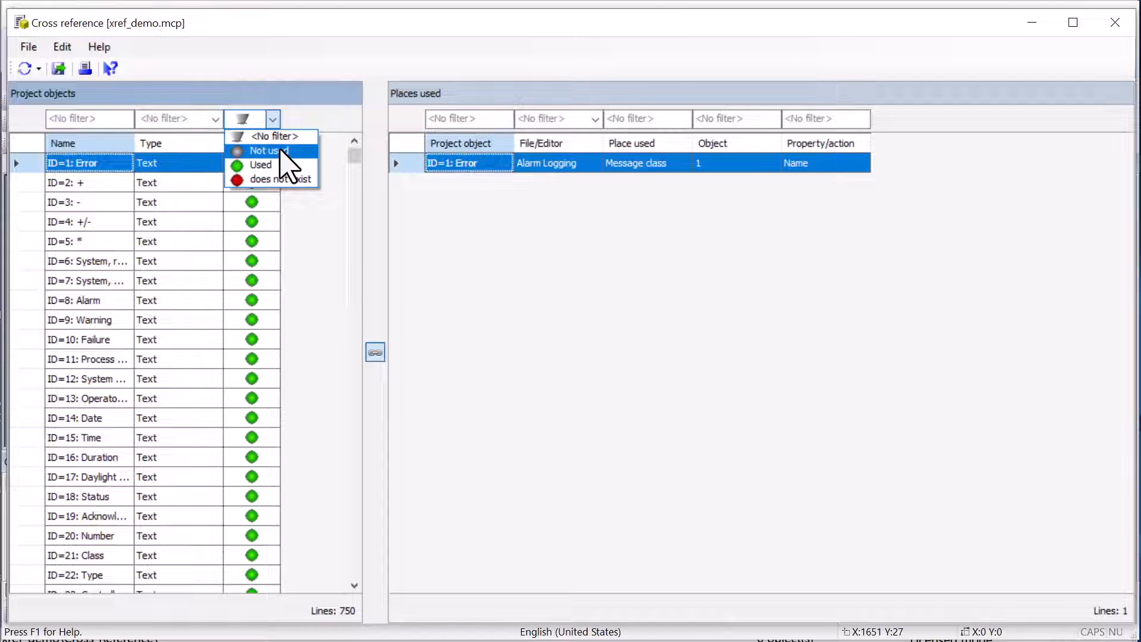
mouse_move(270, 151)
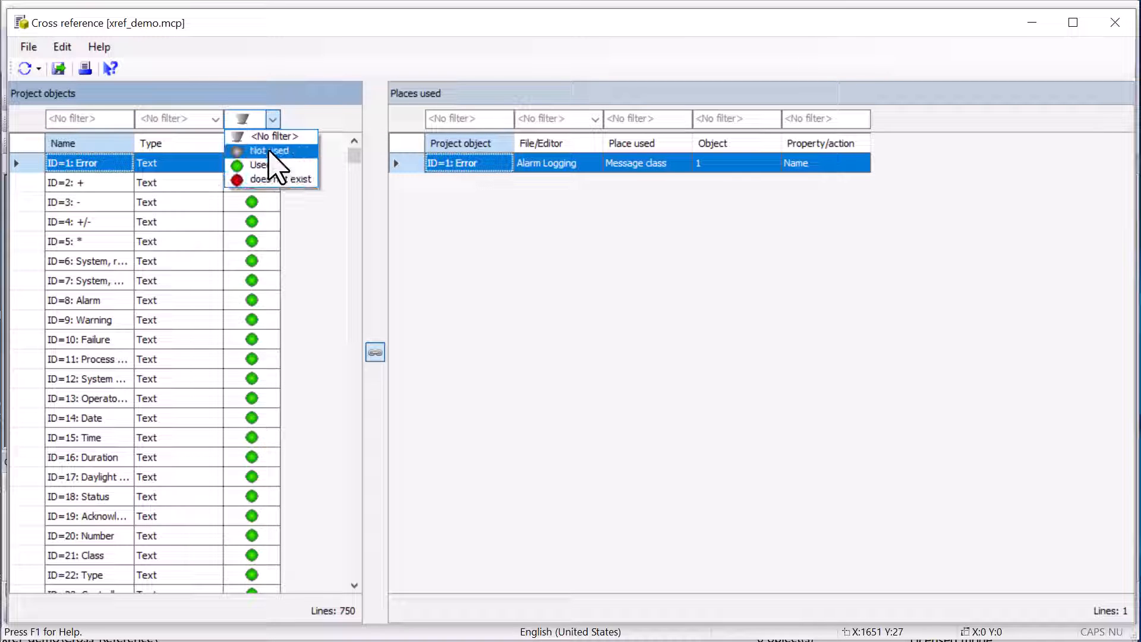
click(215, 119)
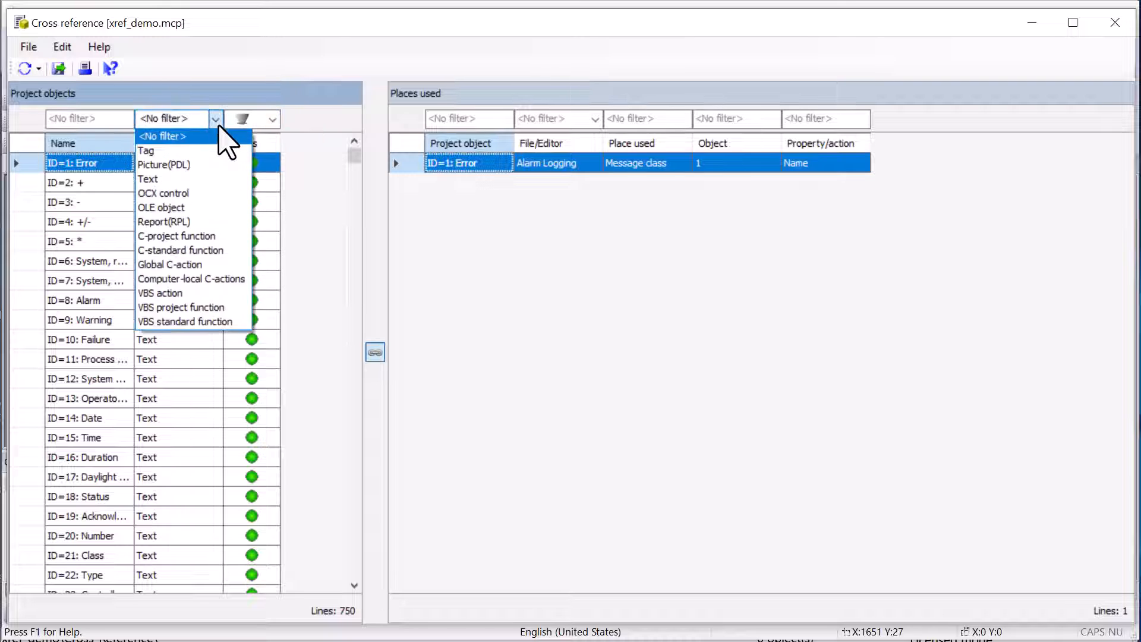
click(145, 151)
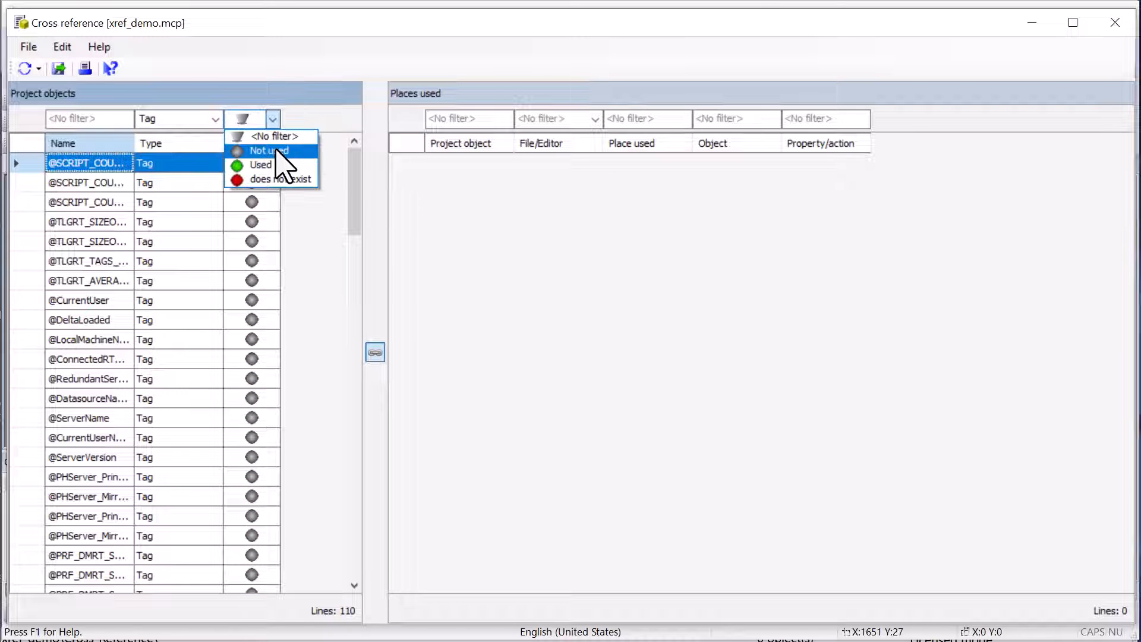
click(261, 164)
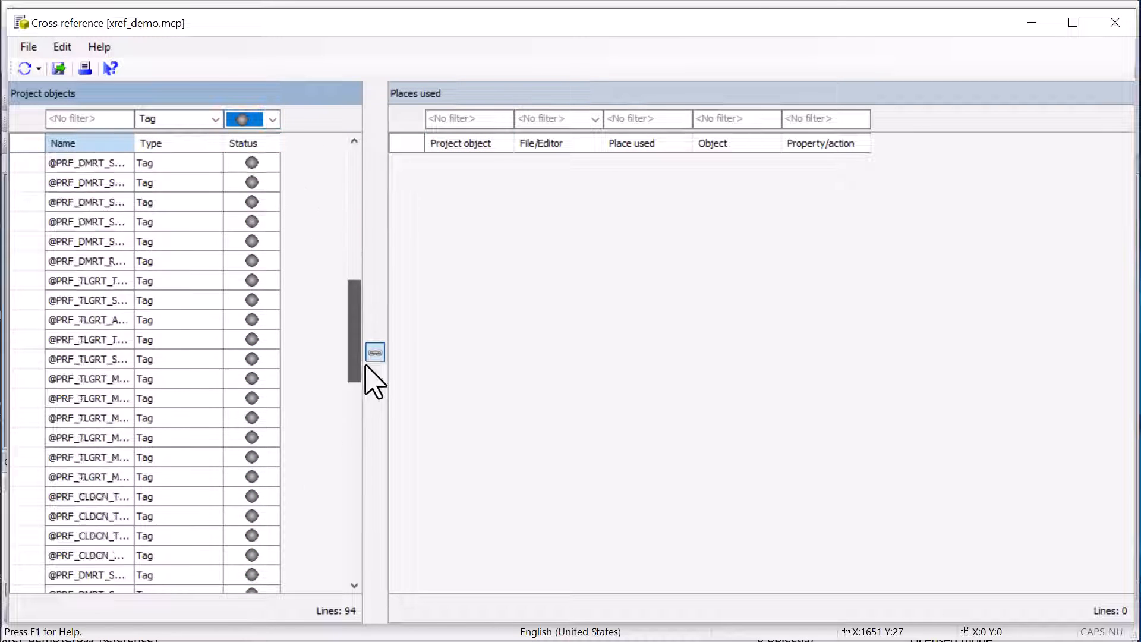
scroll(down, 3)
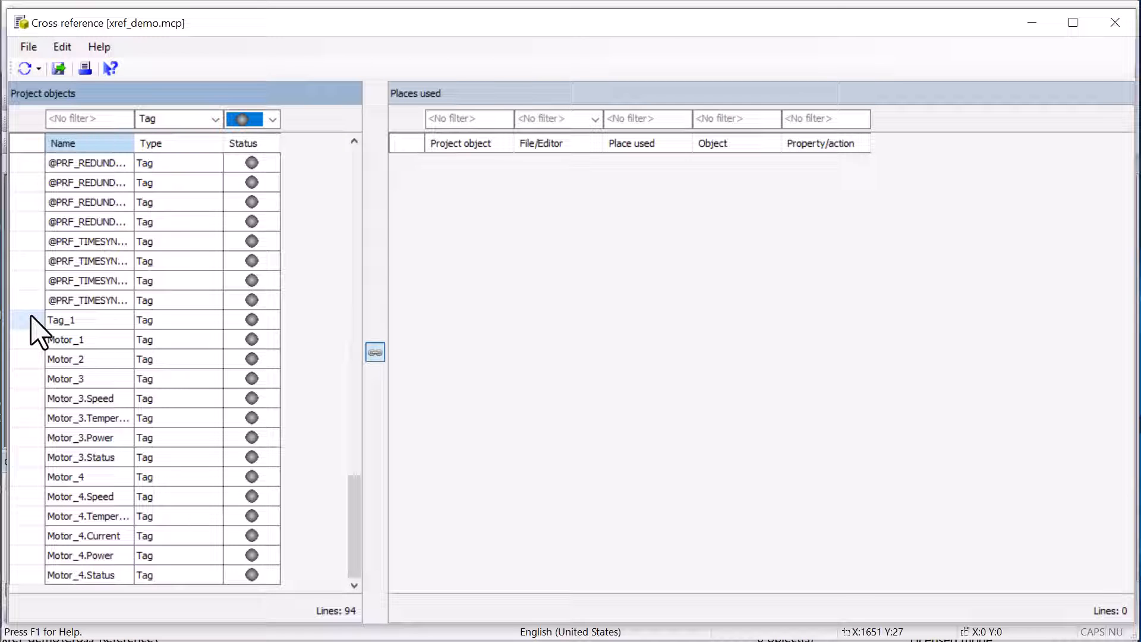
mouse_move(73, 382)
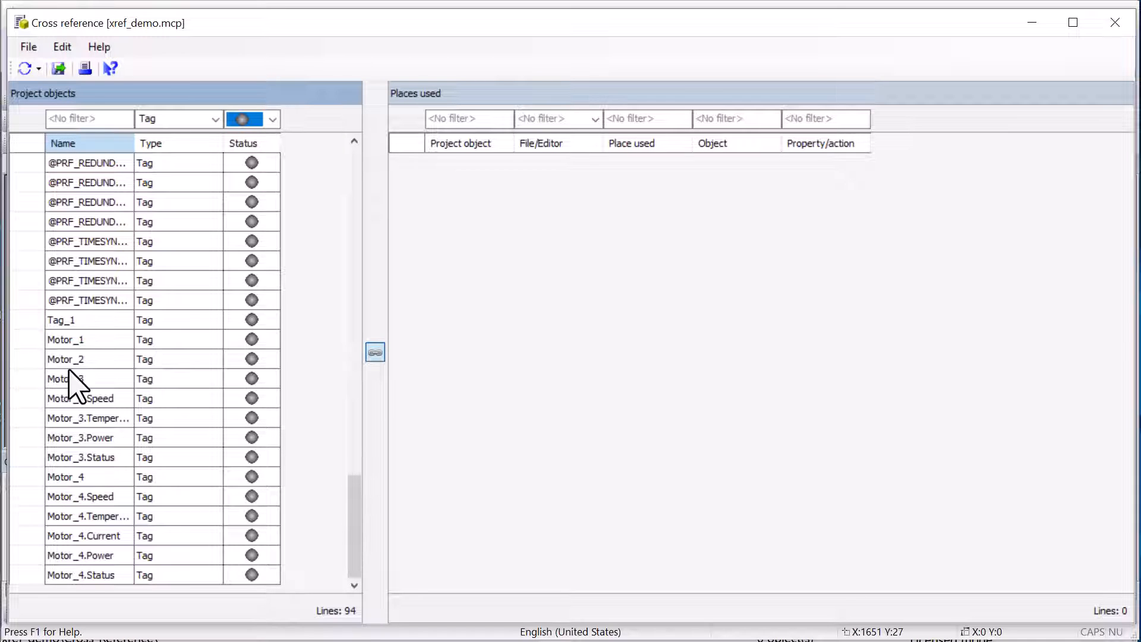
mouse_move(222, 306)
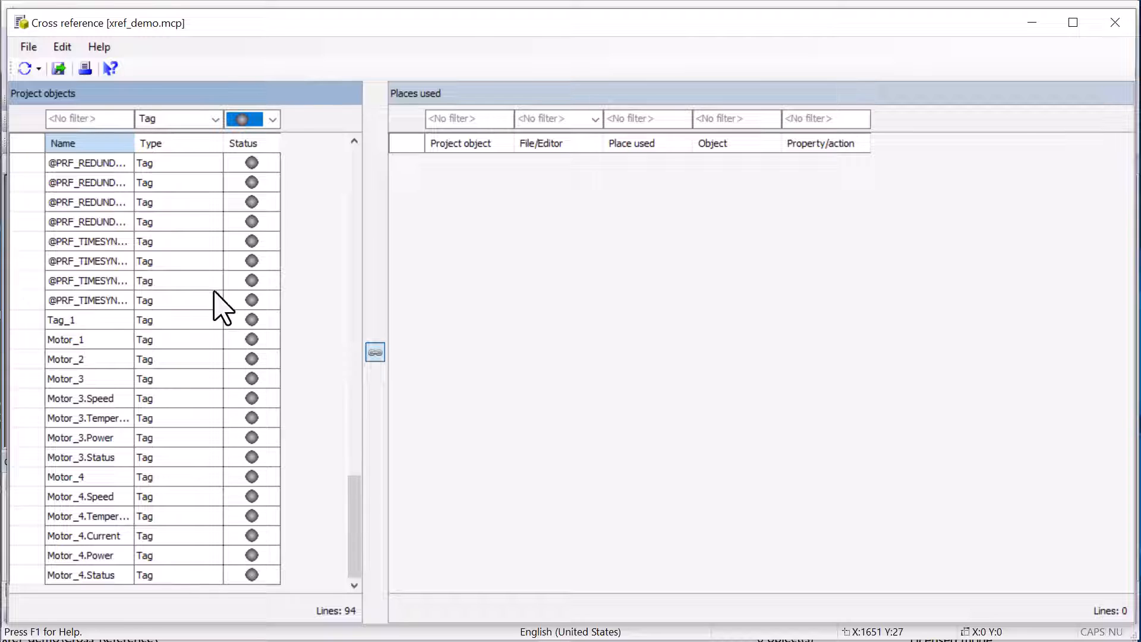
click(272, 119)
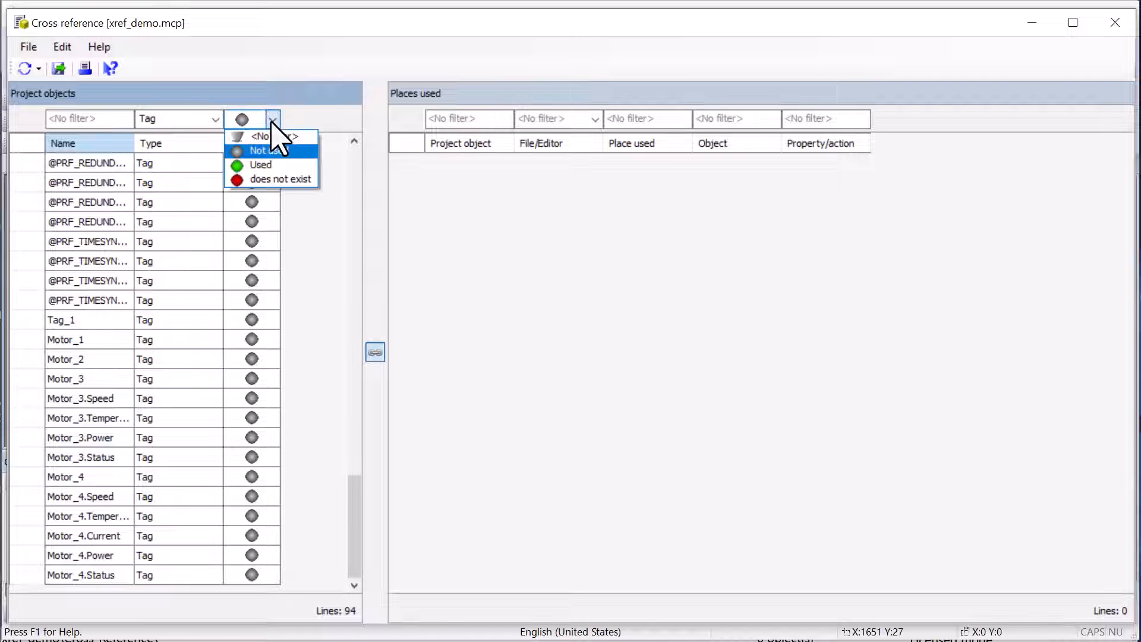
mouse_move(280, 179)
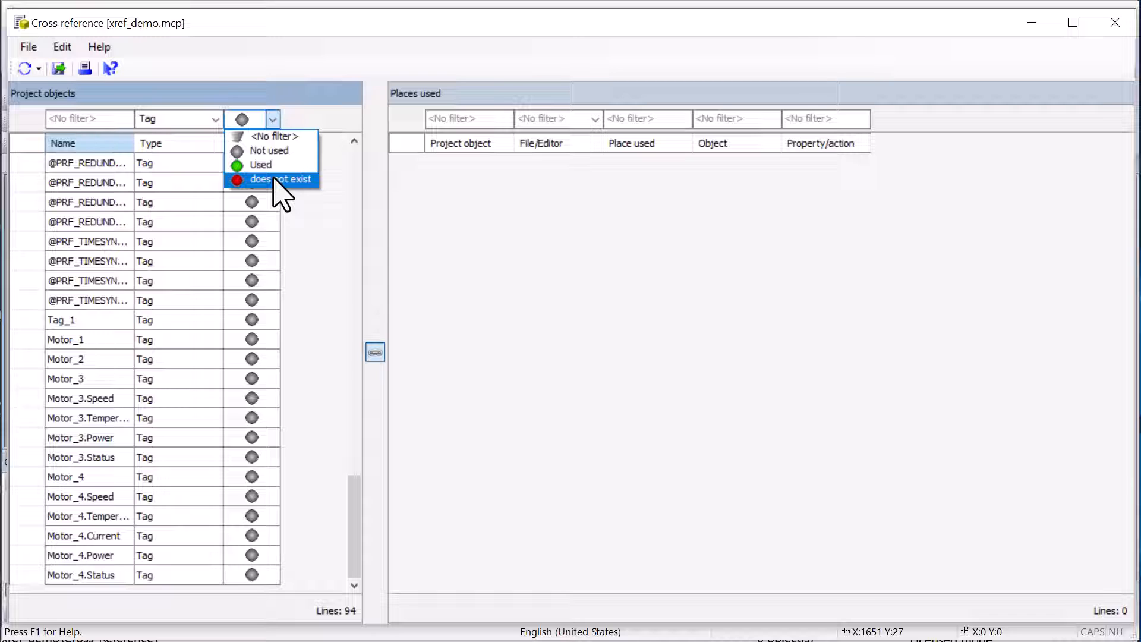
Step: Filter Status to 'does not exist' and widen the Name column to show the full Motor_*_Indirect names
click(278, 180)
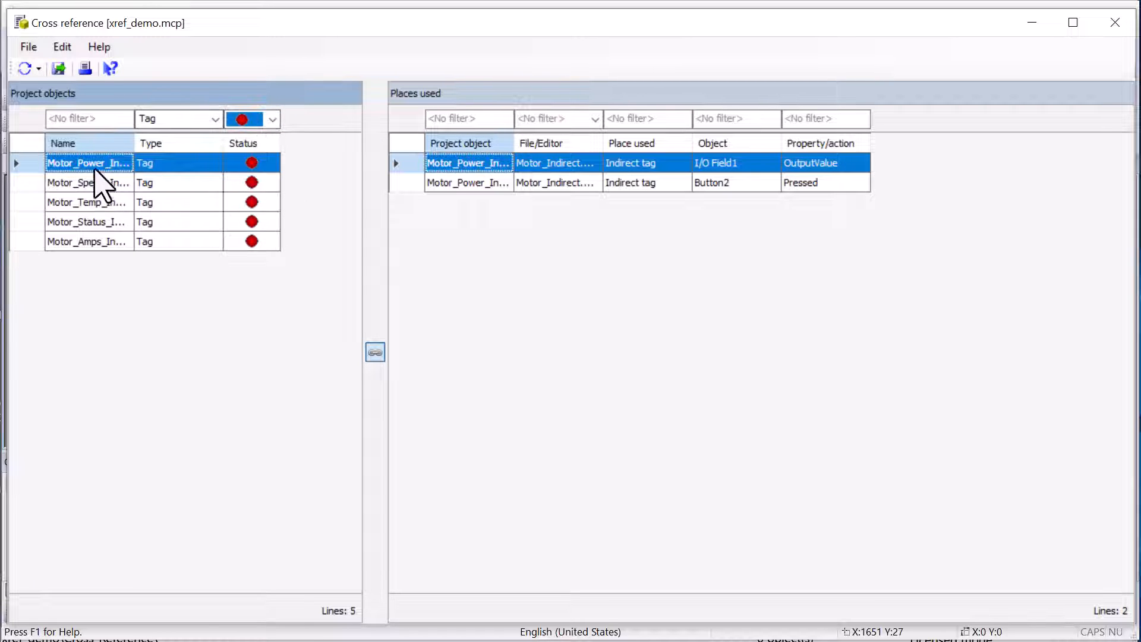
mouse_move(135, 154)
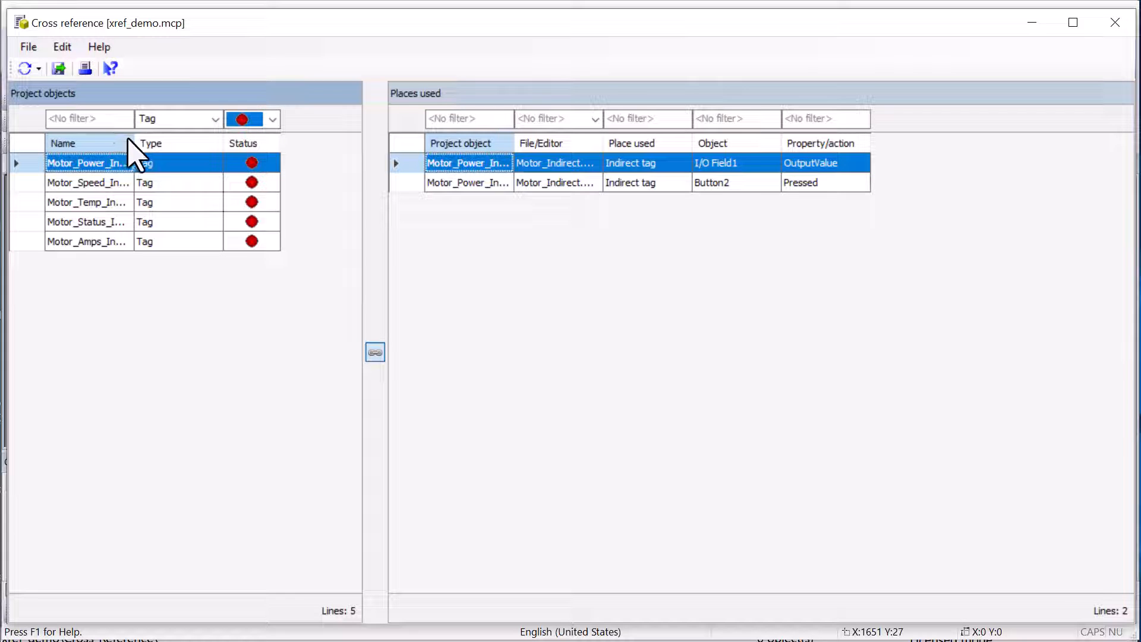
drag(134, 142, 185, 142)
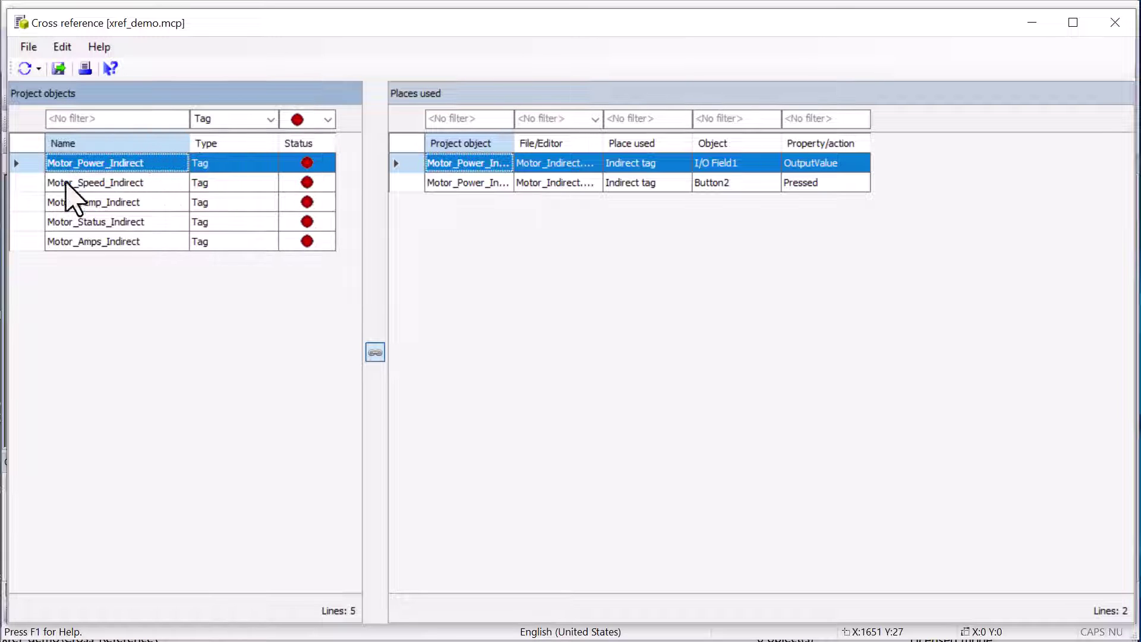
mouse_move(134, 196)
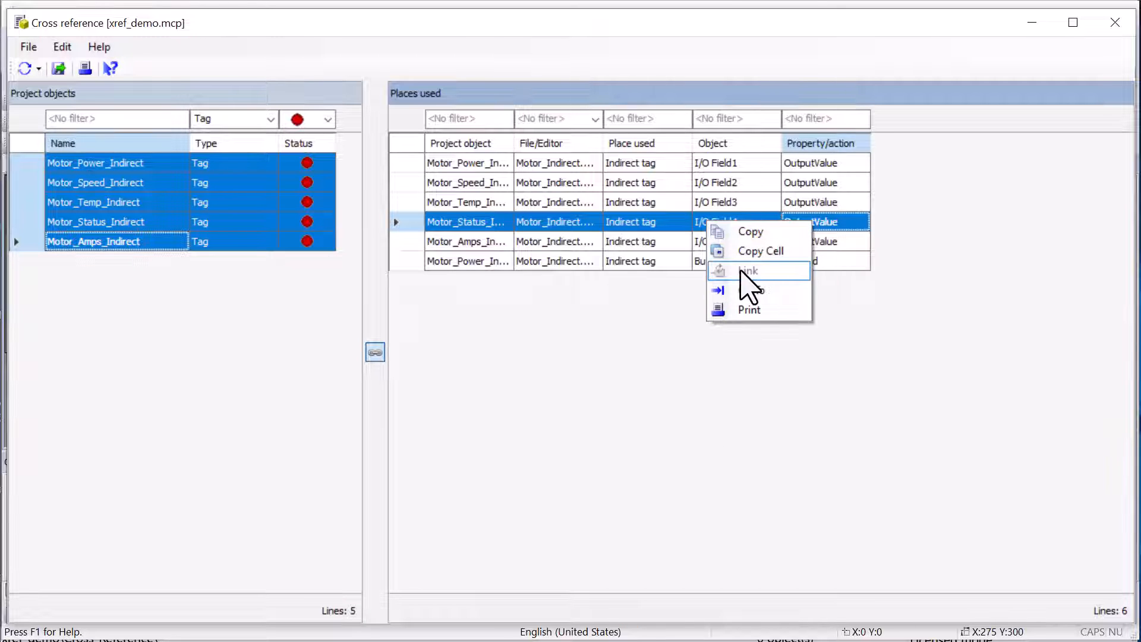
mouse_move(597, 178)
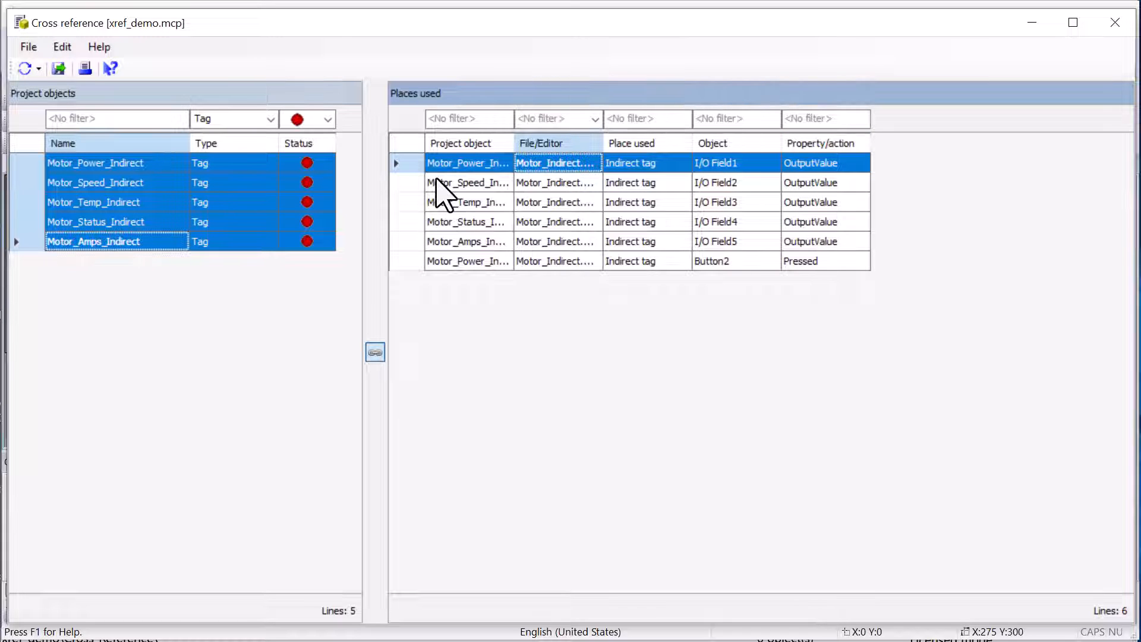
mouse_move(455, 199)
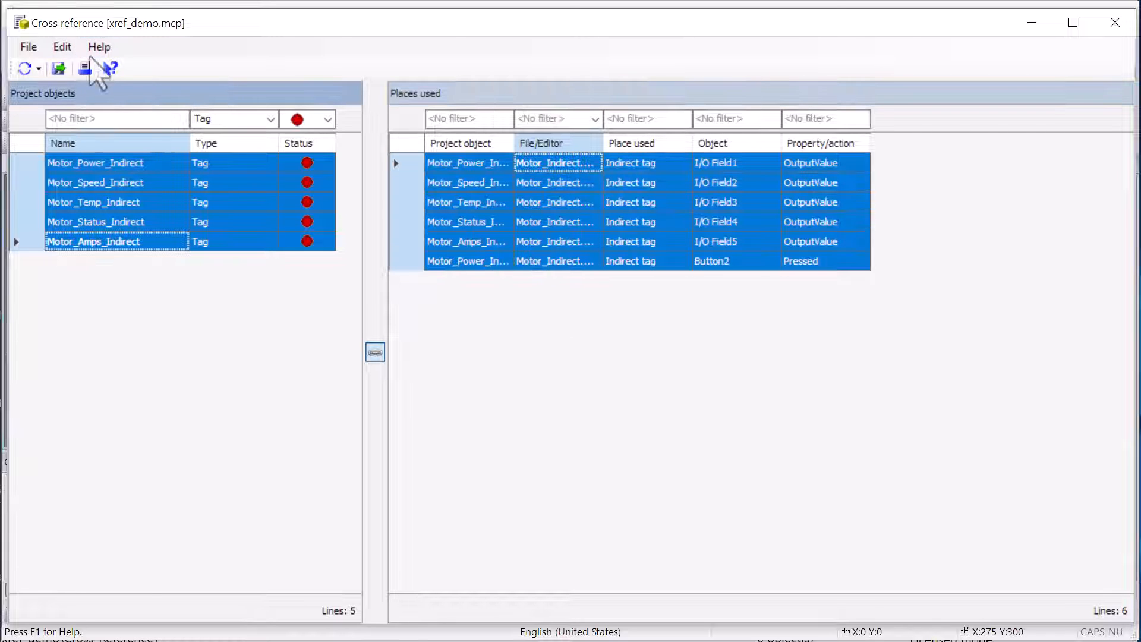
Step: Export the non-existent tags and usages to an Excel (*.xls) file named 'non existant tags' and confirm success
click(85, 68)
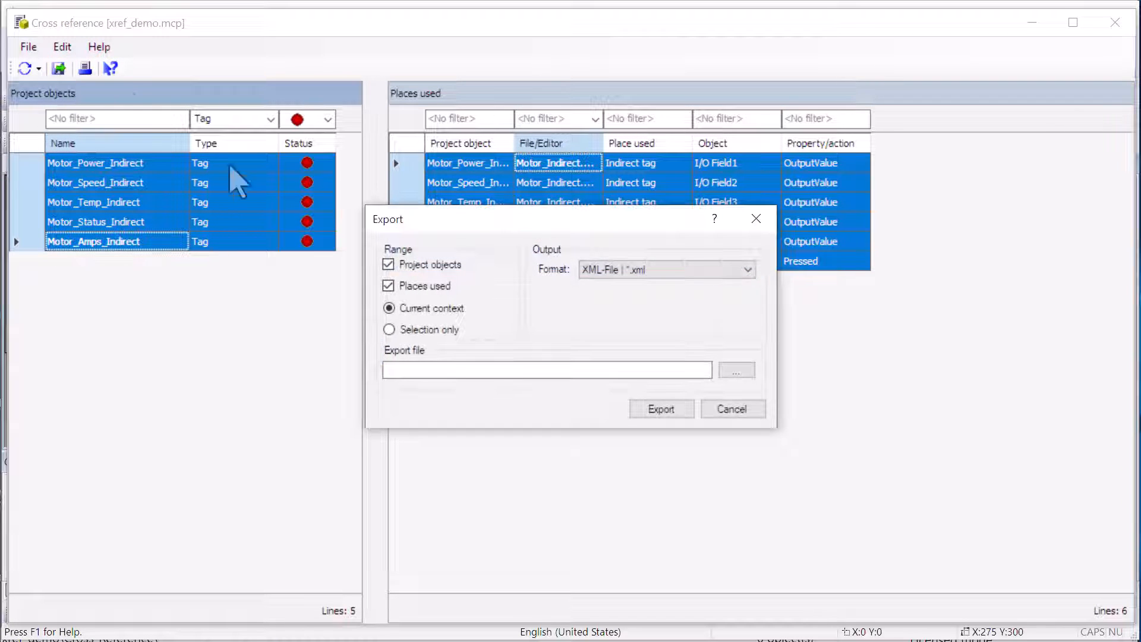
click(746, 270)
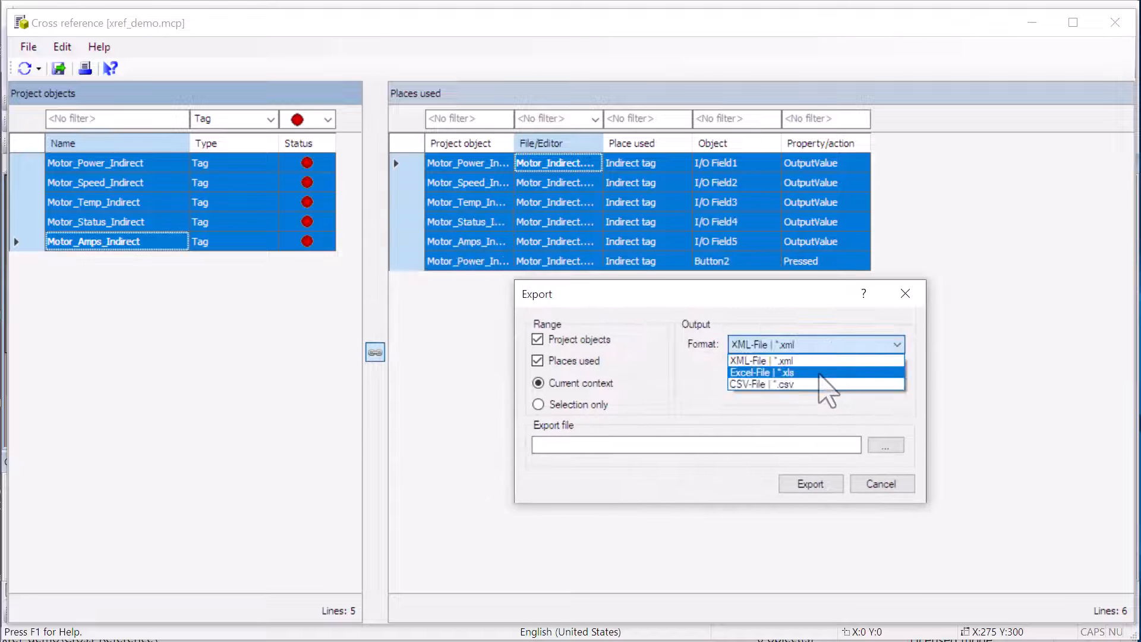
mouse_move(812, 398)
text(n)
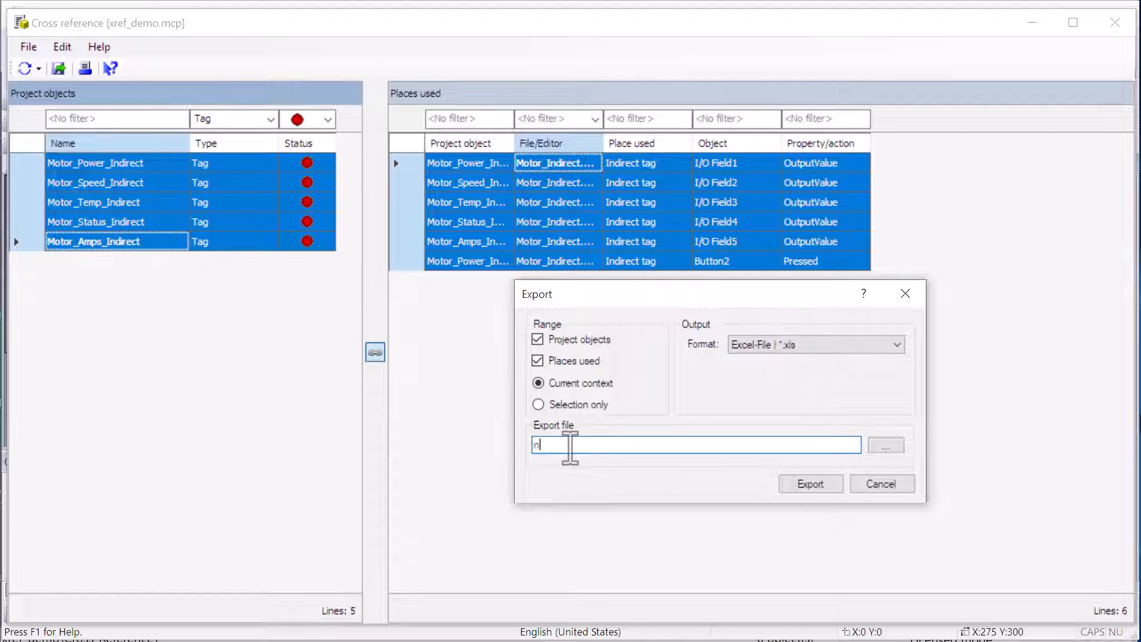
text(on existant tags)
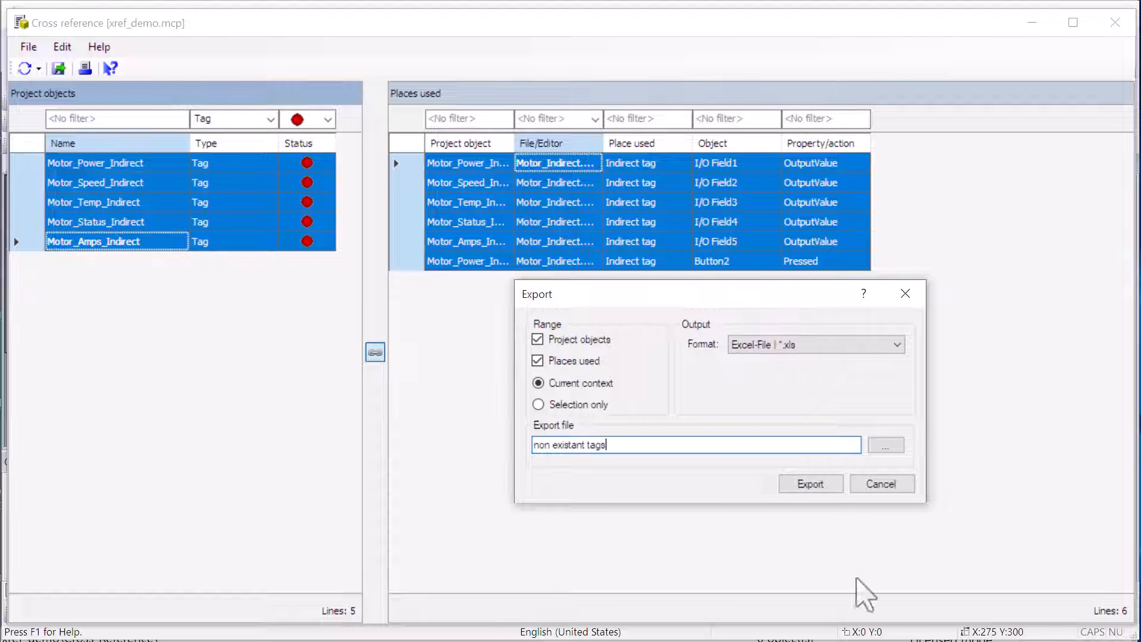
click(810, 484)
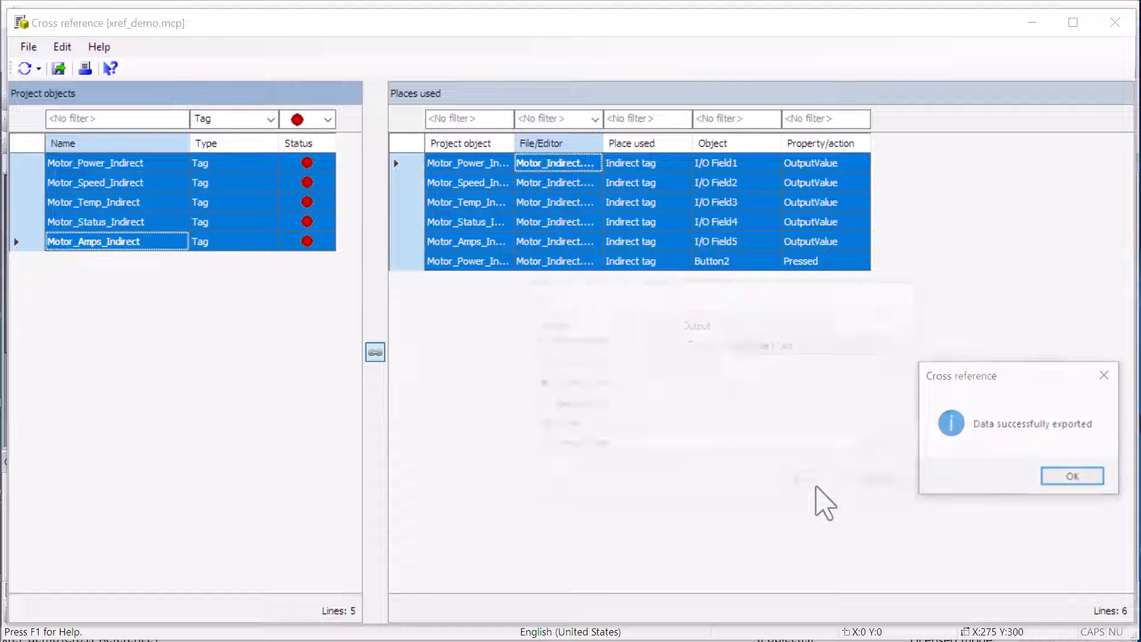
click(1071, 476)
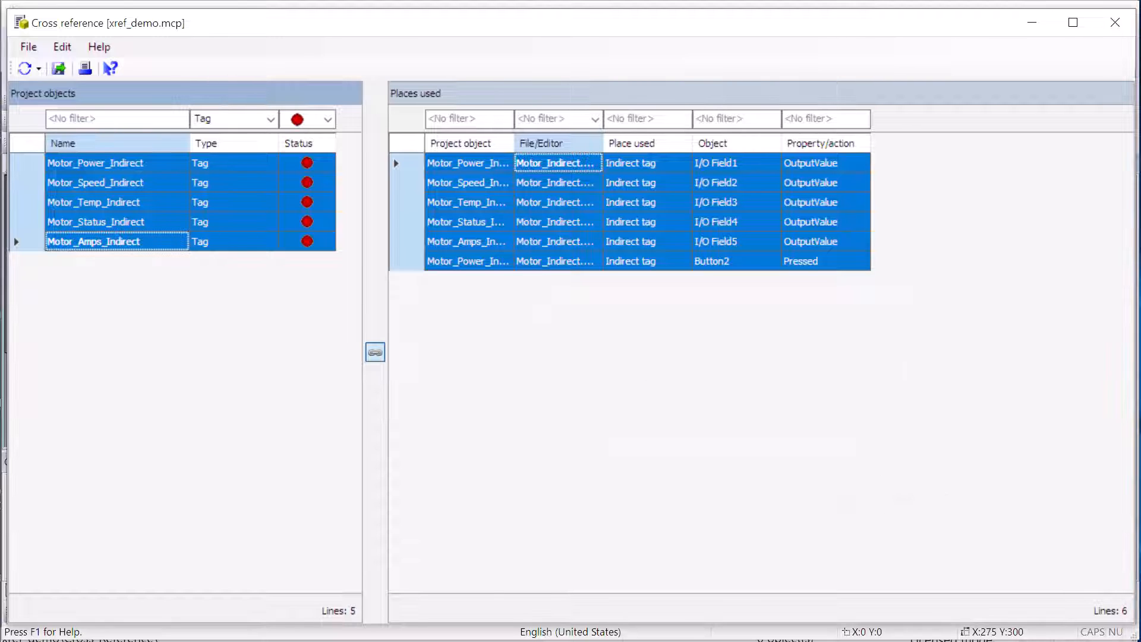